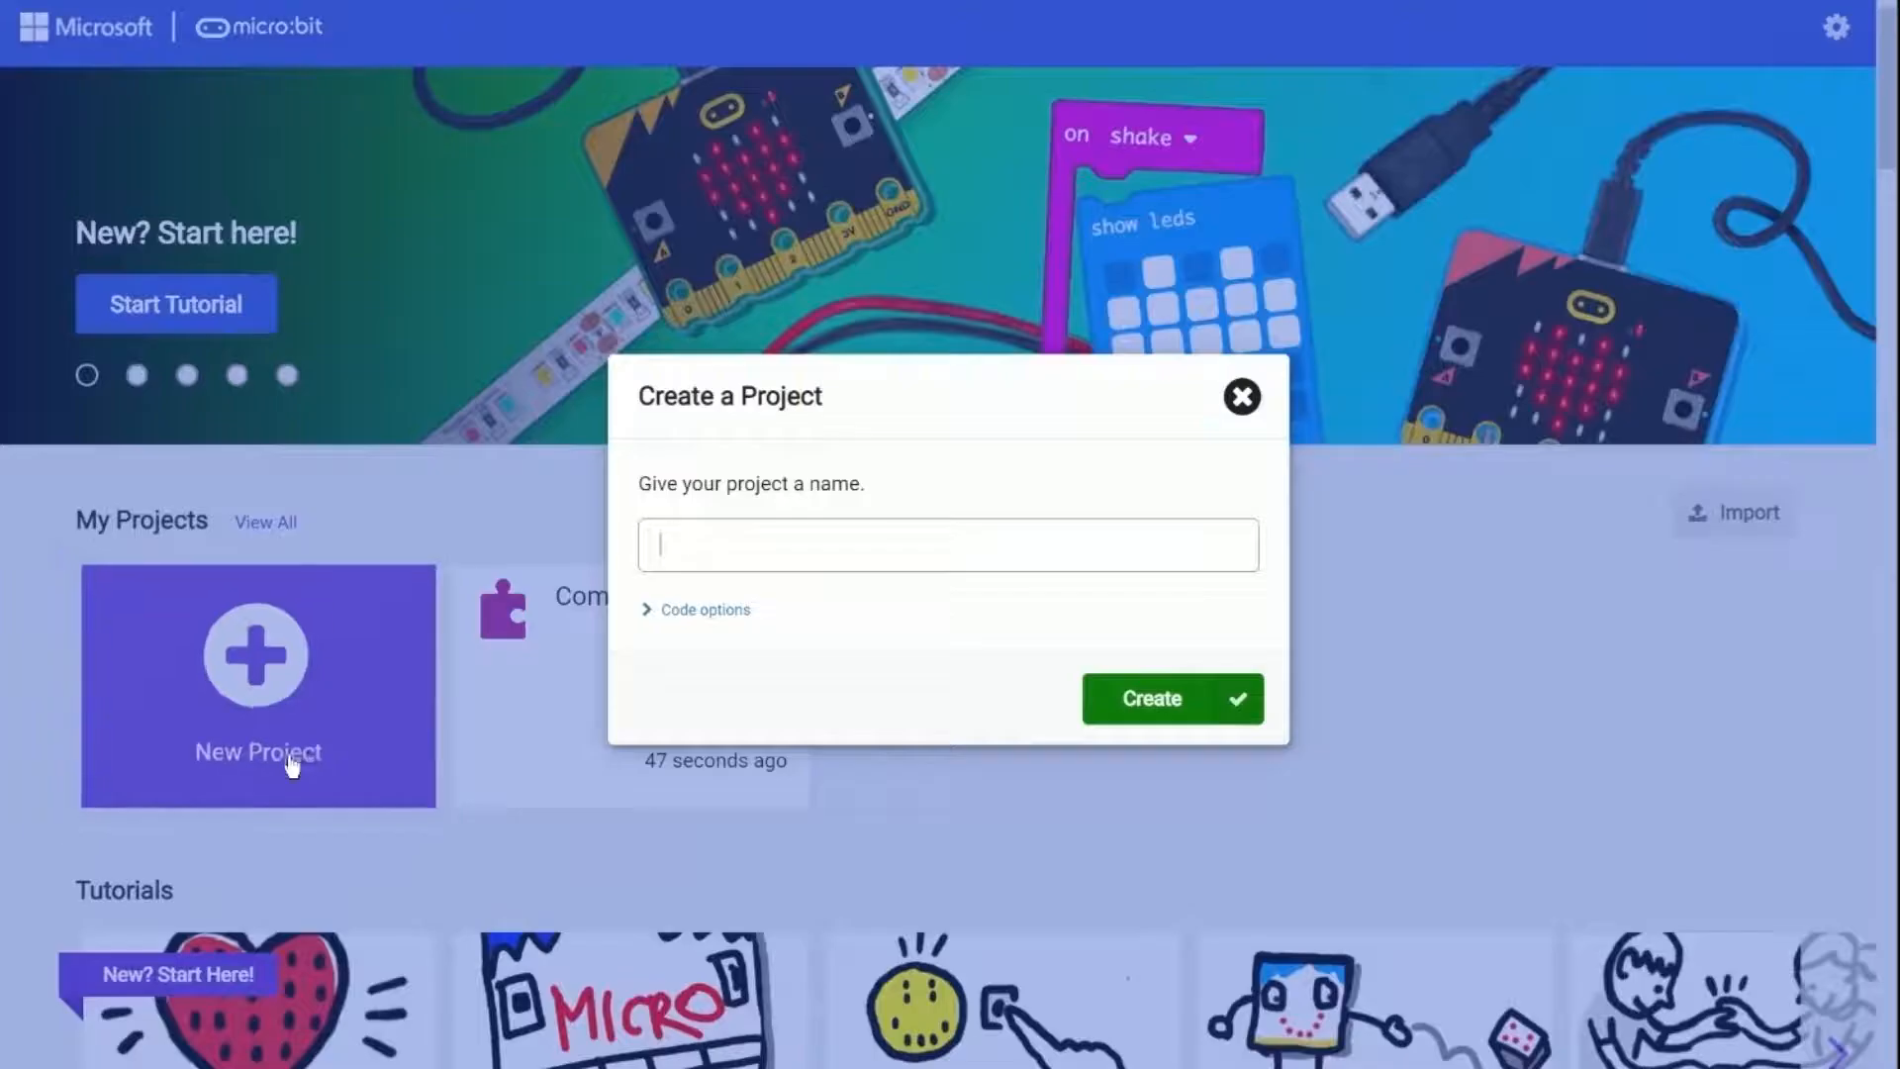
Create a new project named Compass and open it in the block editor
type("Compass")
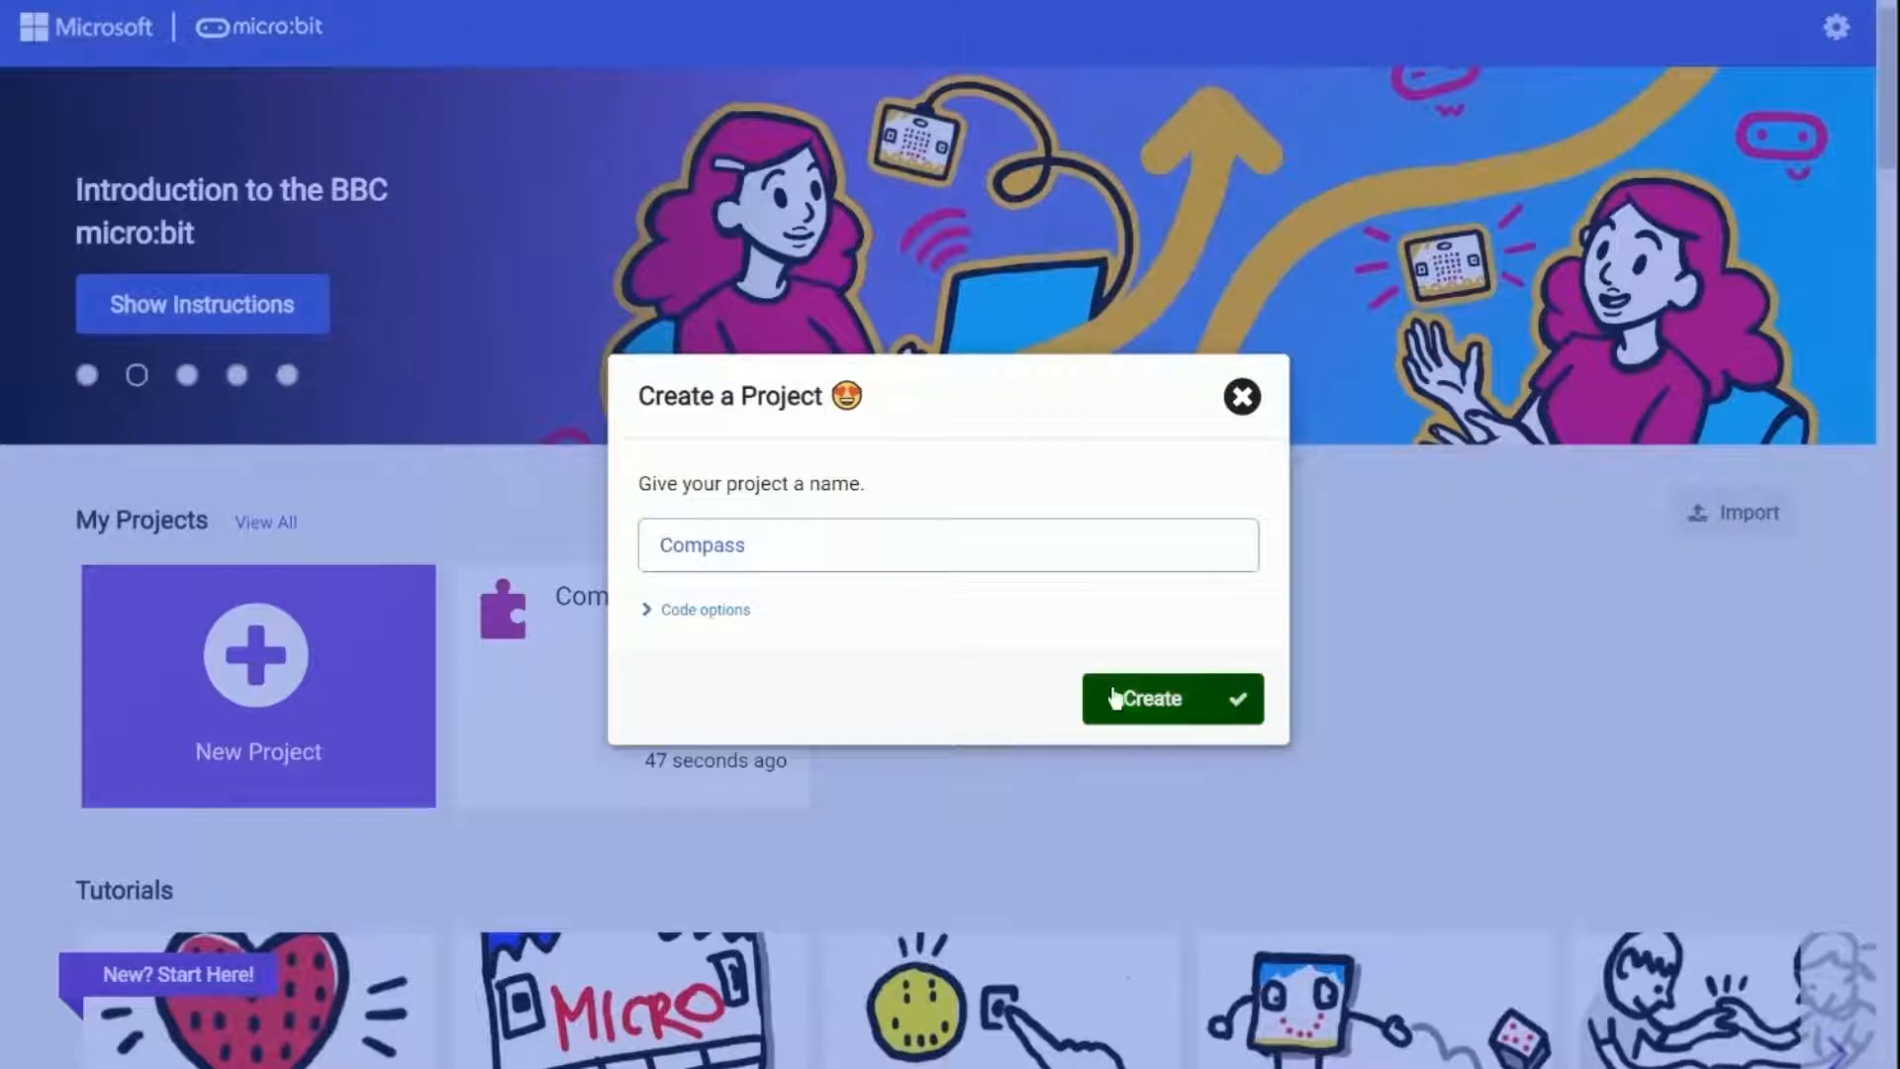
left_click(1154, 699)
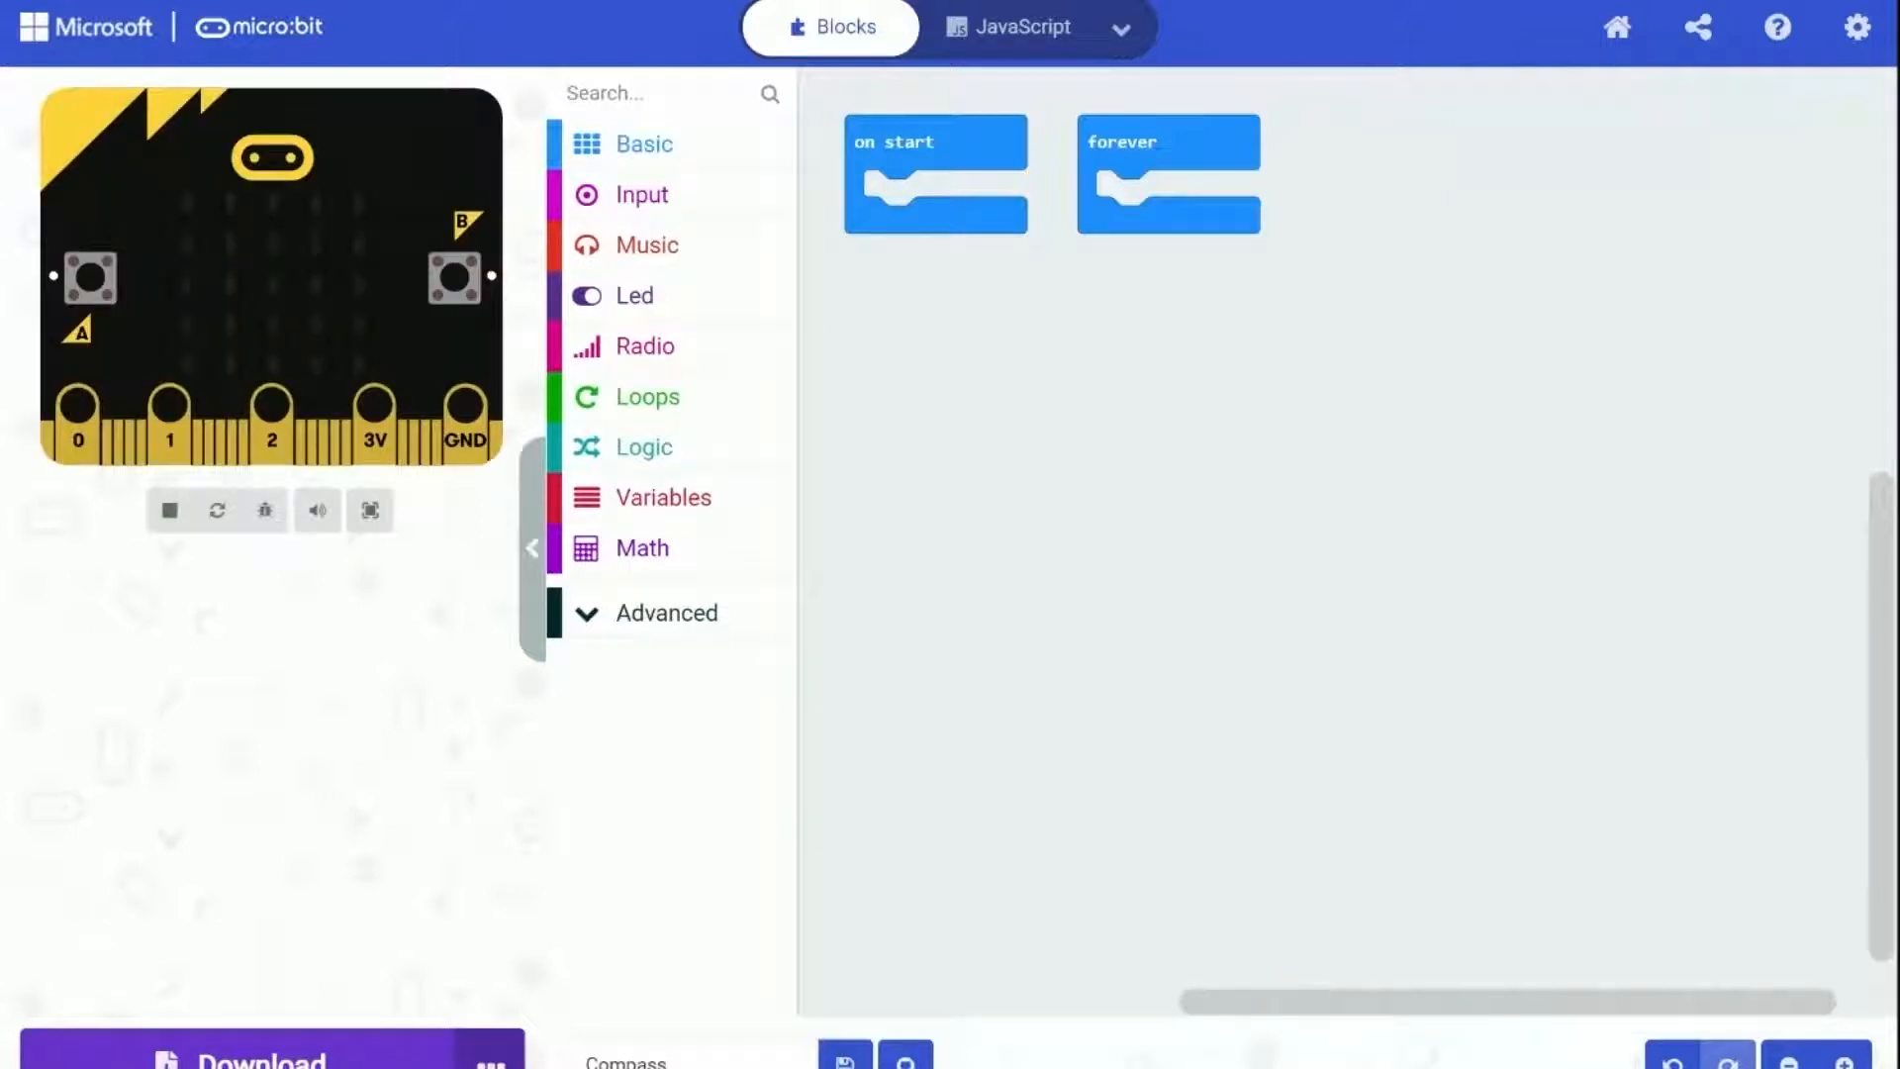
mouse_move(460, 245)
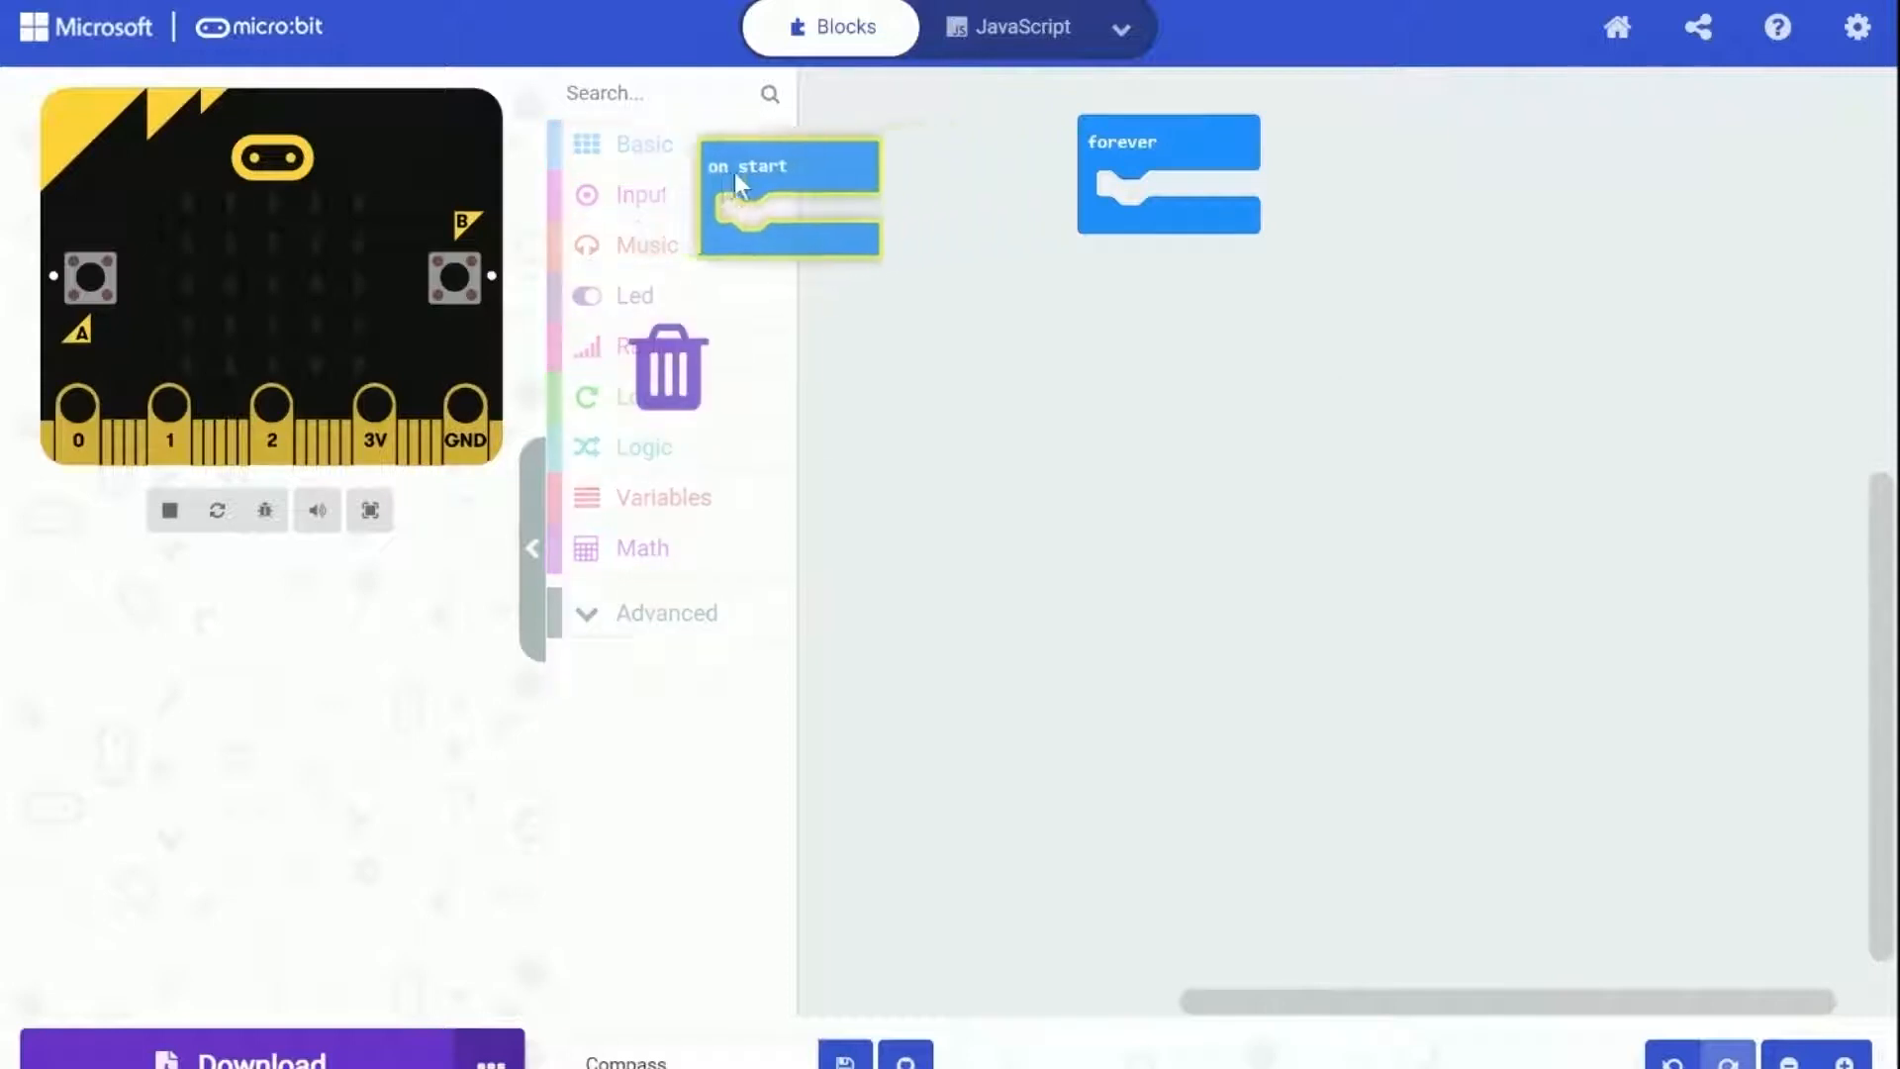
Delete the unused on start block, leaving only the forever loop
left_click_drag(788, 194, 691, 255)
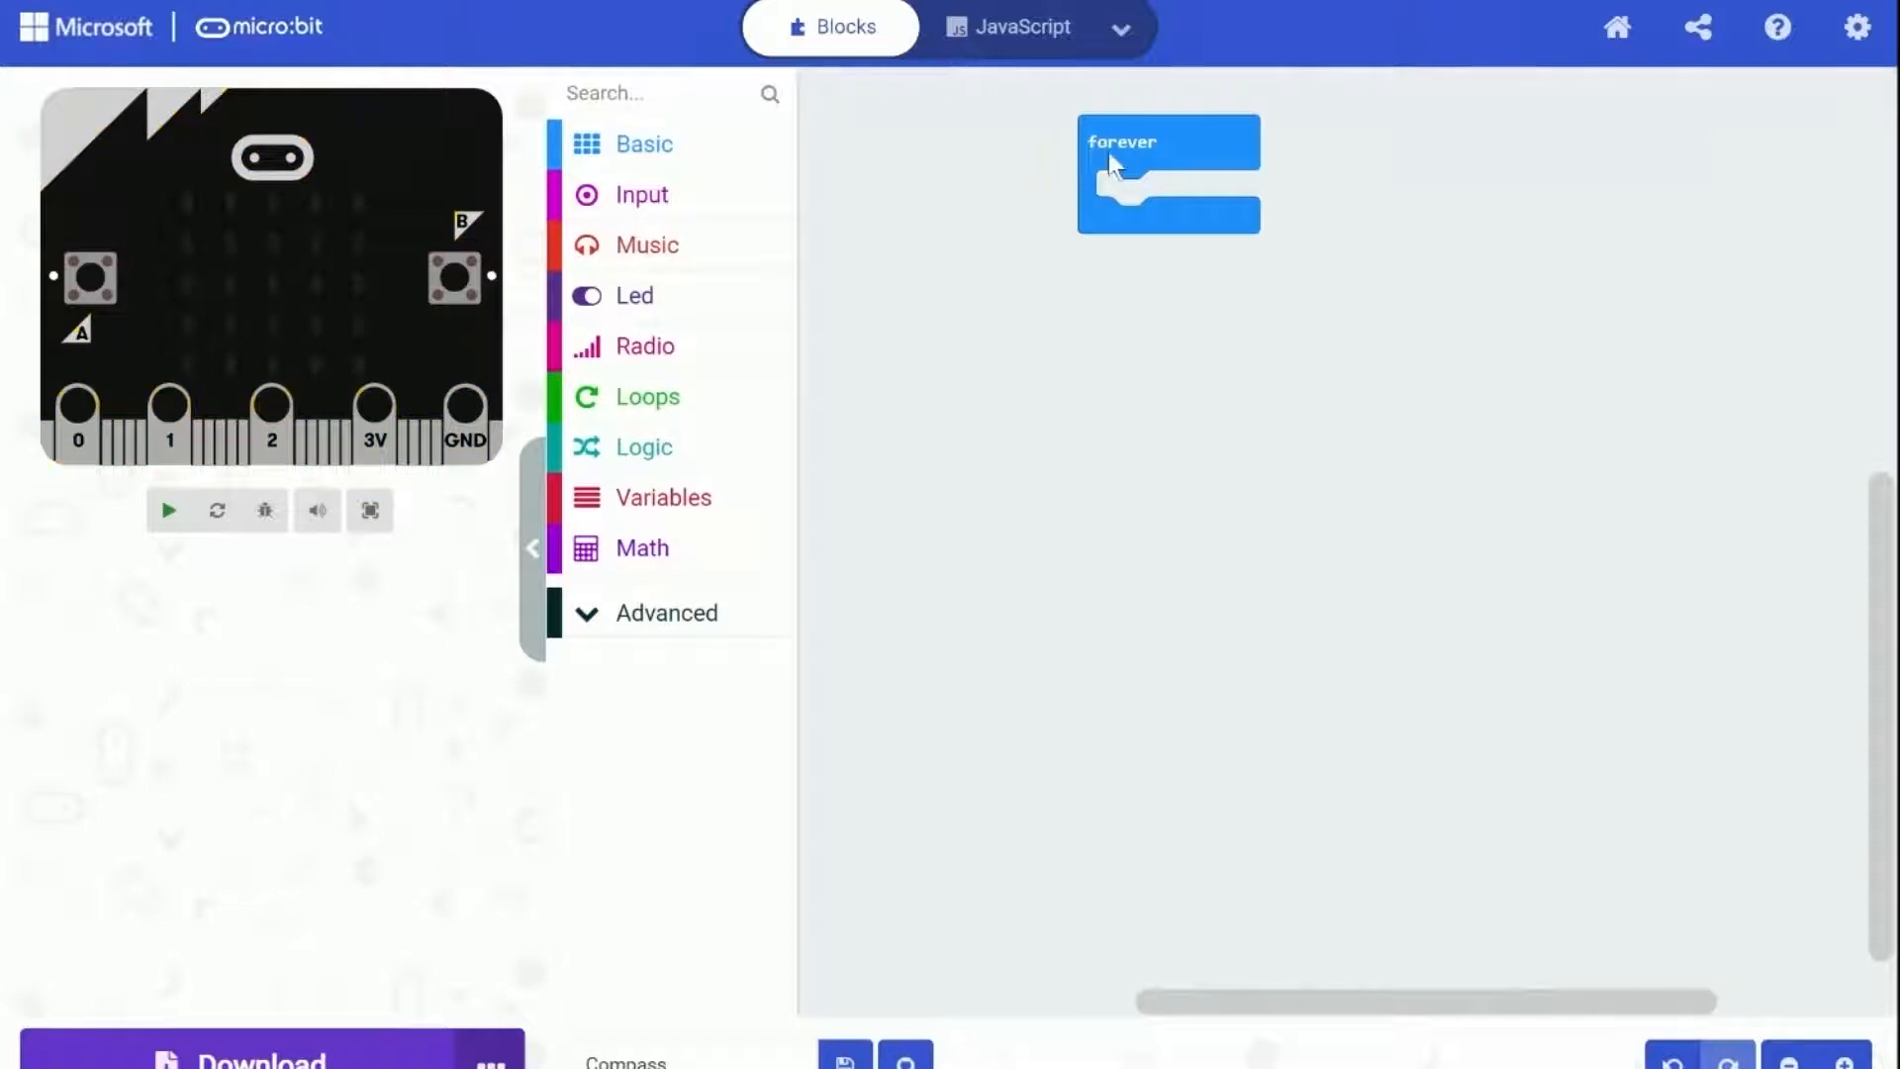
left_click(171, 510)
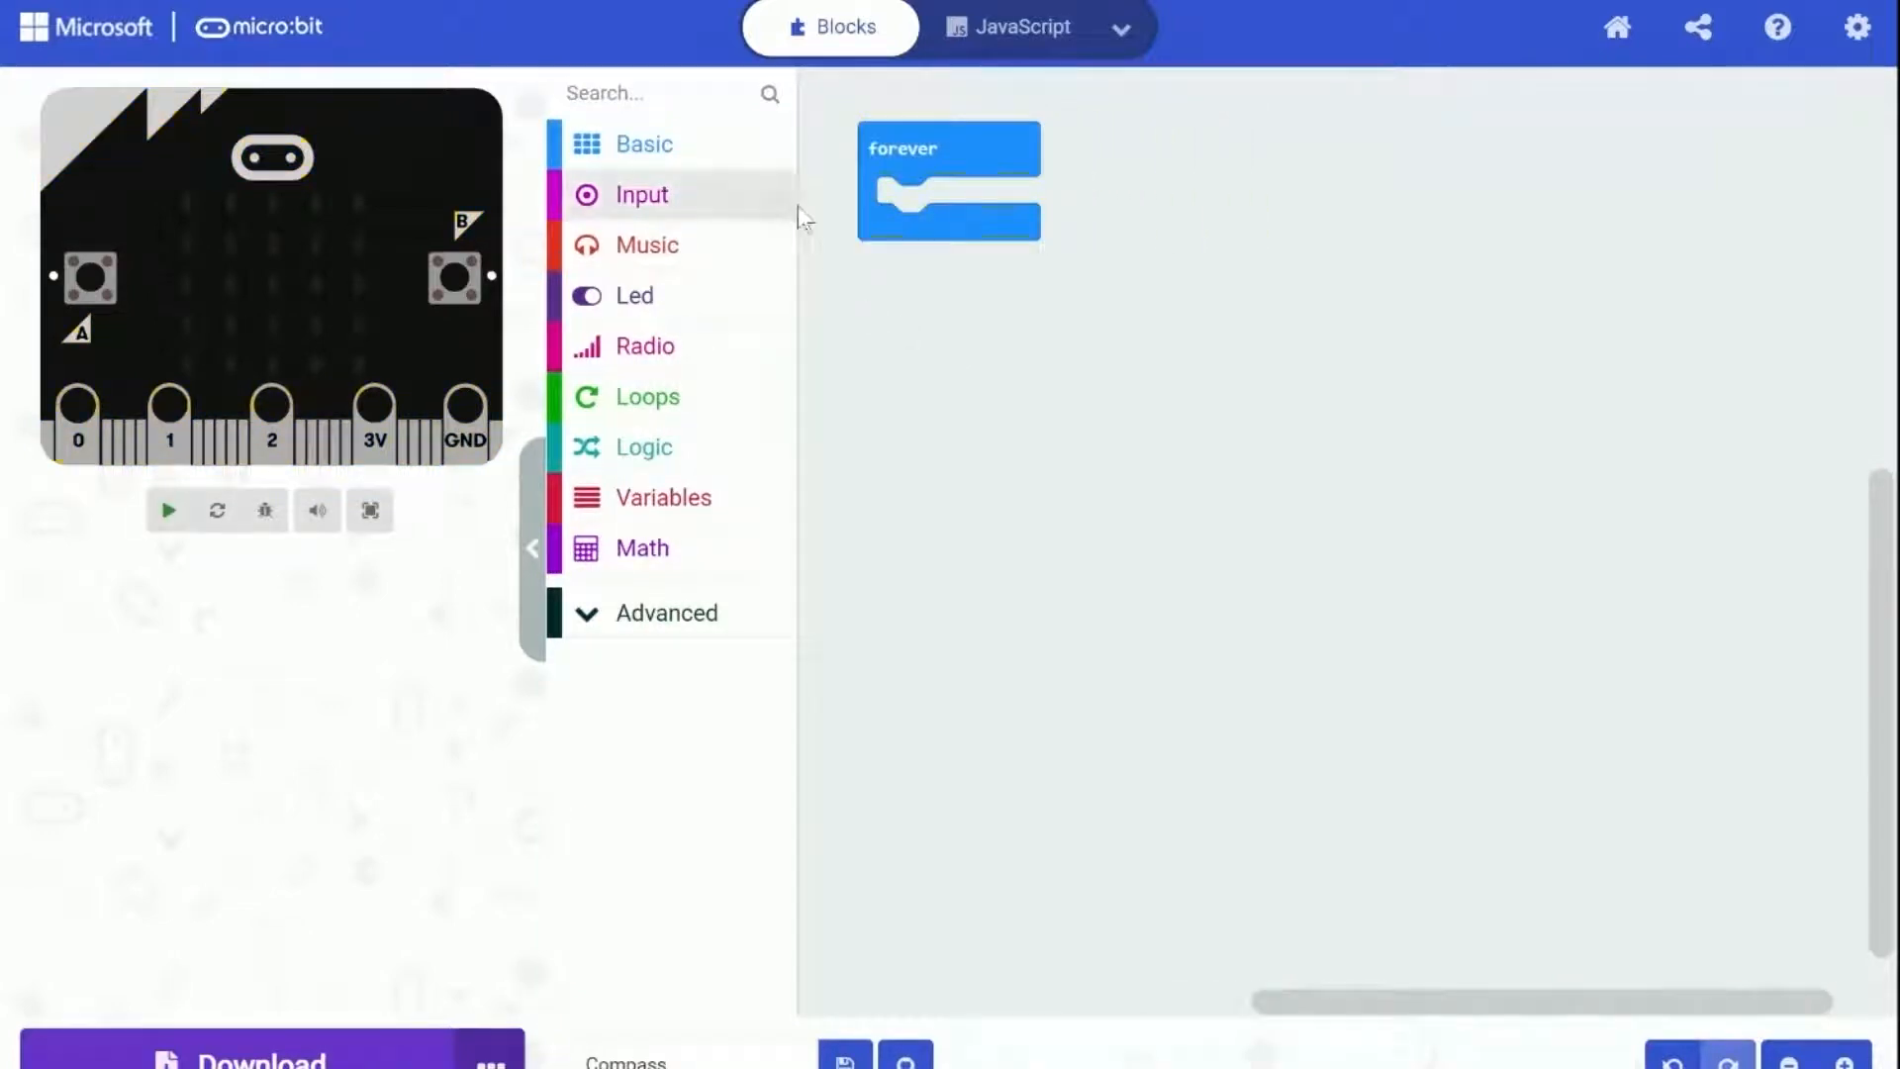
Place a compass heading reading and a show arrow block set to North loose on the workspace
left_click(642, 194)
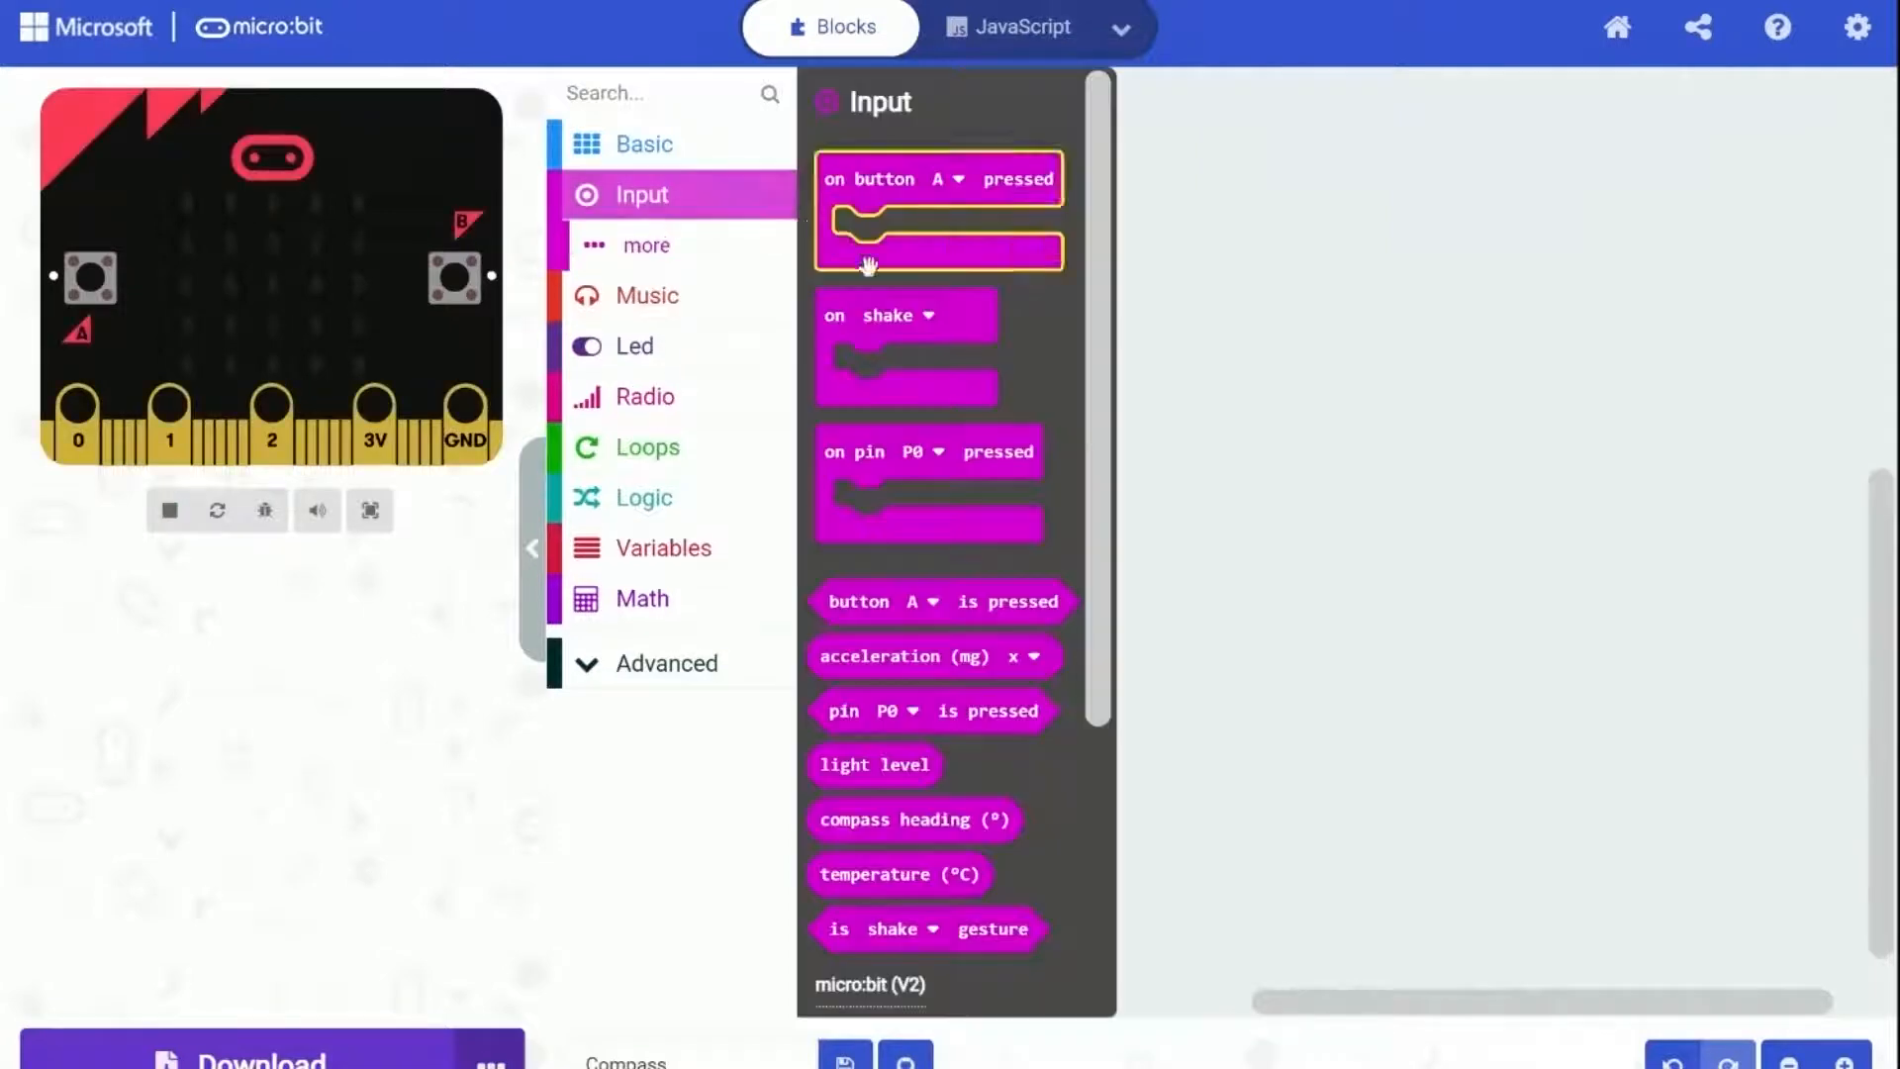
mouse_move(940, 485)
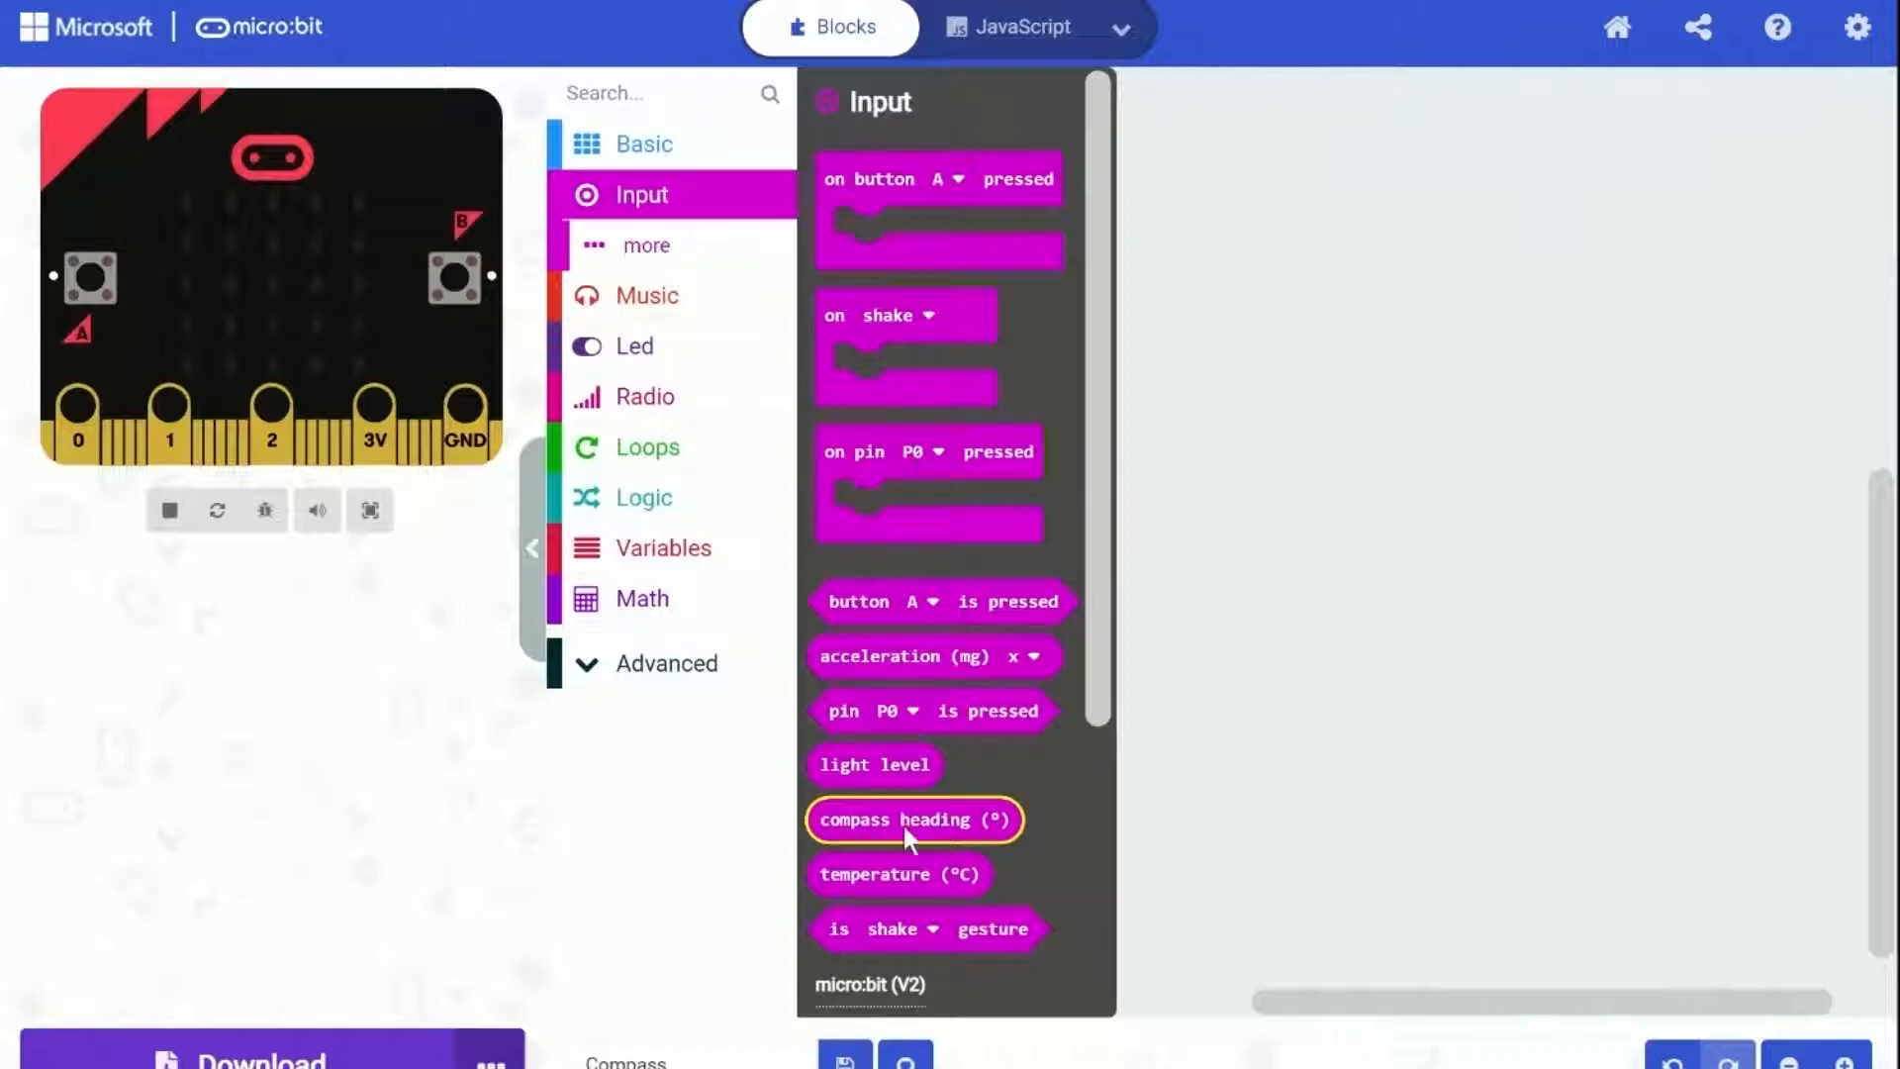
left_click_drag(913, 819, 1164, 392)
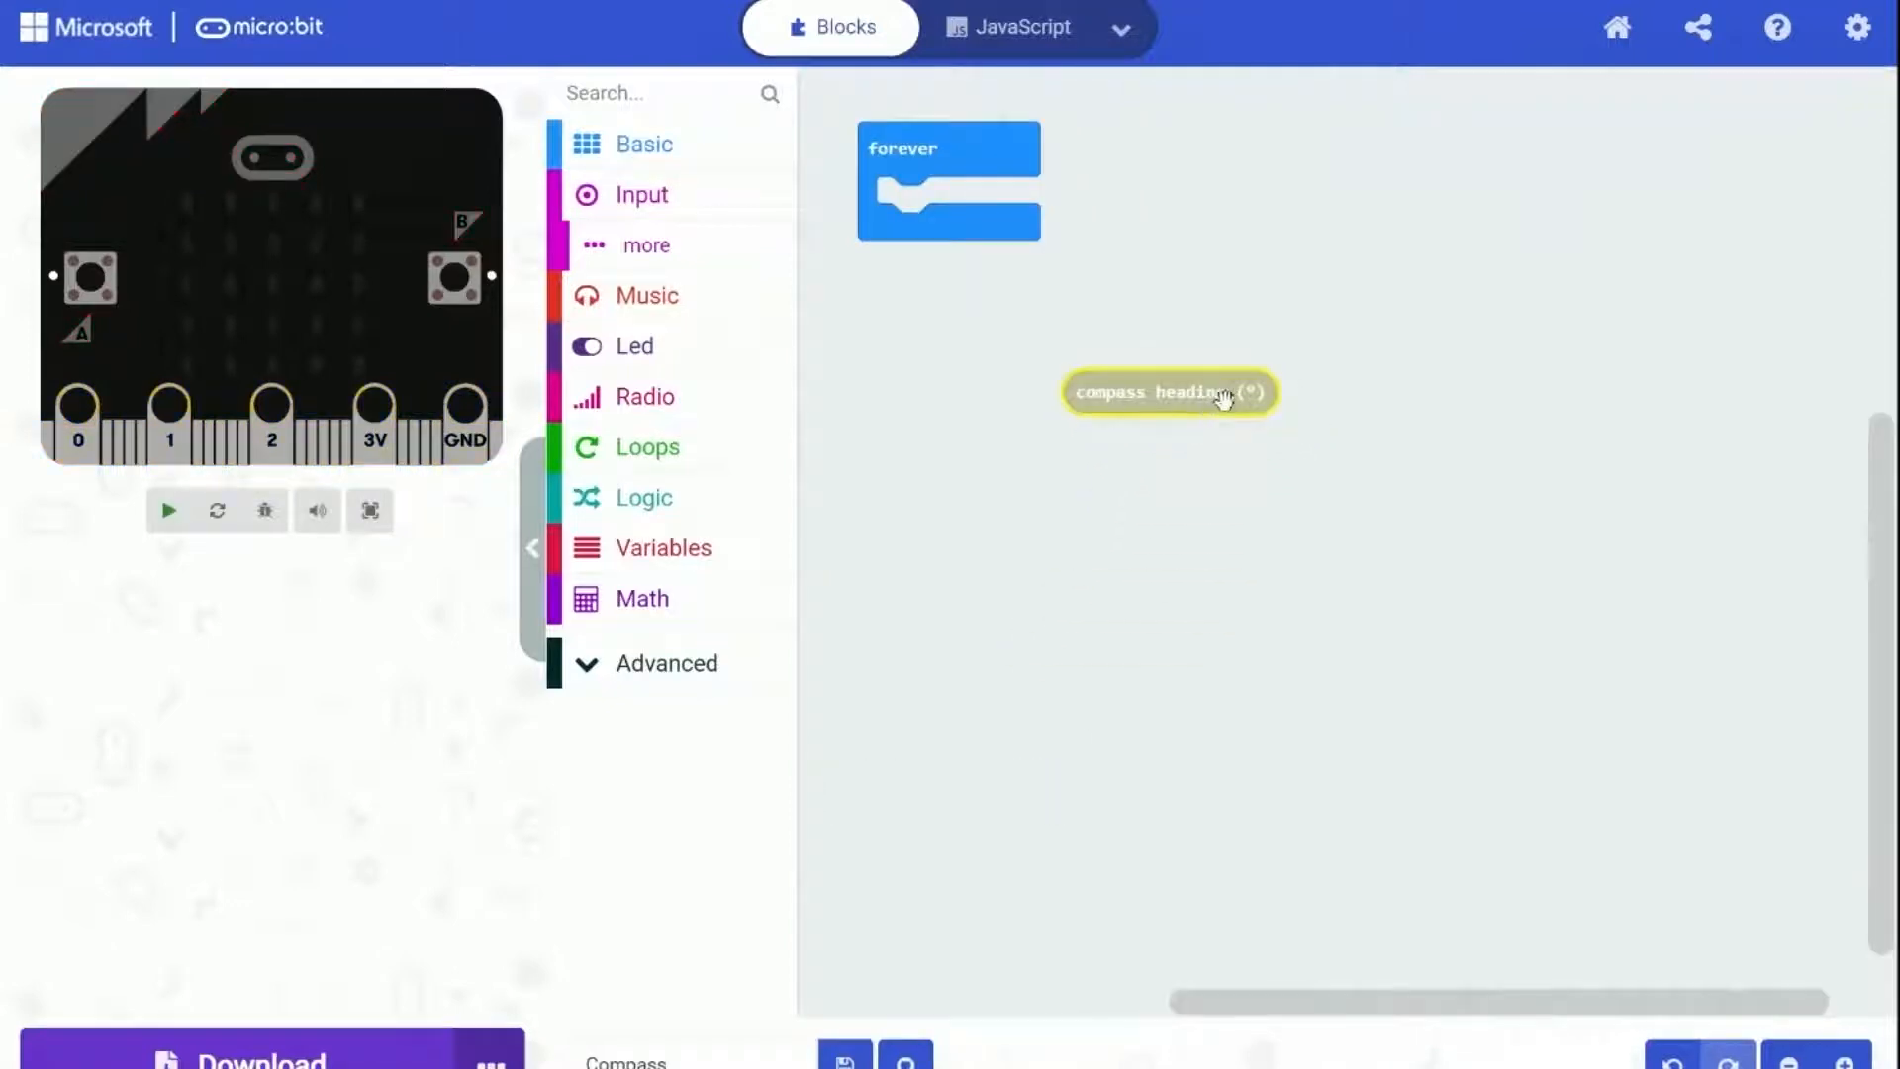
left_click(643, 142)
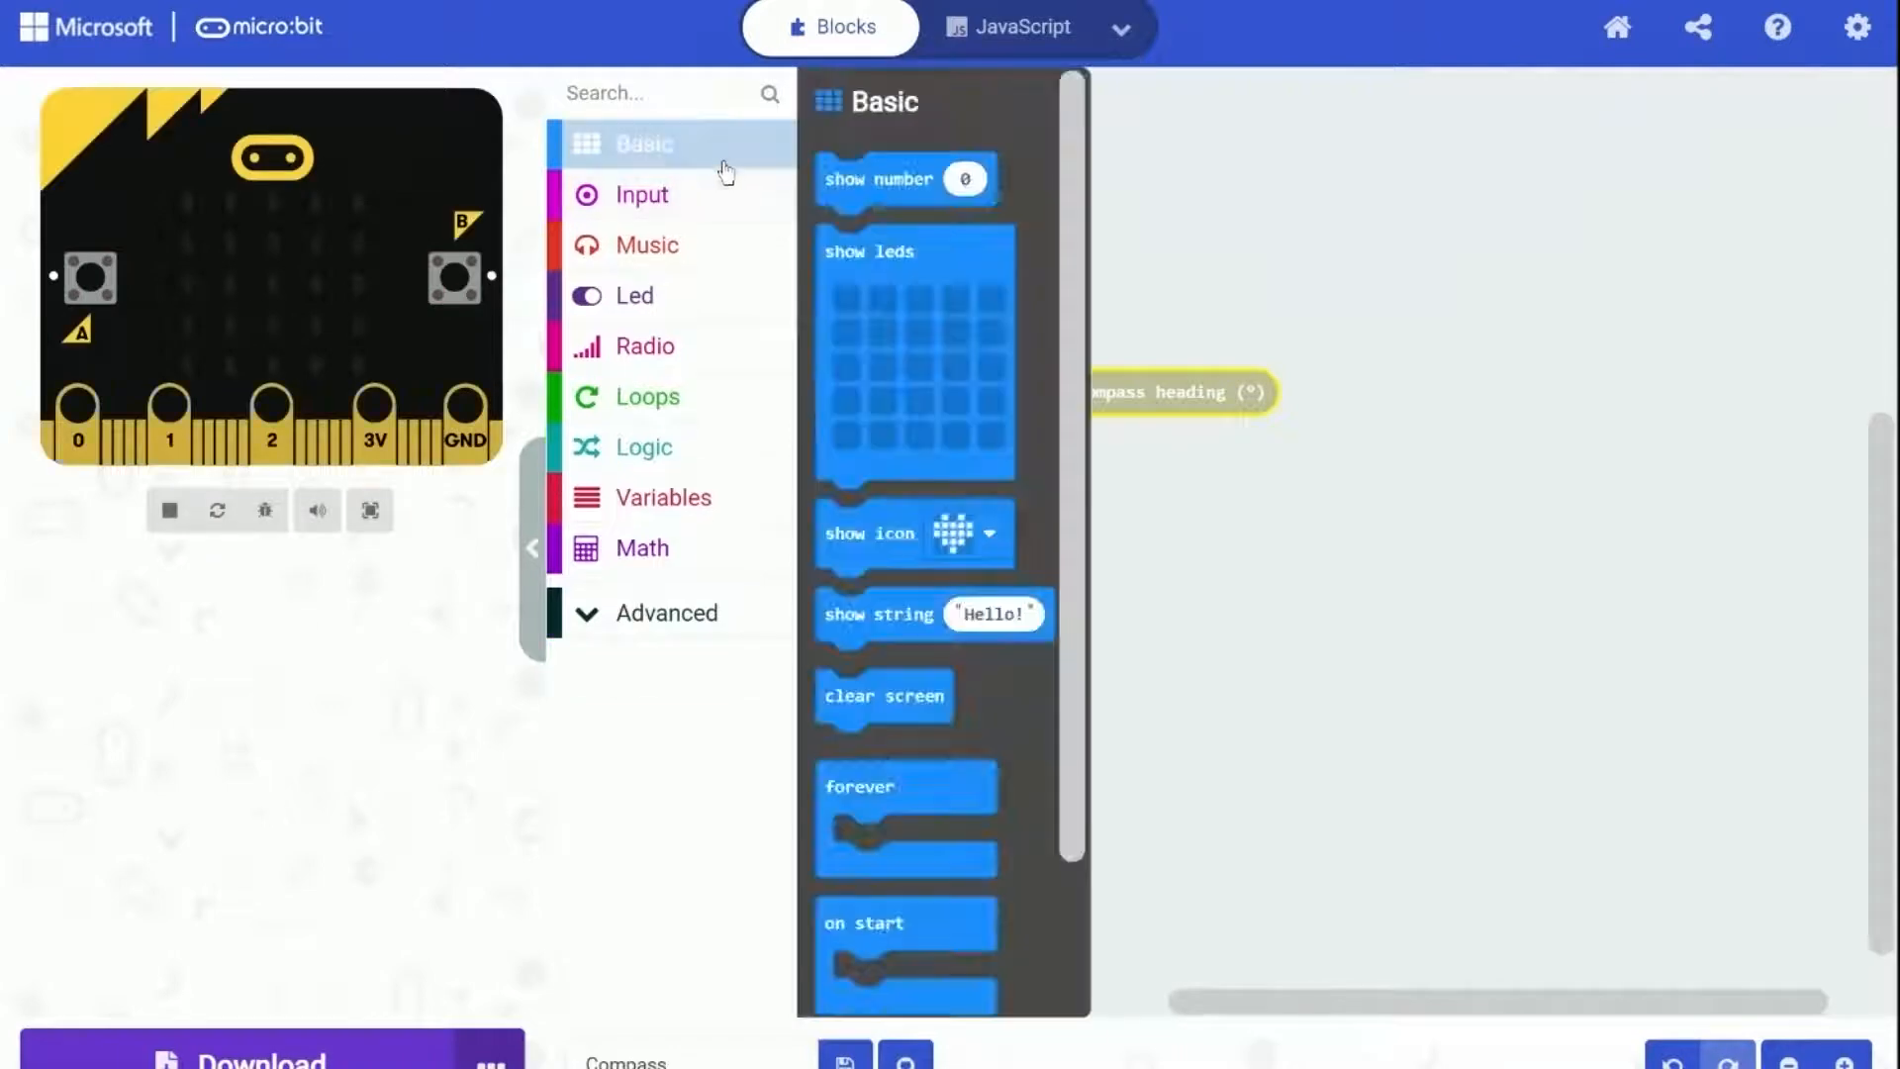
scroll("down", 3)
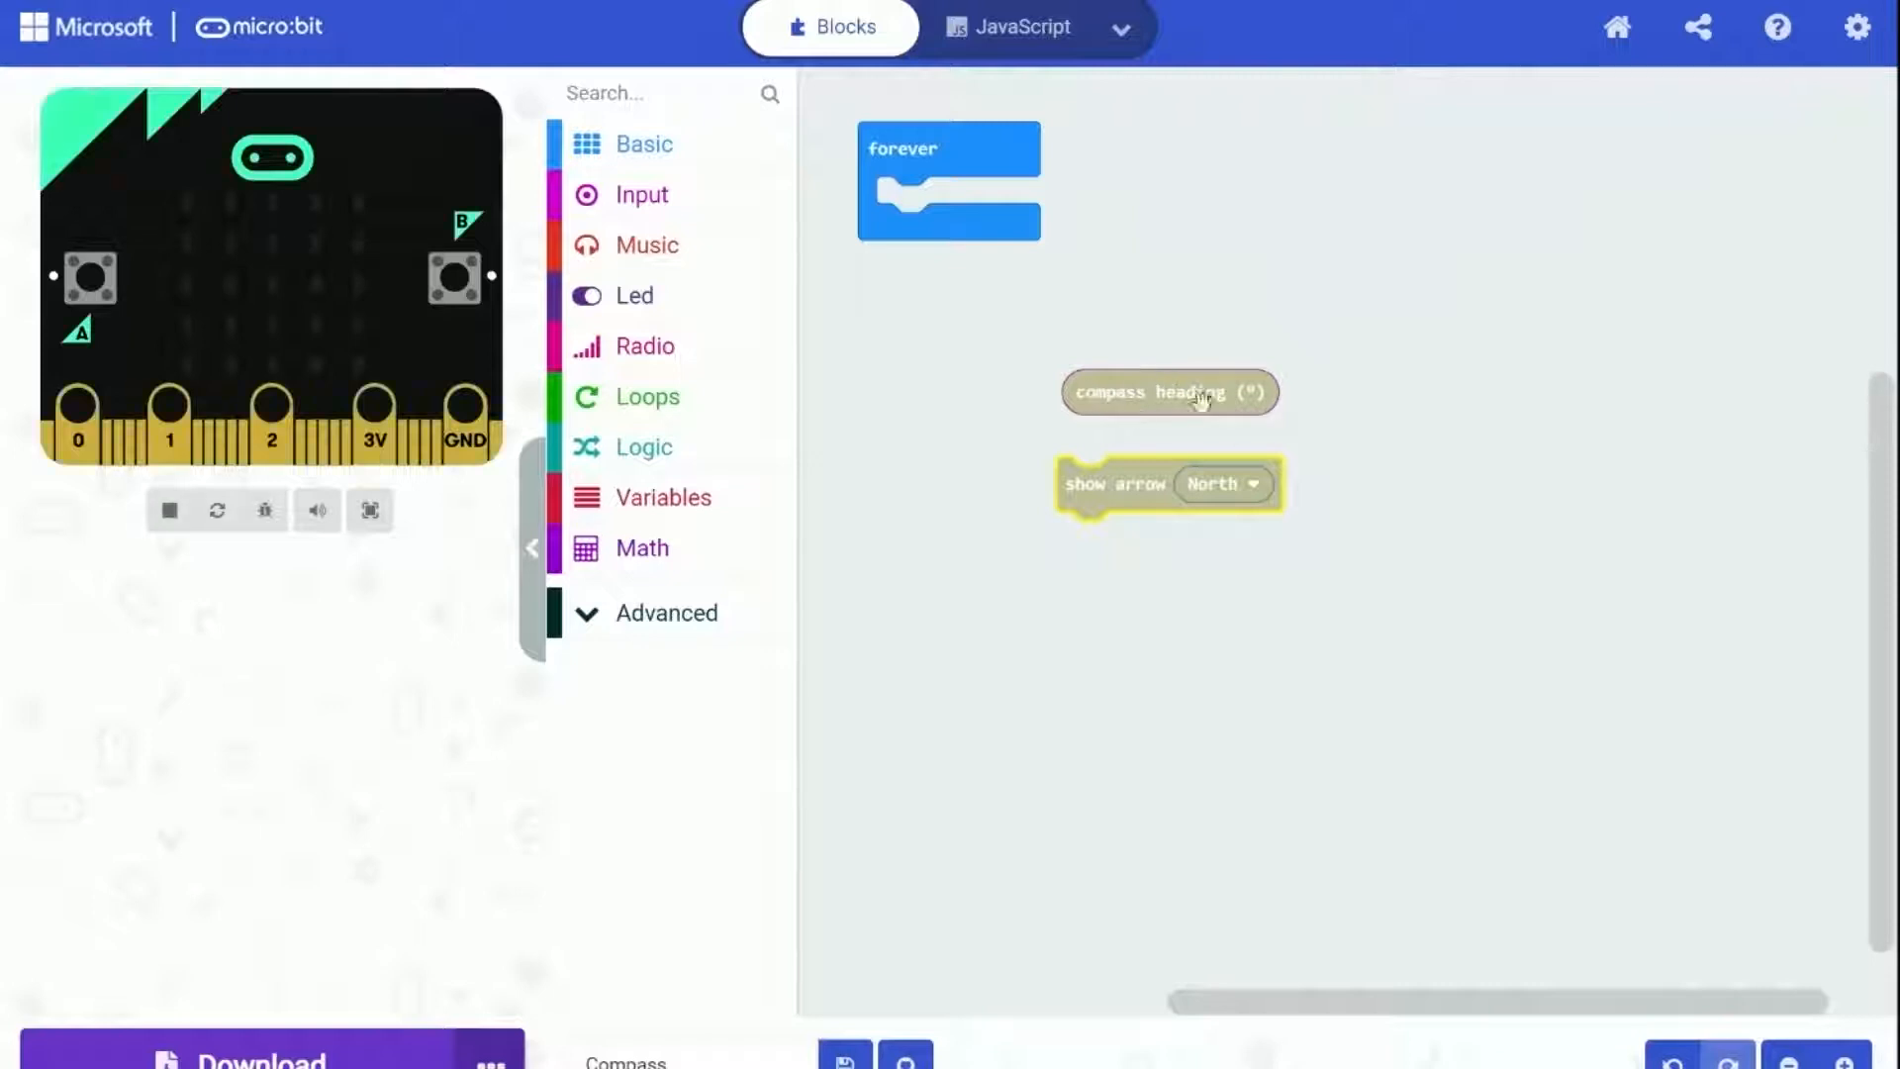
mouse_move(1223, 507)
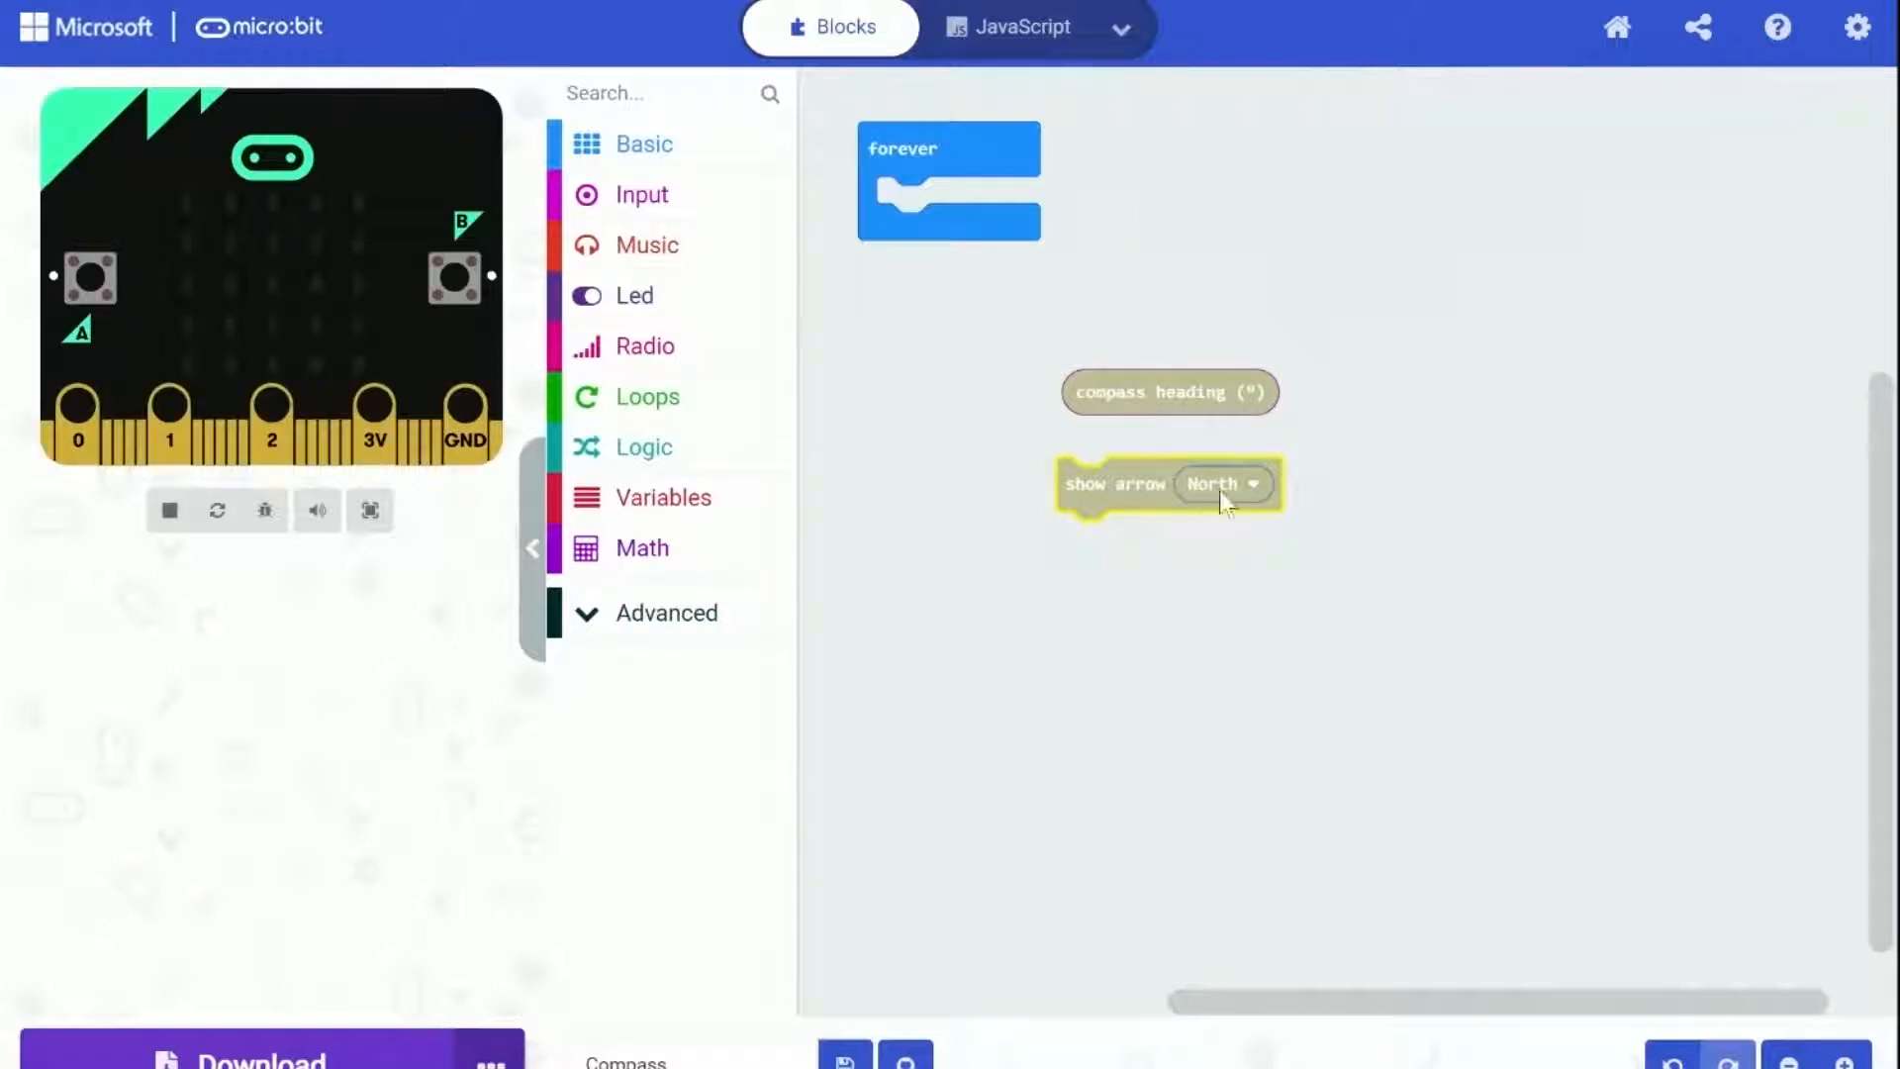
left_click(1223, 483)
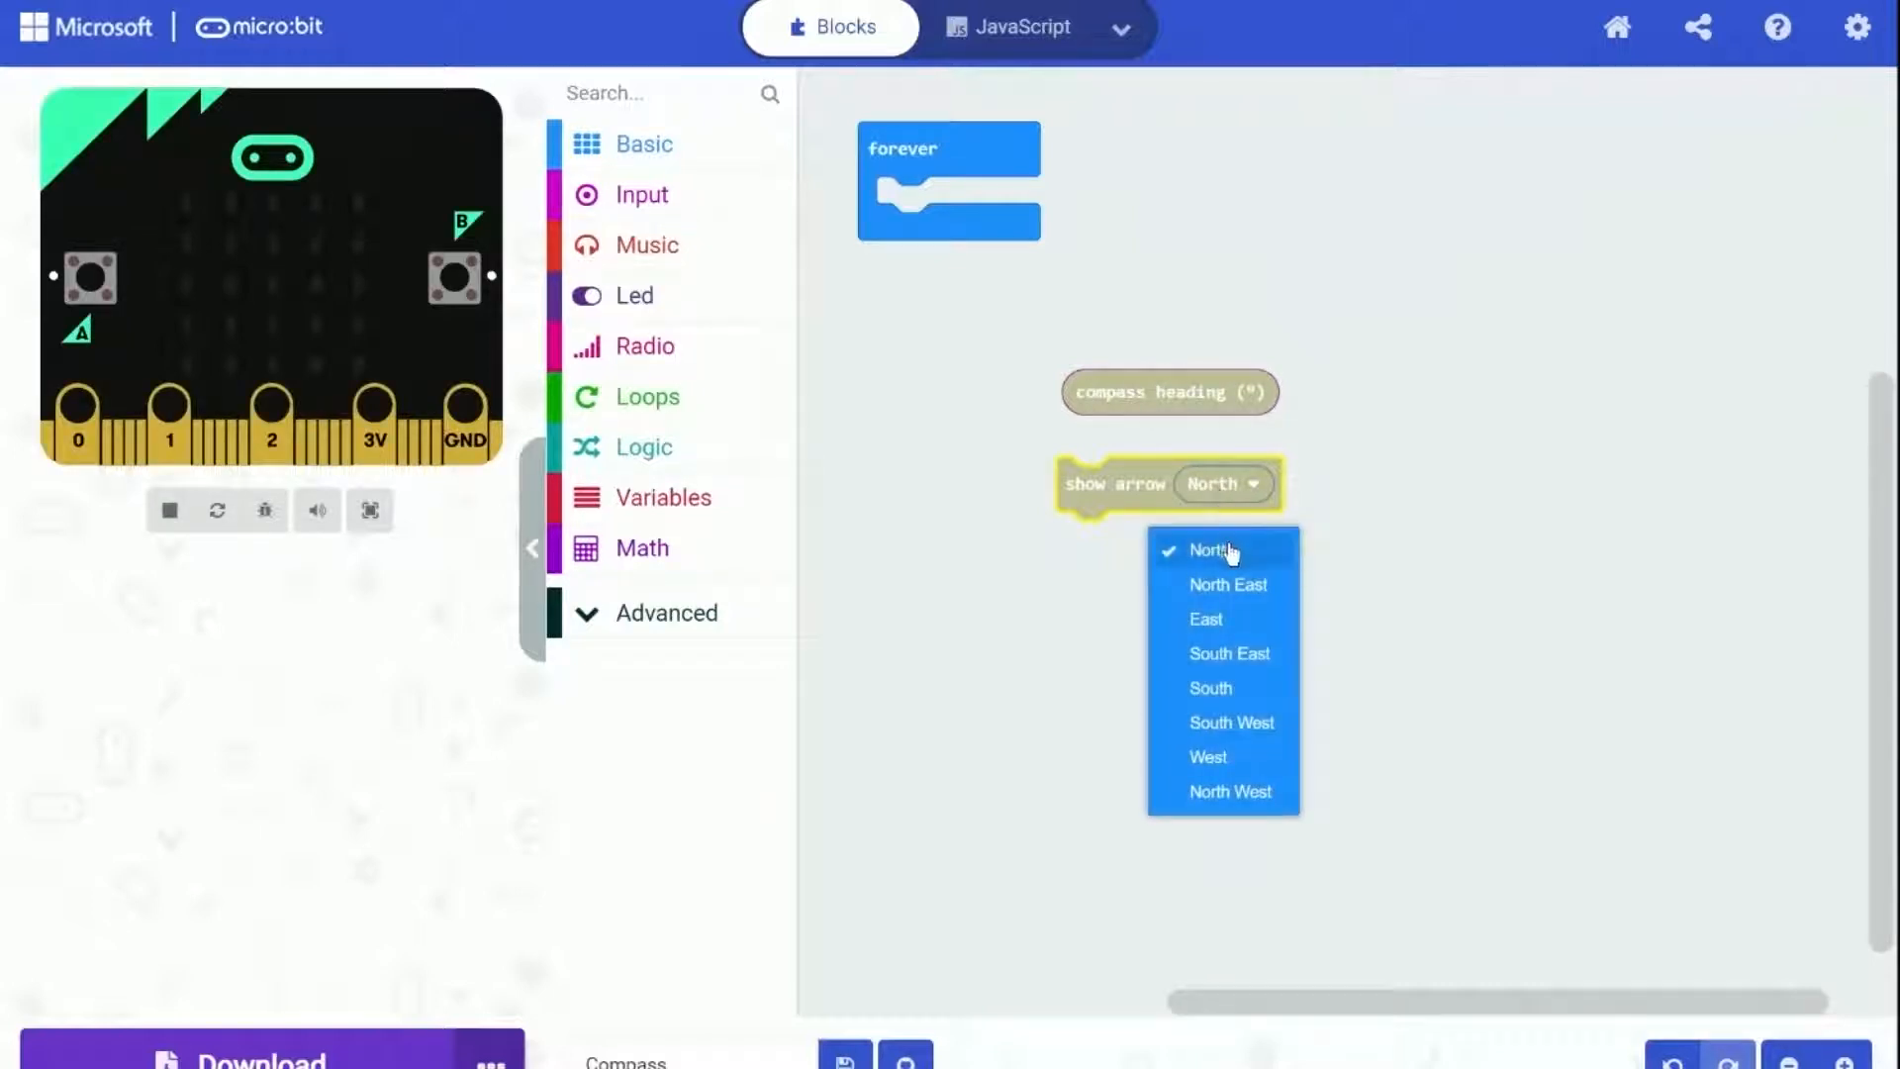
mouse_move(1253, 705)
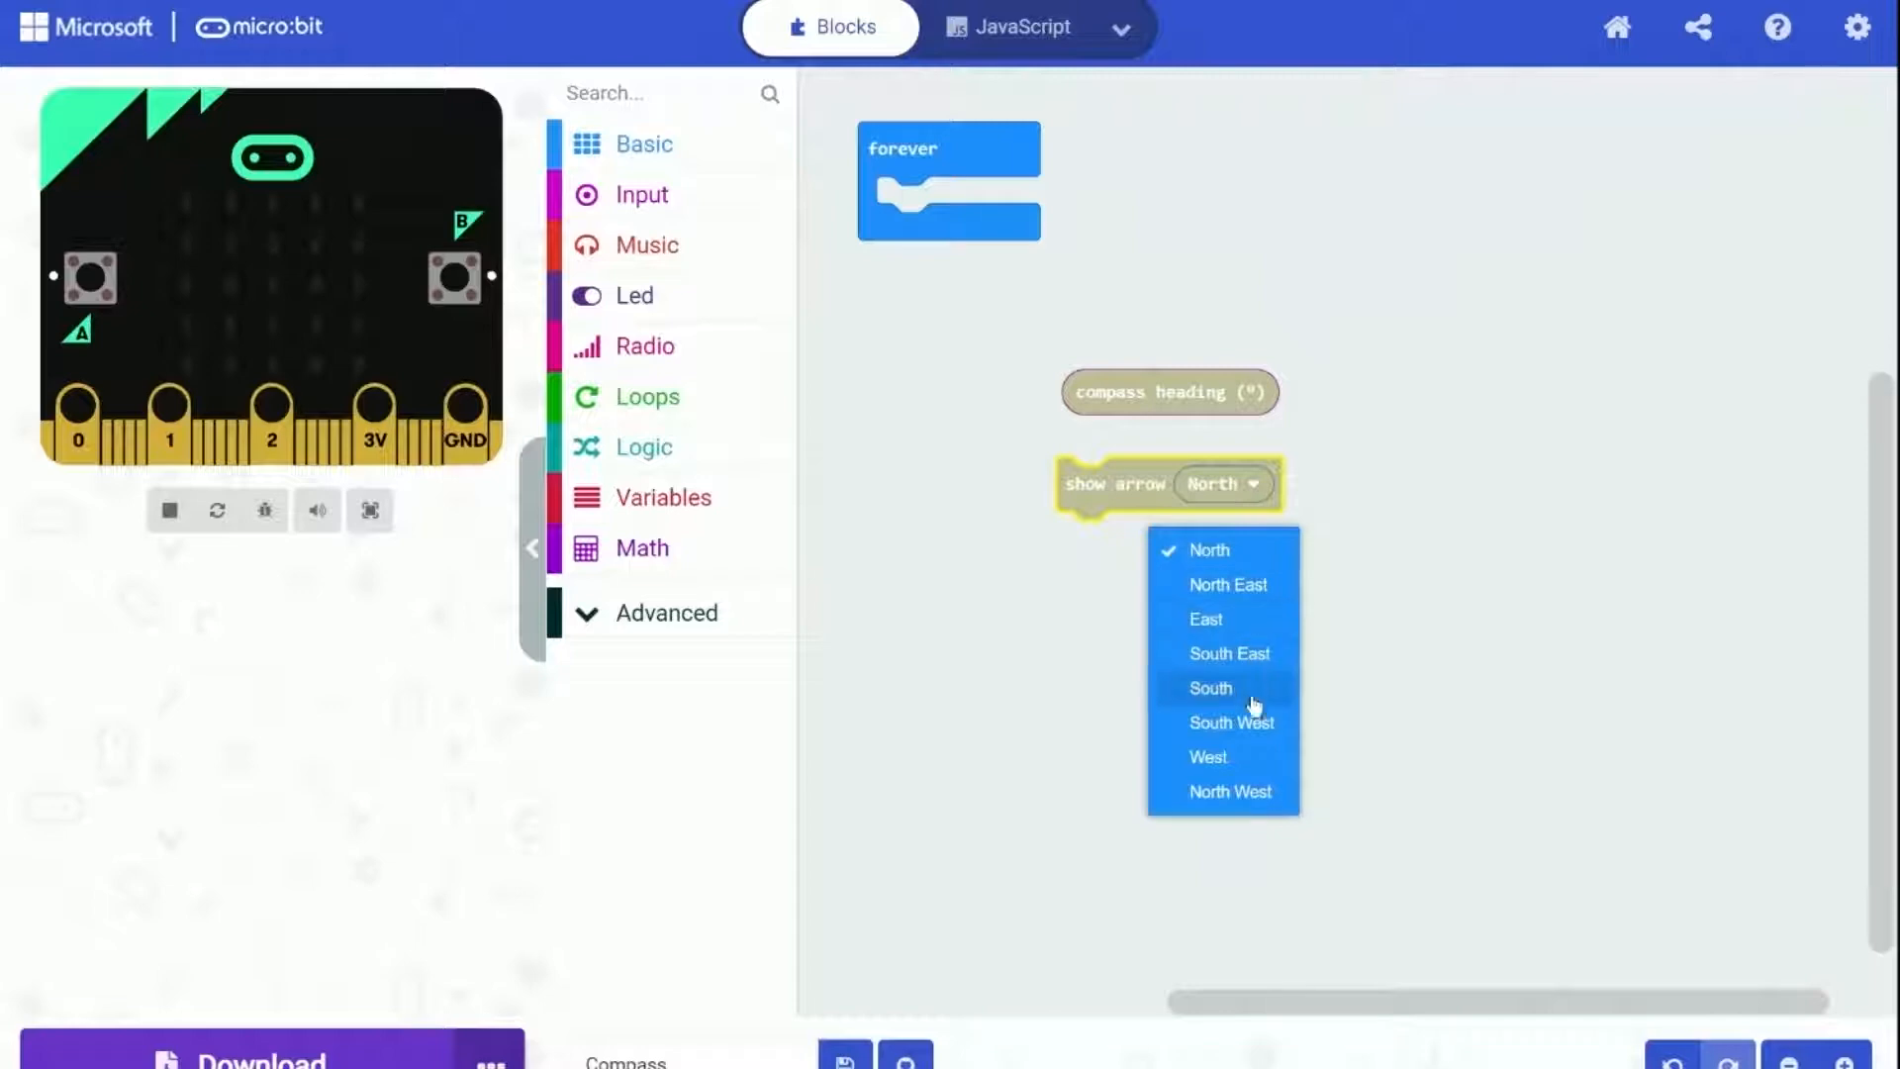
mouse_move(1249, 792)
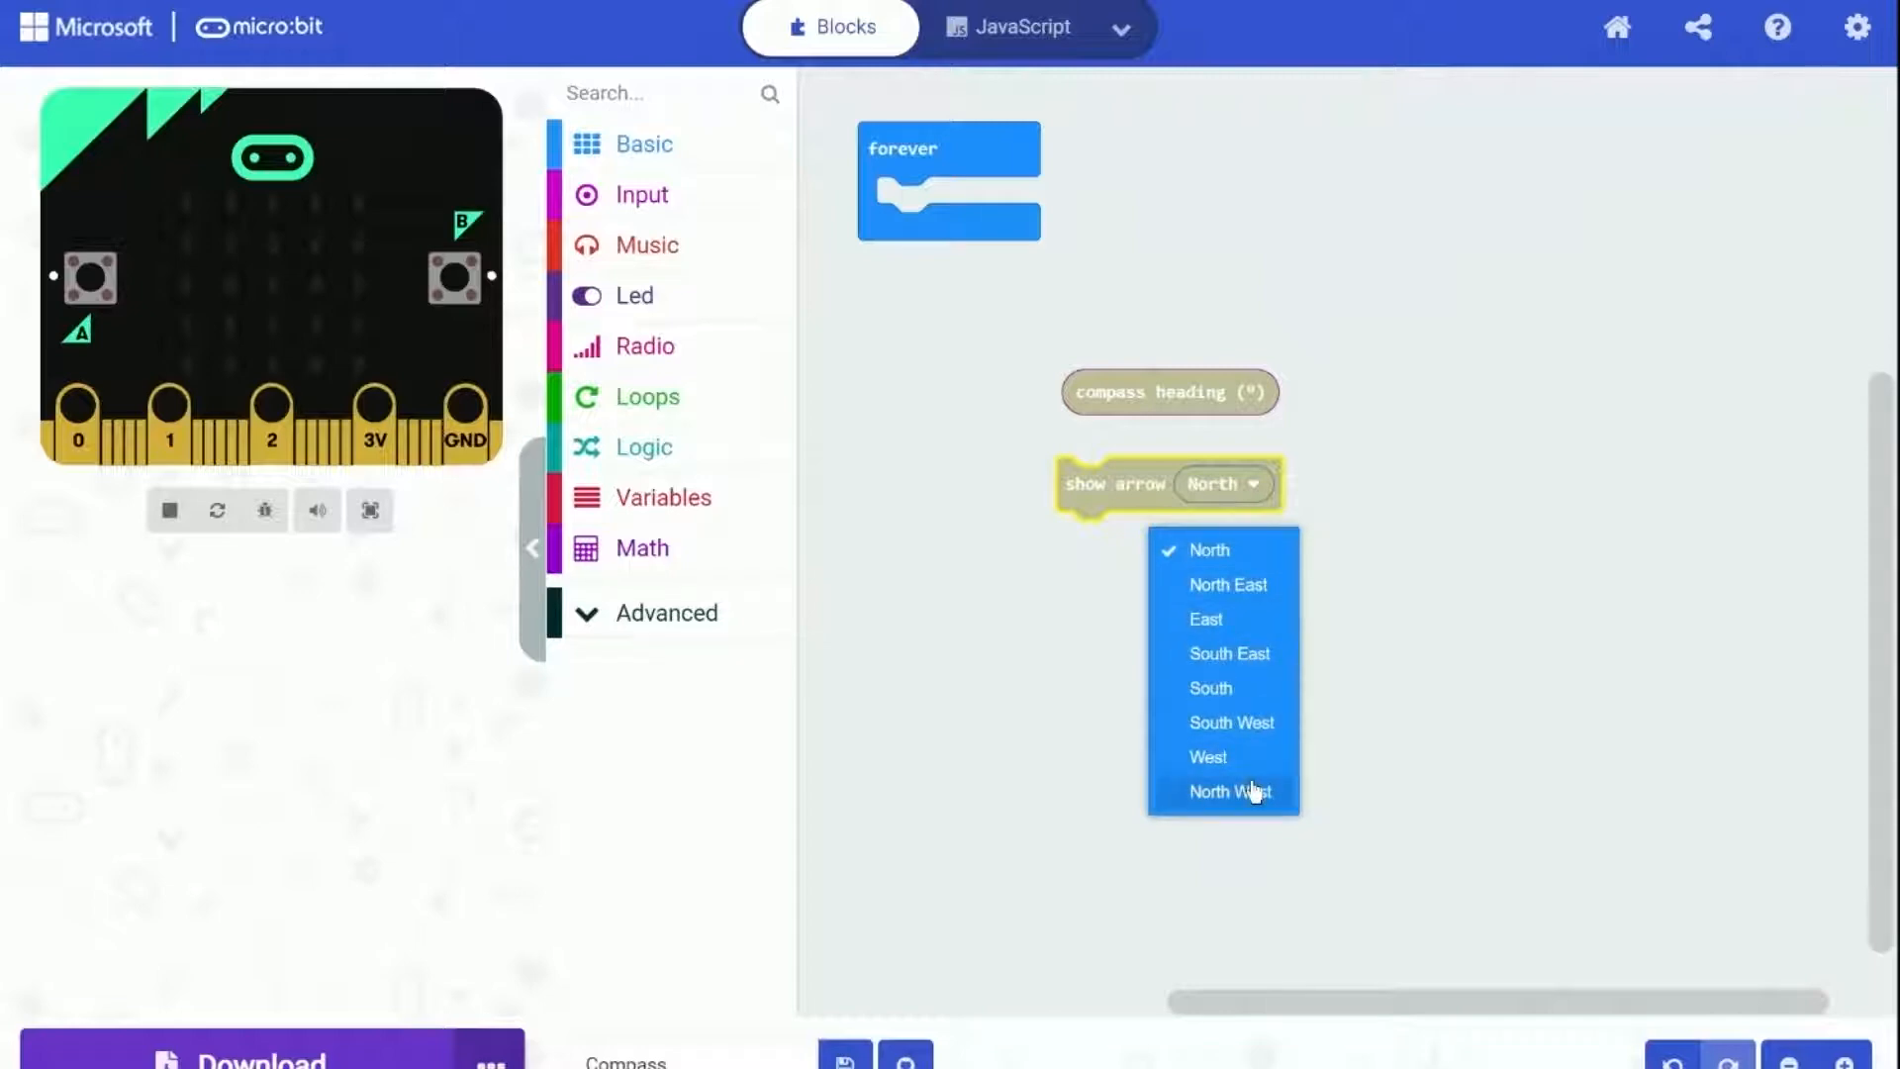
mouse_move(1247, 609)
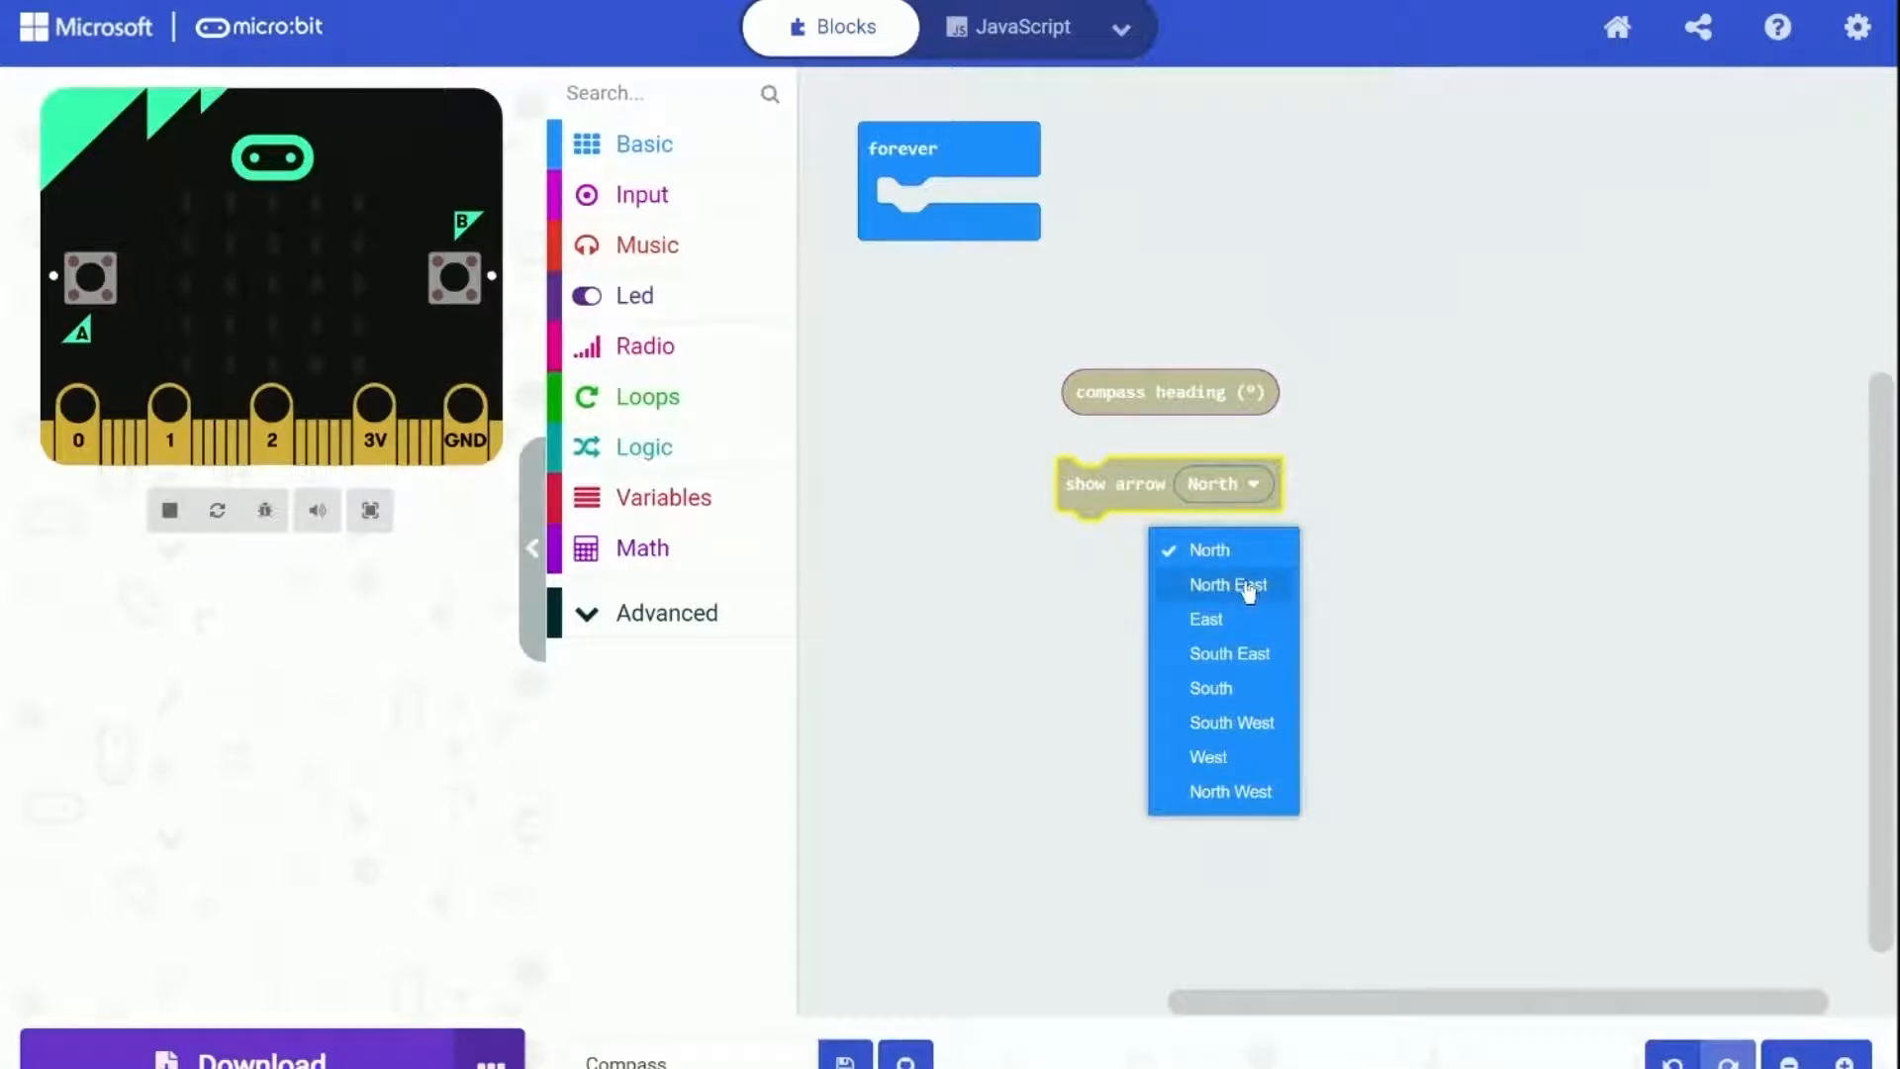
mouse_move(1231, 788)
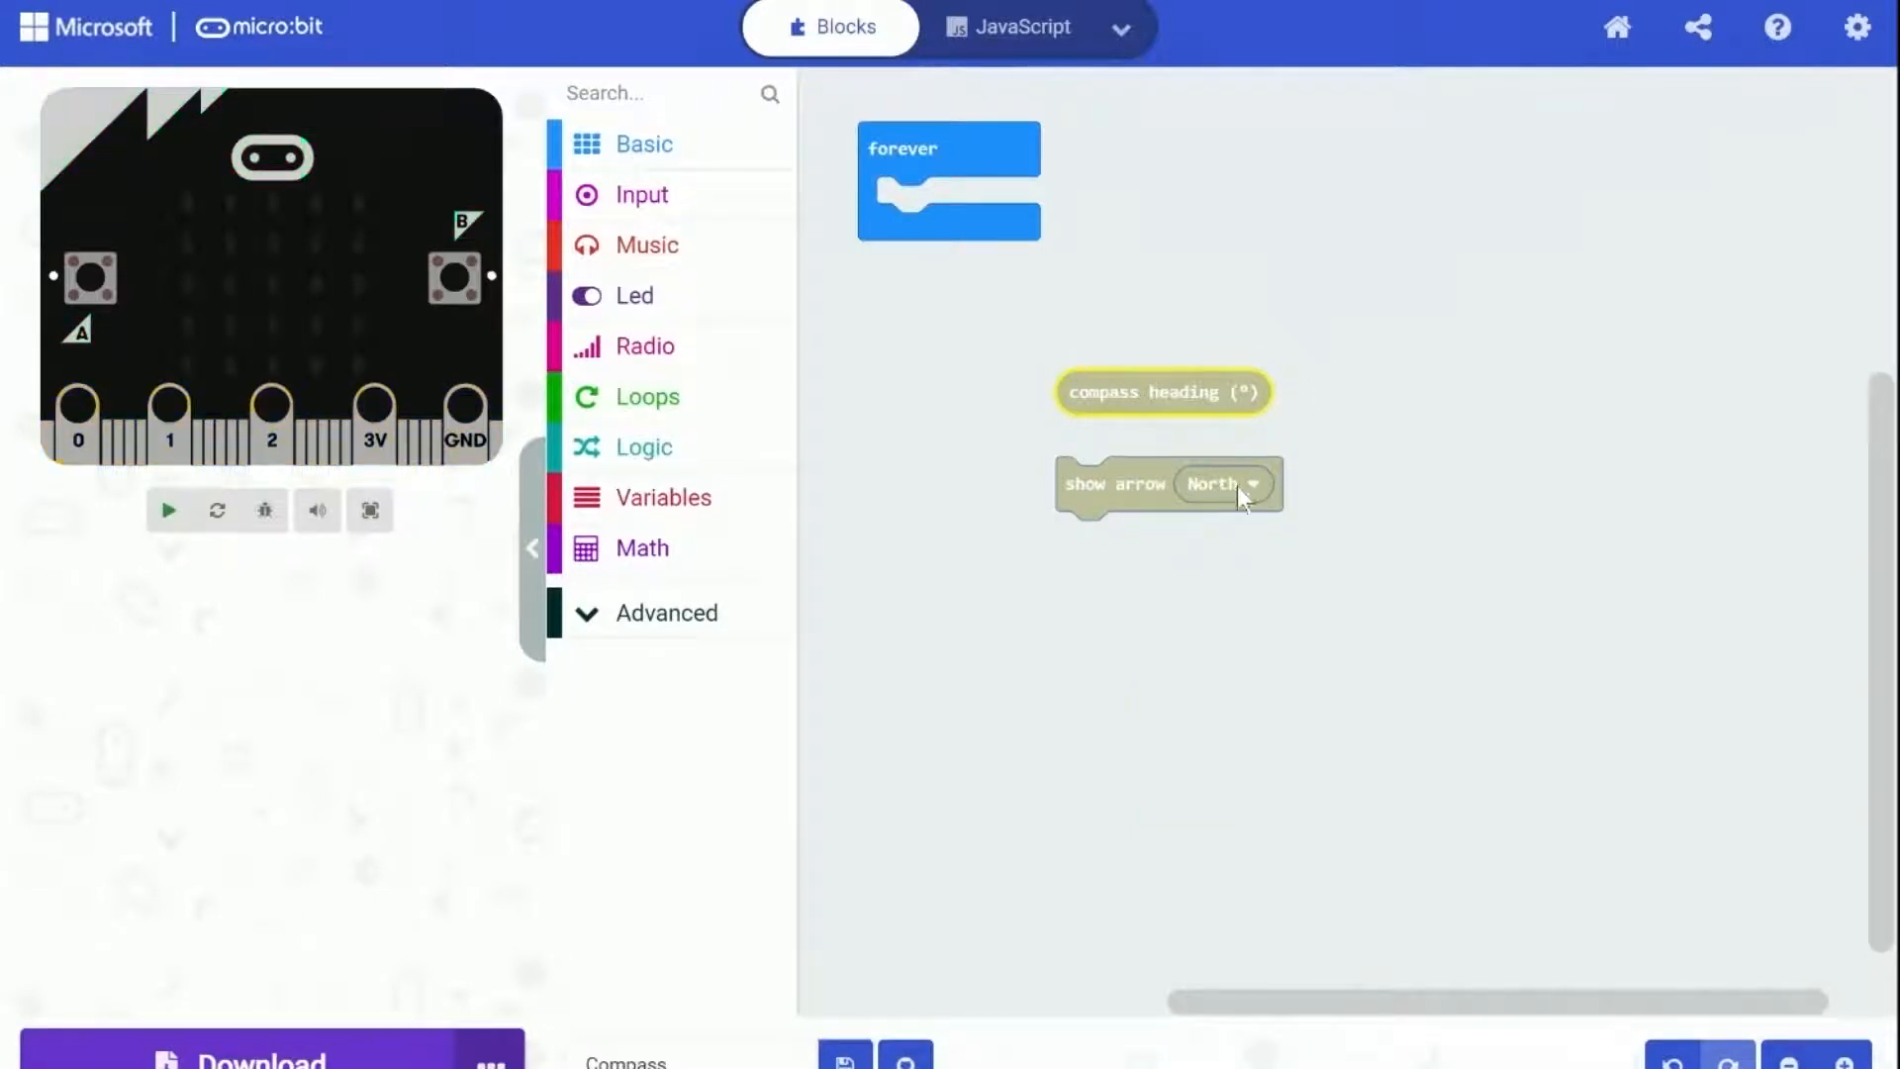
left_click(170, 509)
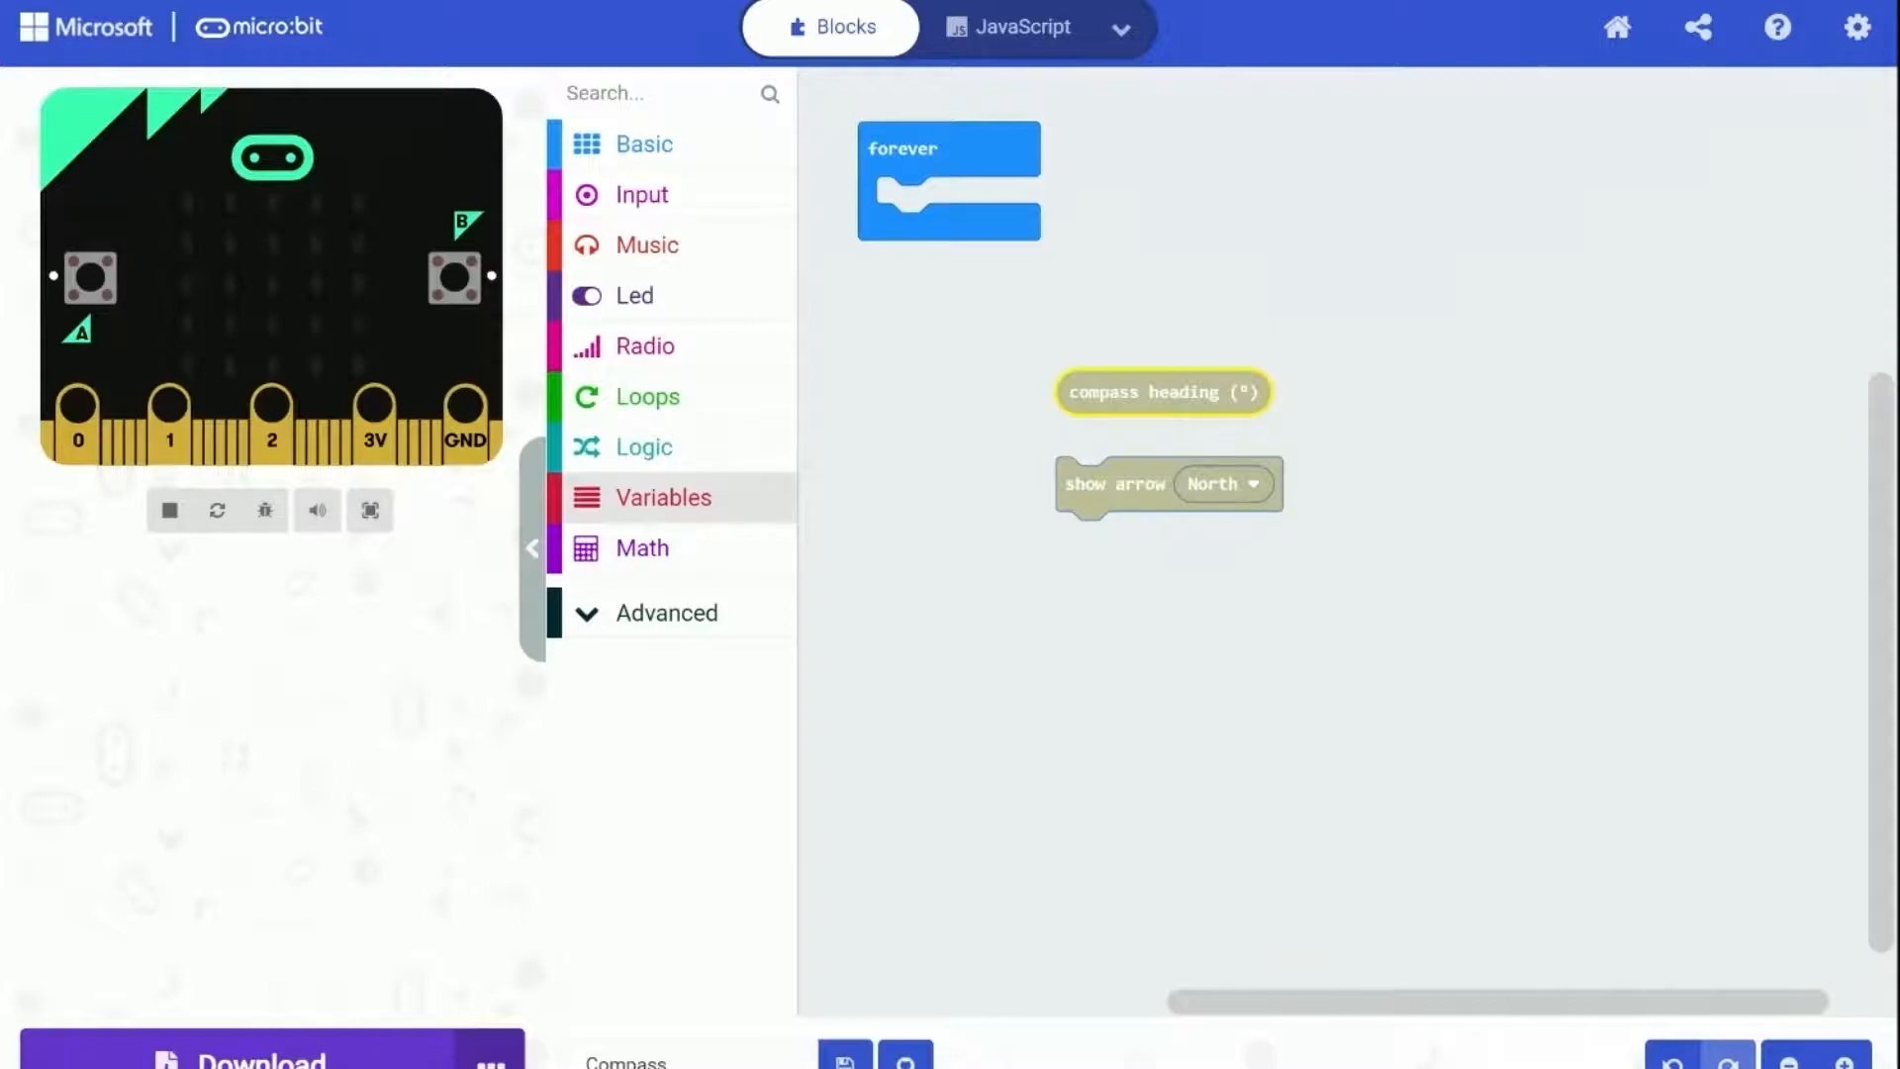
Create a variable named direction and set it to 0 inside the forever loop
left_click(930, 174)
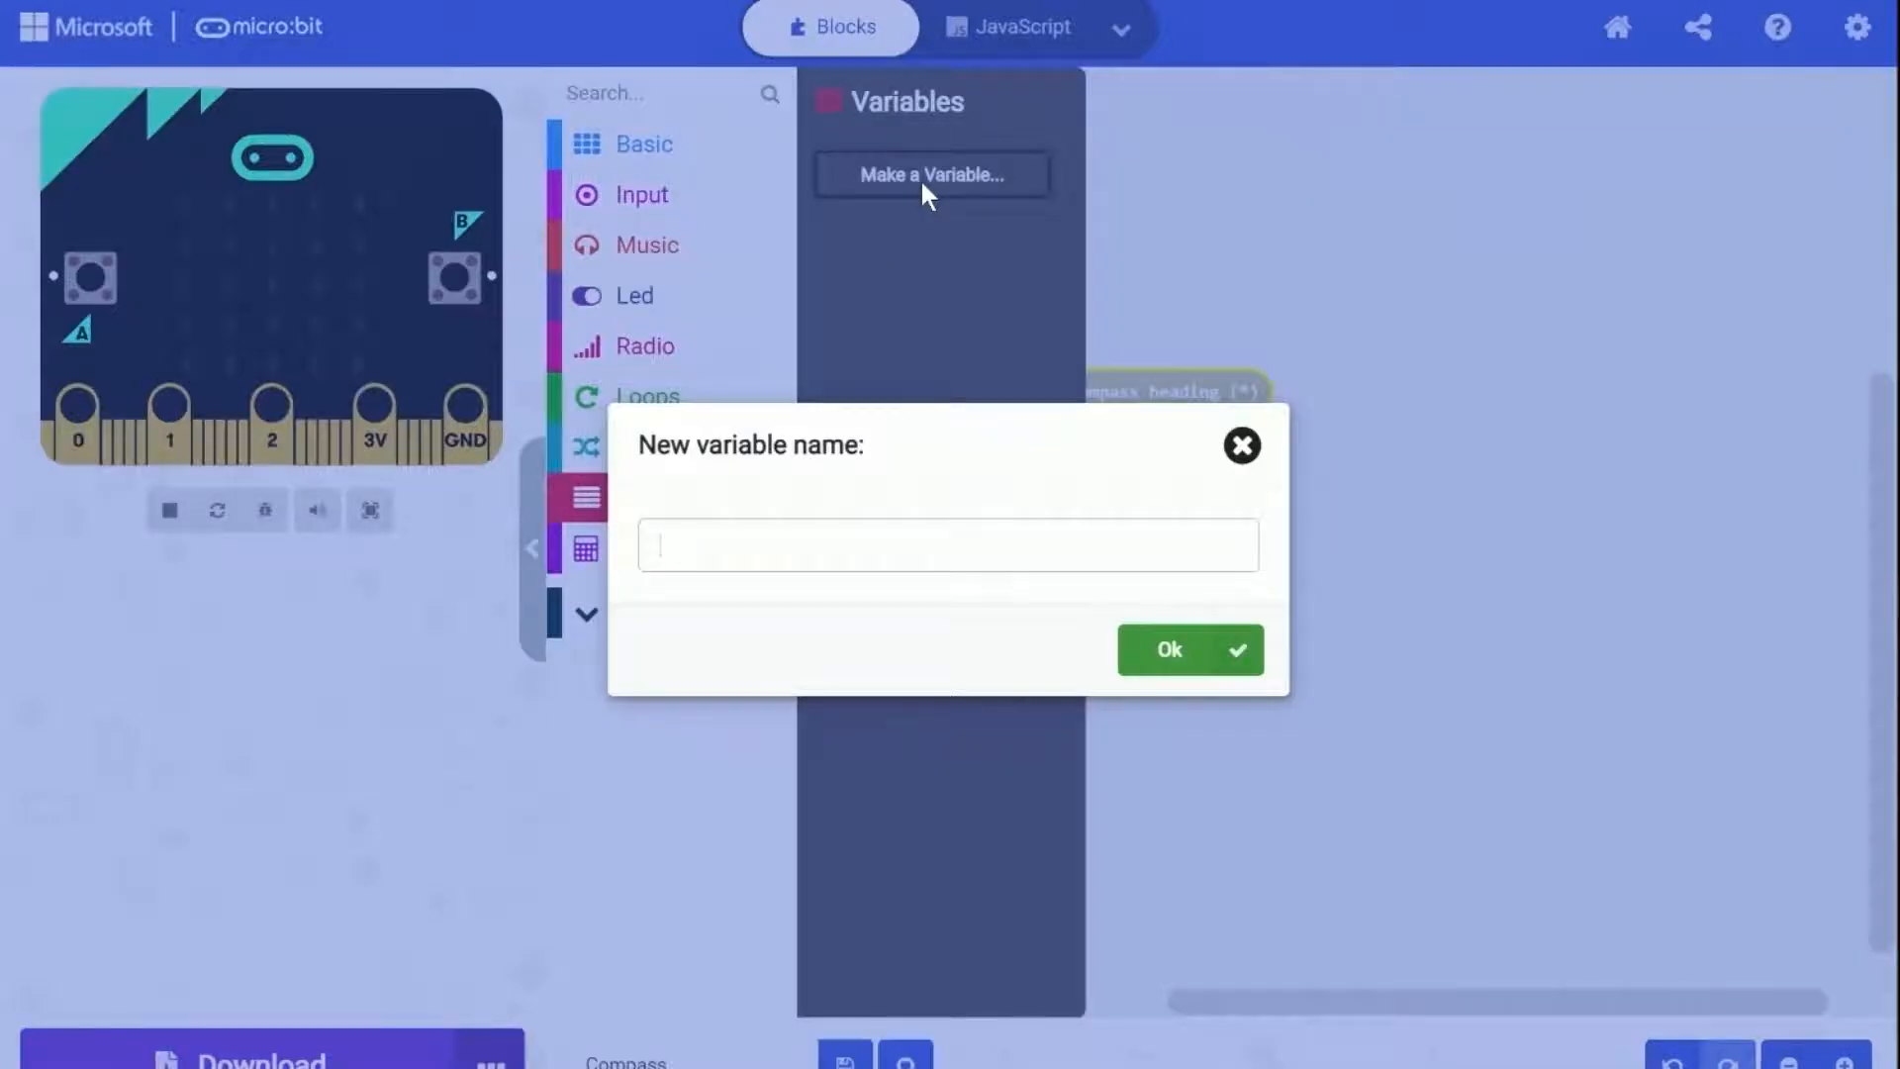
type("direction")
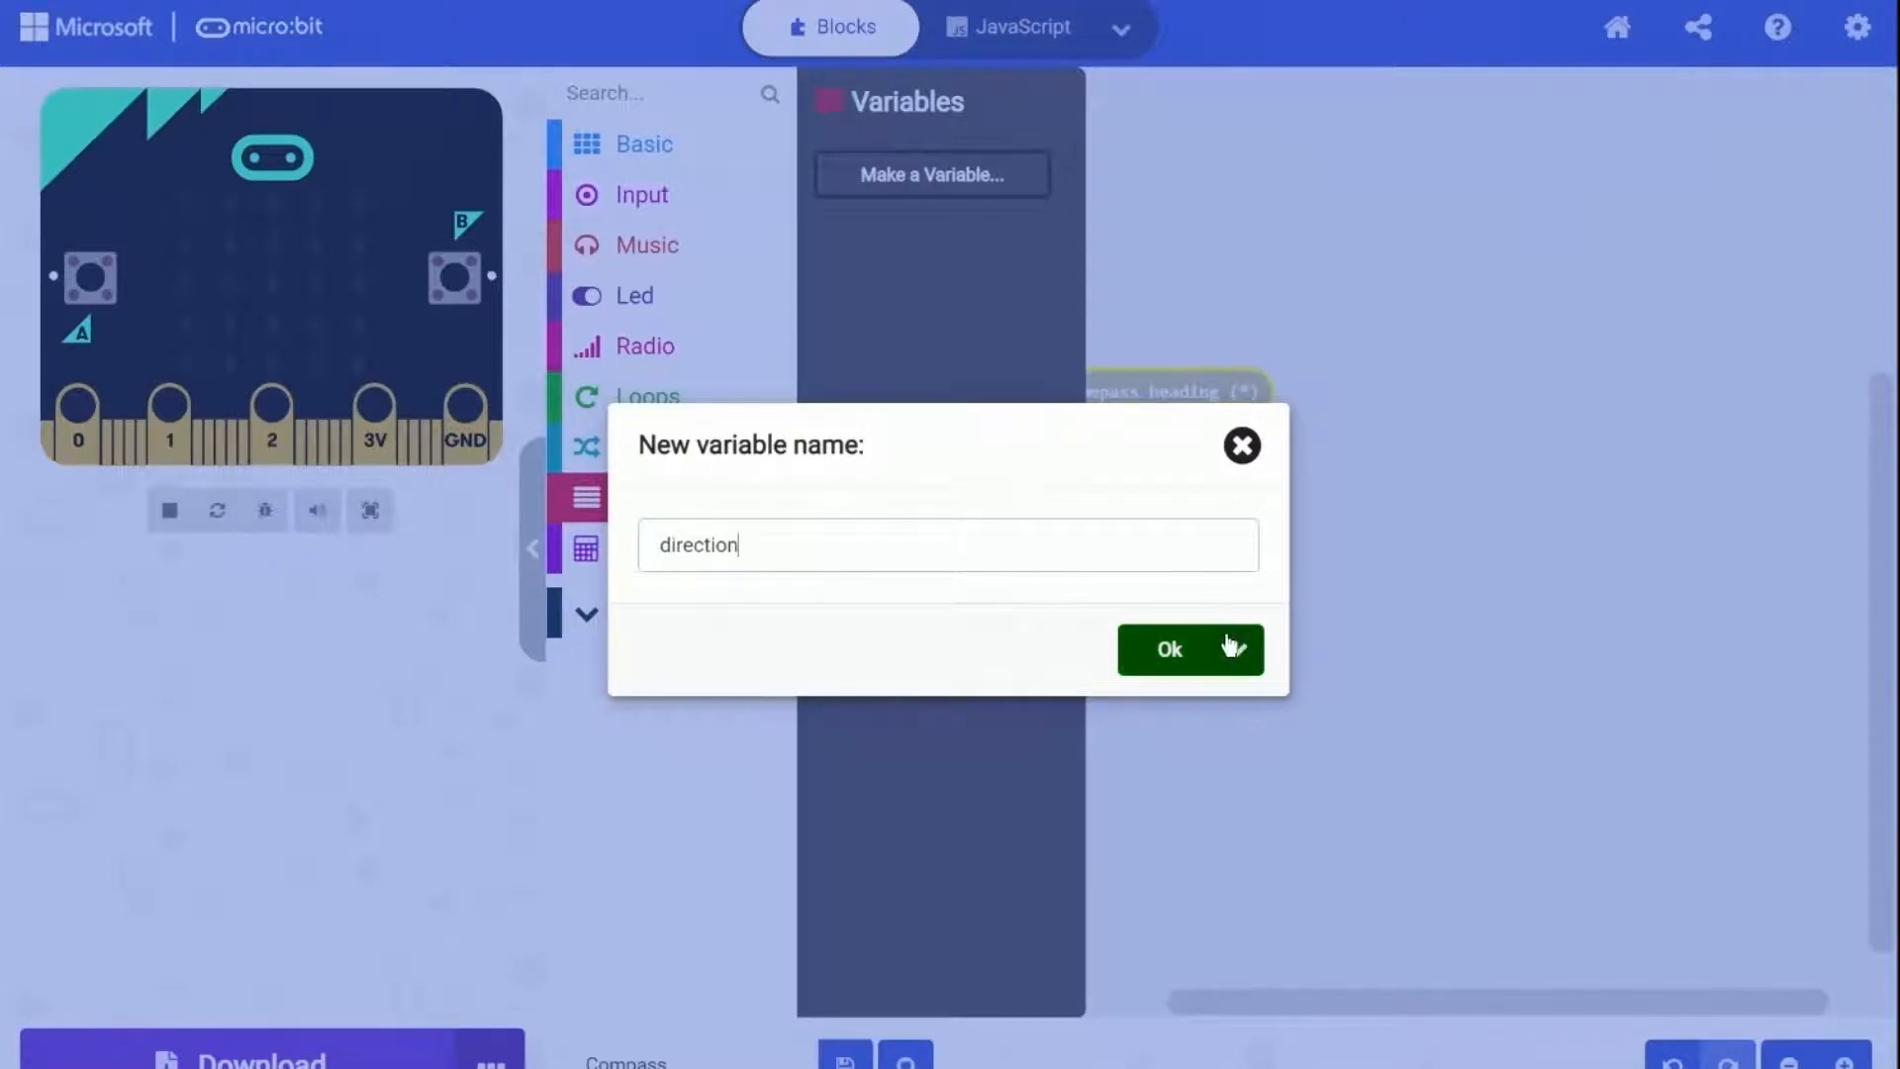
left_click(1167, 649)
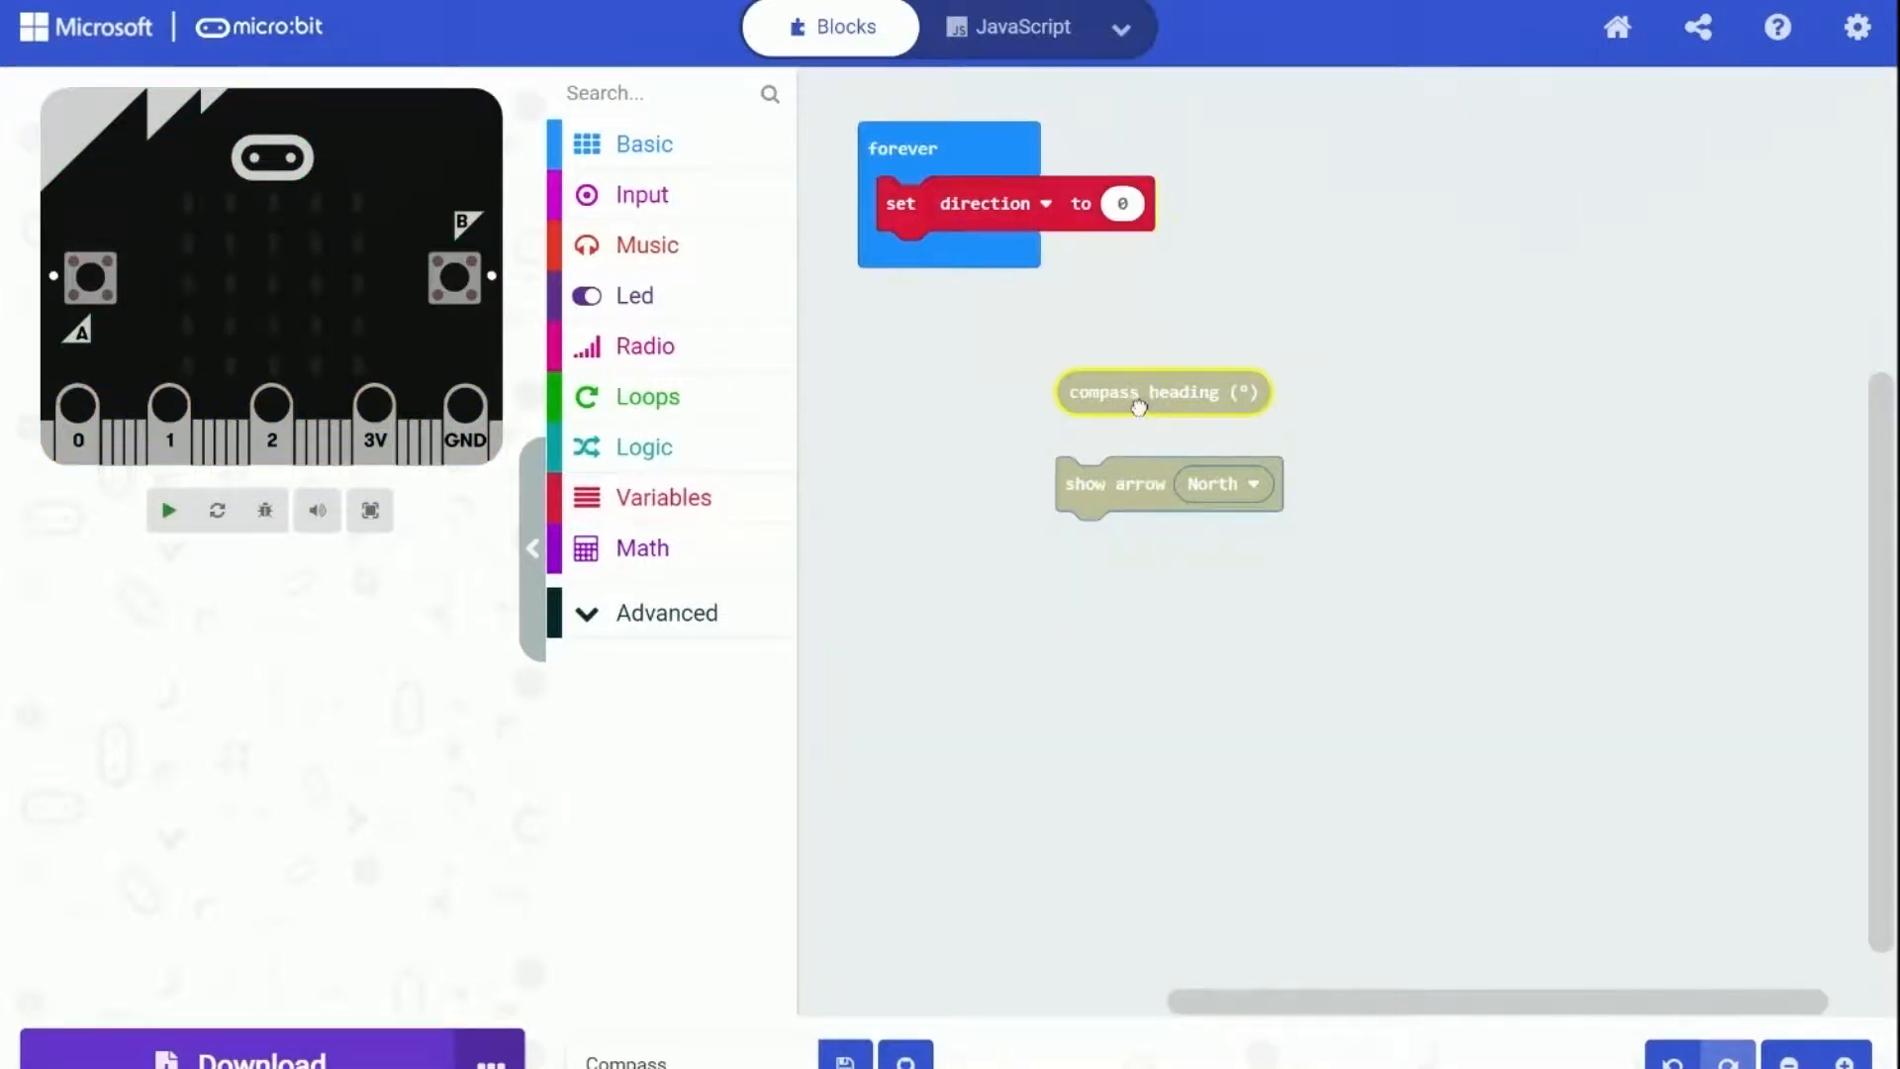
Make direction's value round compass heading ÷ 45 using Math division and round blocks
left_click(642, 547)
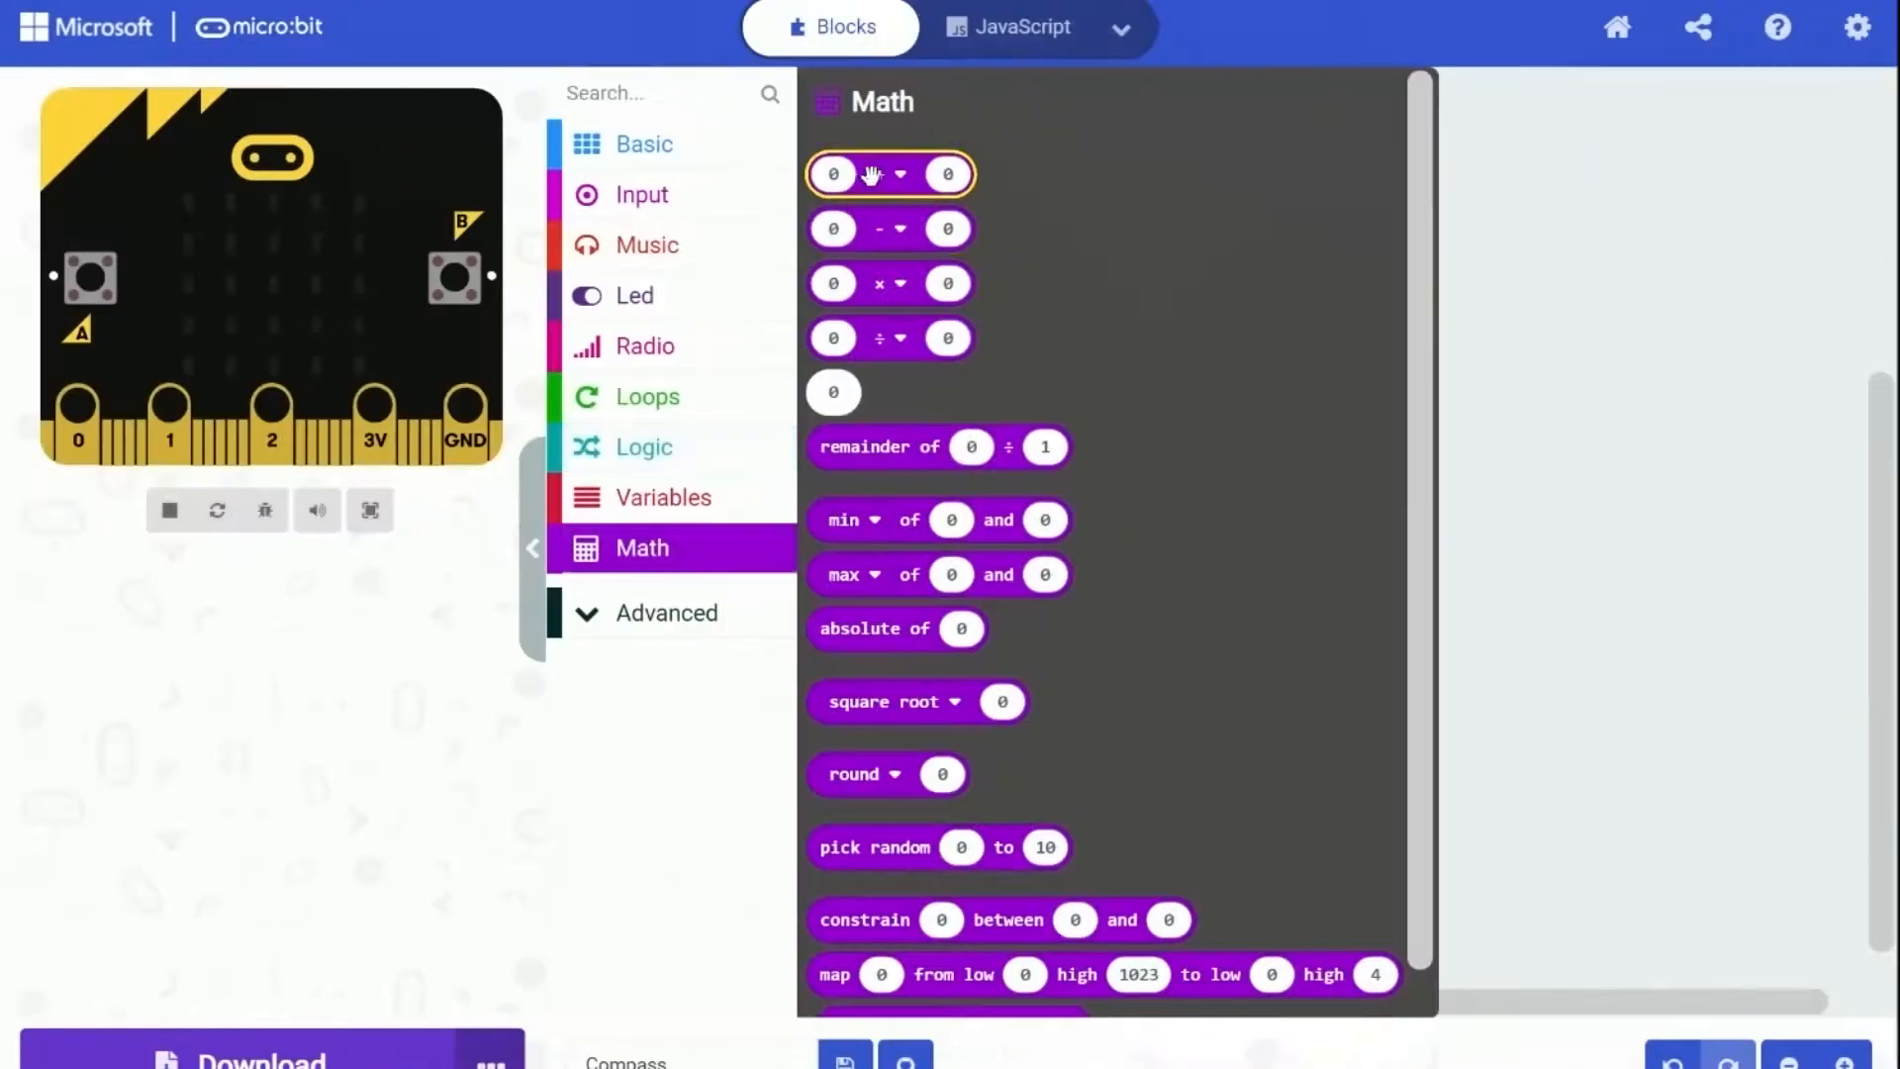
left_click_drag(891, 174, 1476, 281)
type("45")
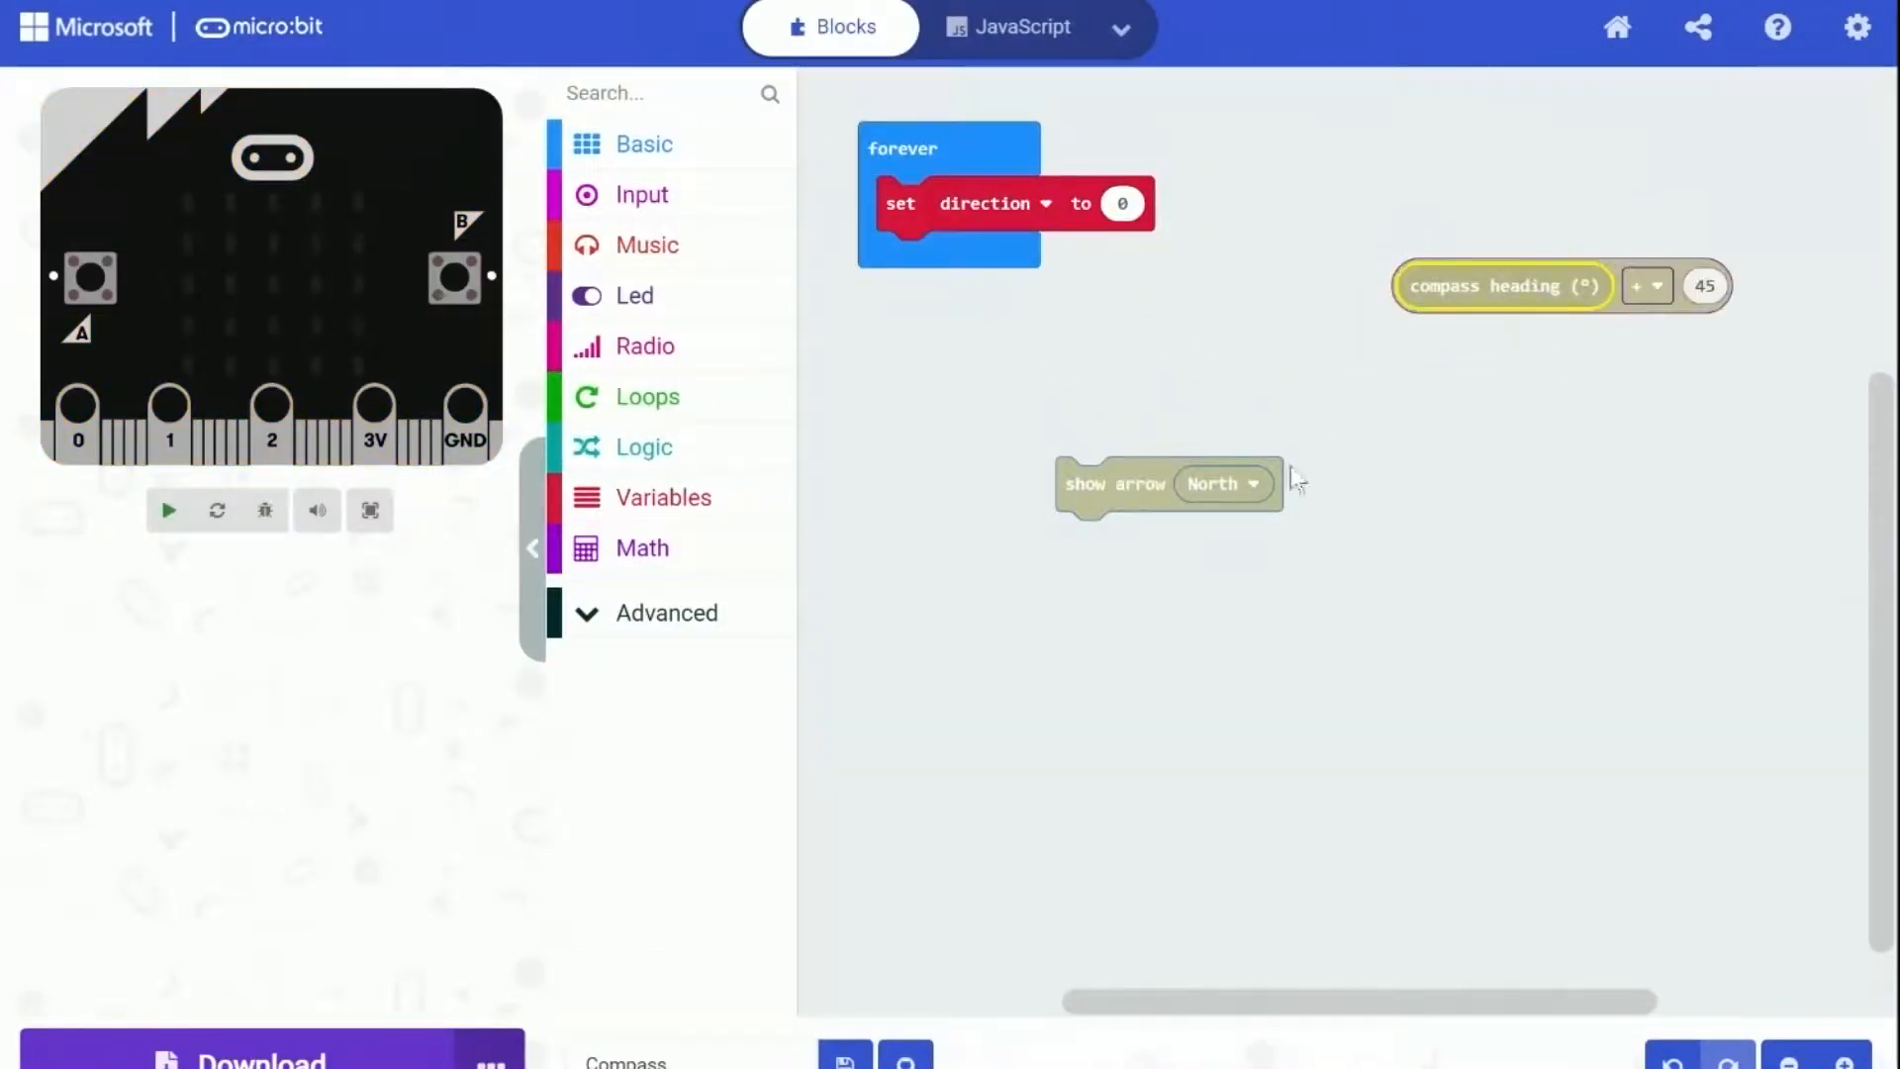
left_click(1223, 483)
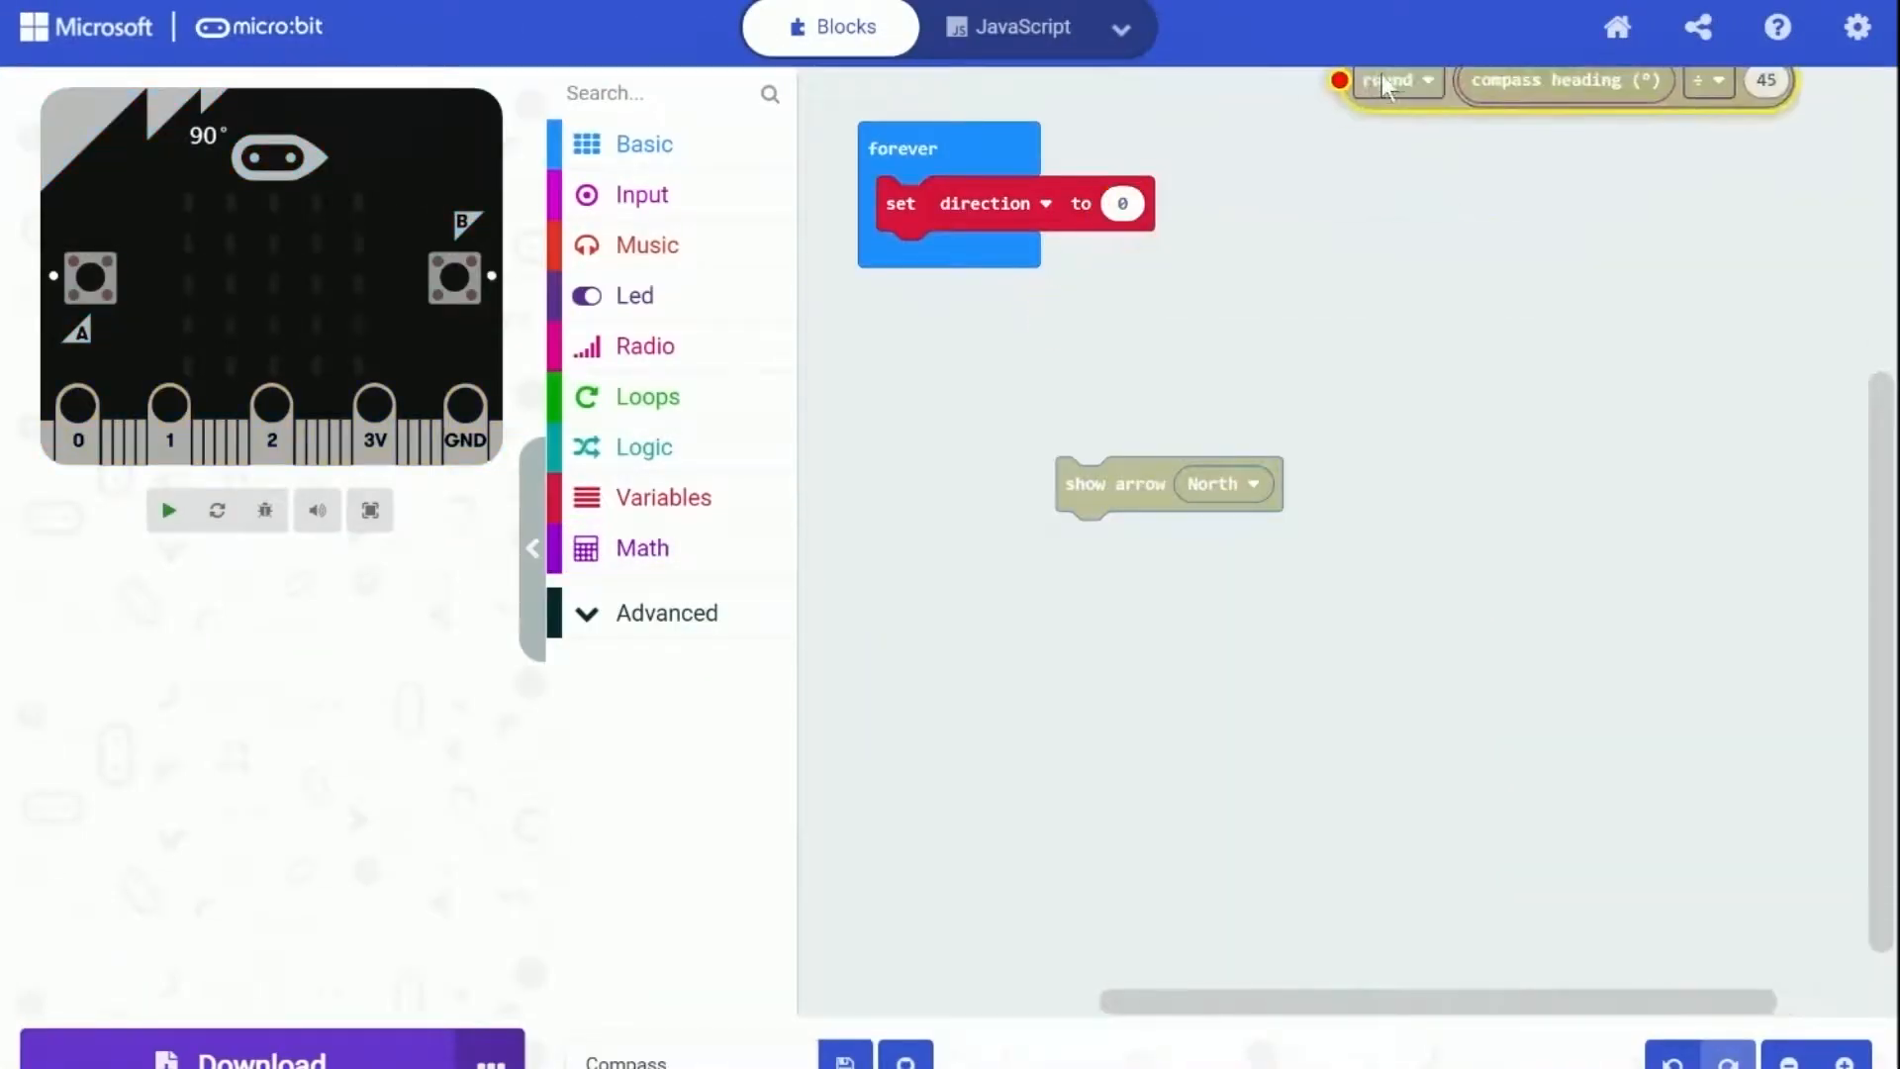
left_click_drag(1387, 79, 1120, 213)
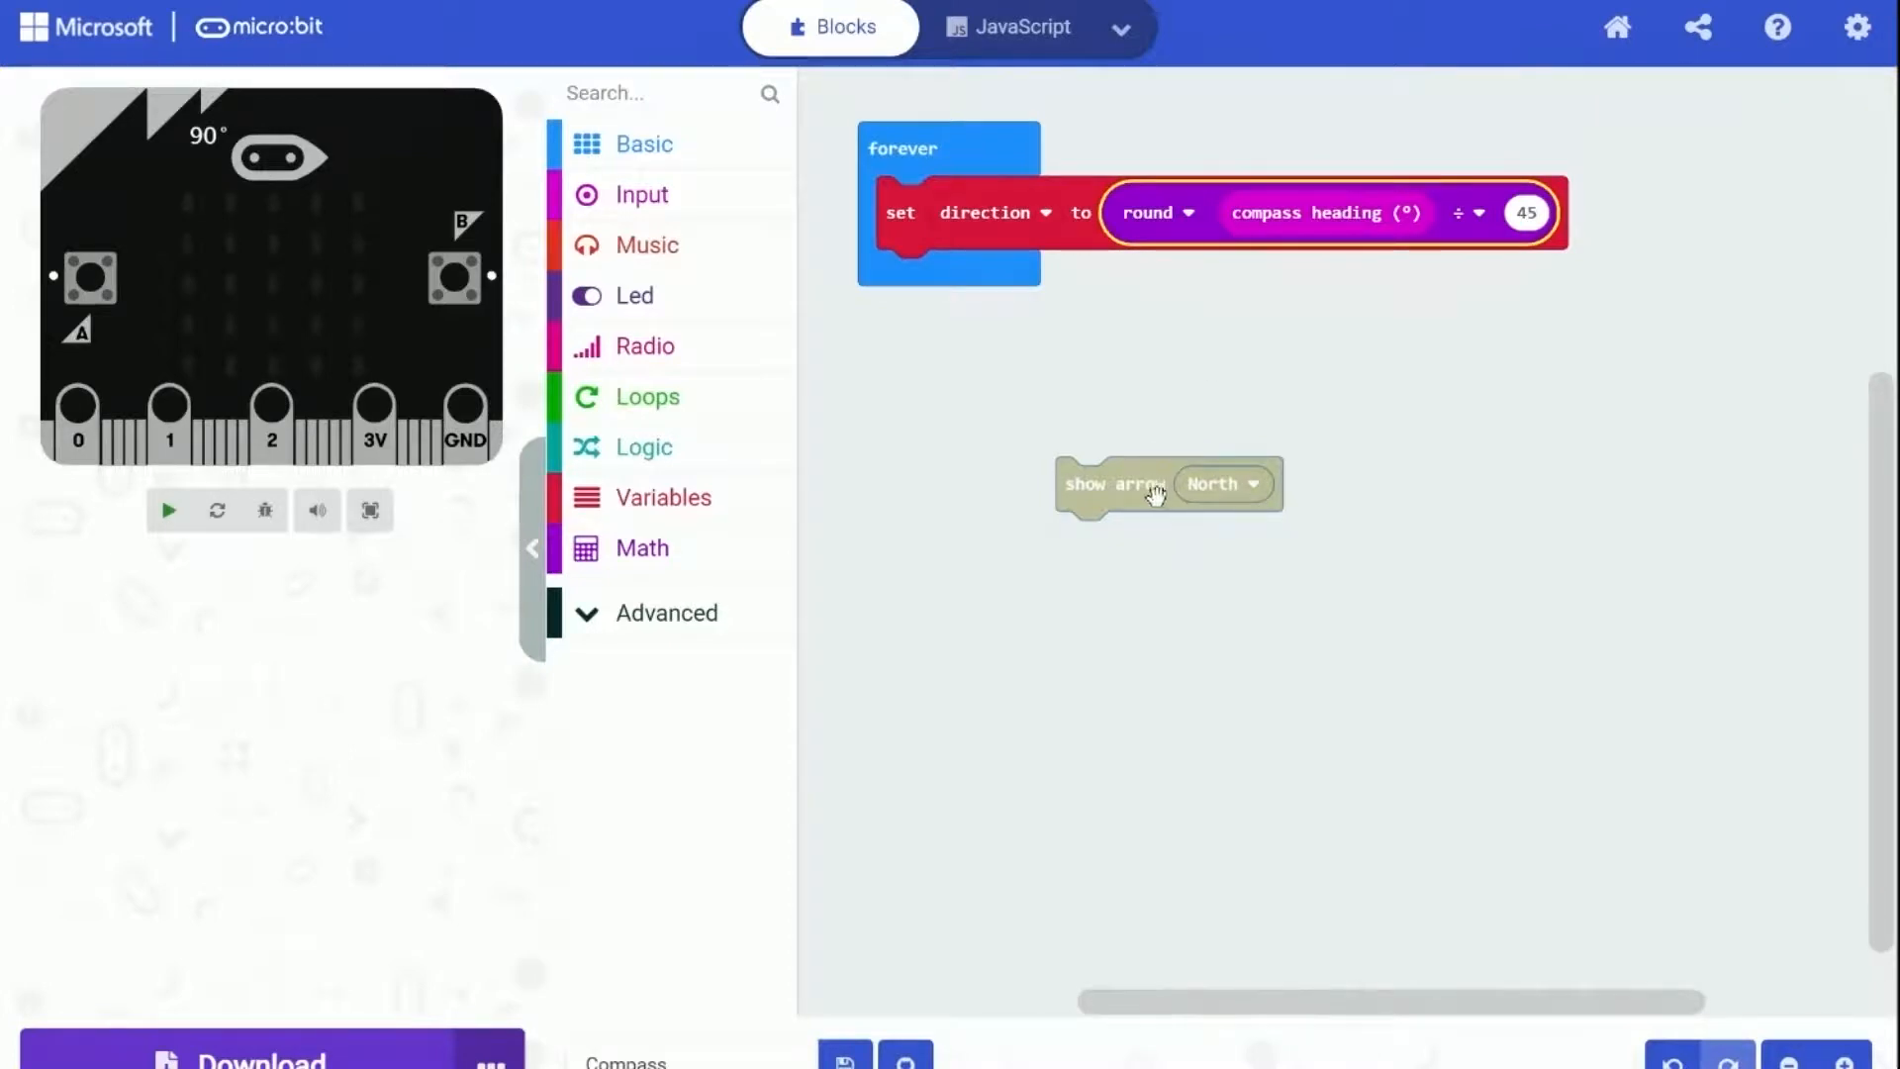
Add an if direction > 7 check that resets direction to 0, then show arrow direction below it
left_click(171, 511)
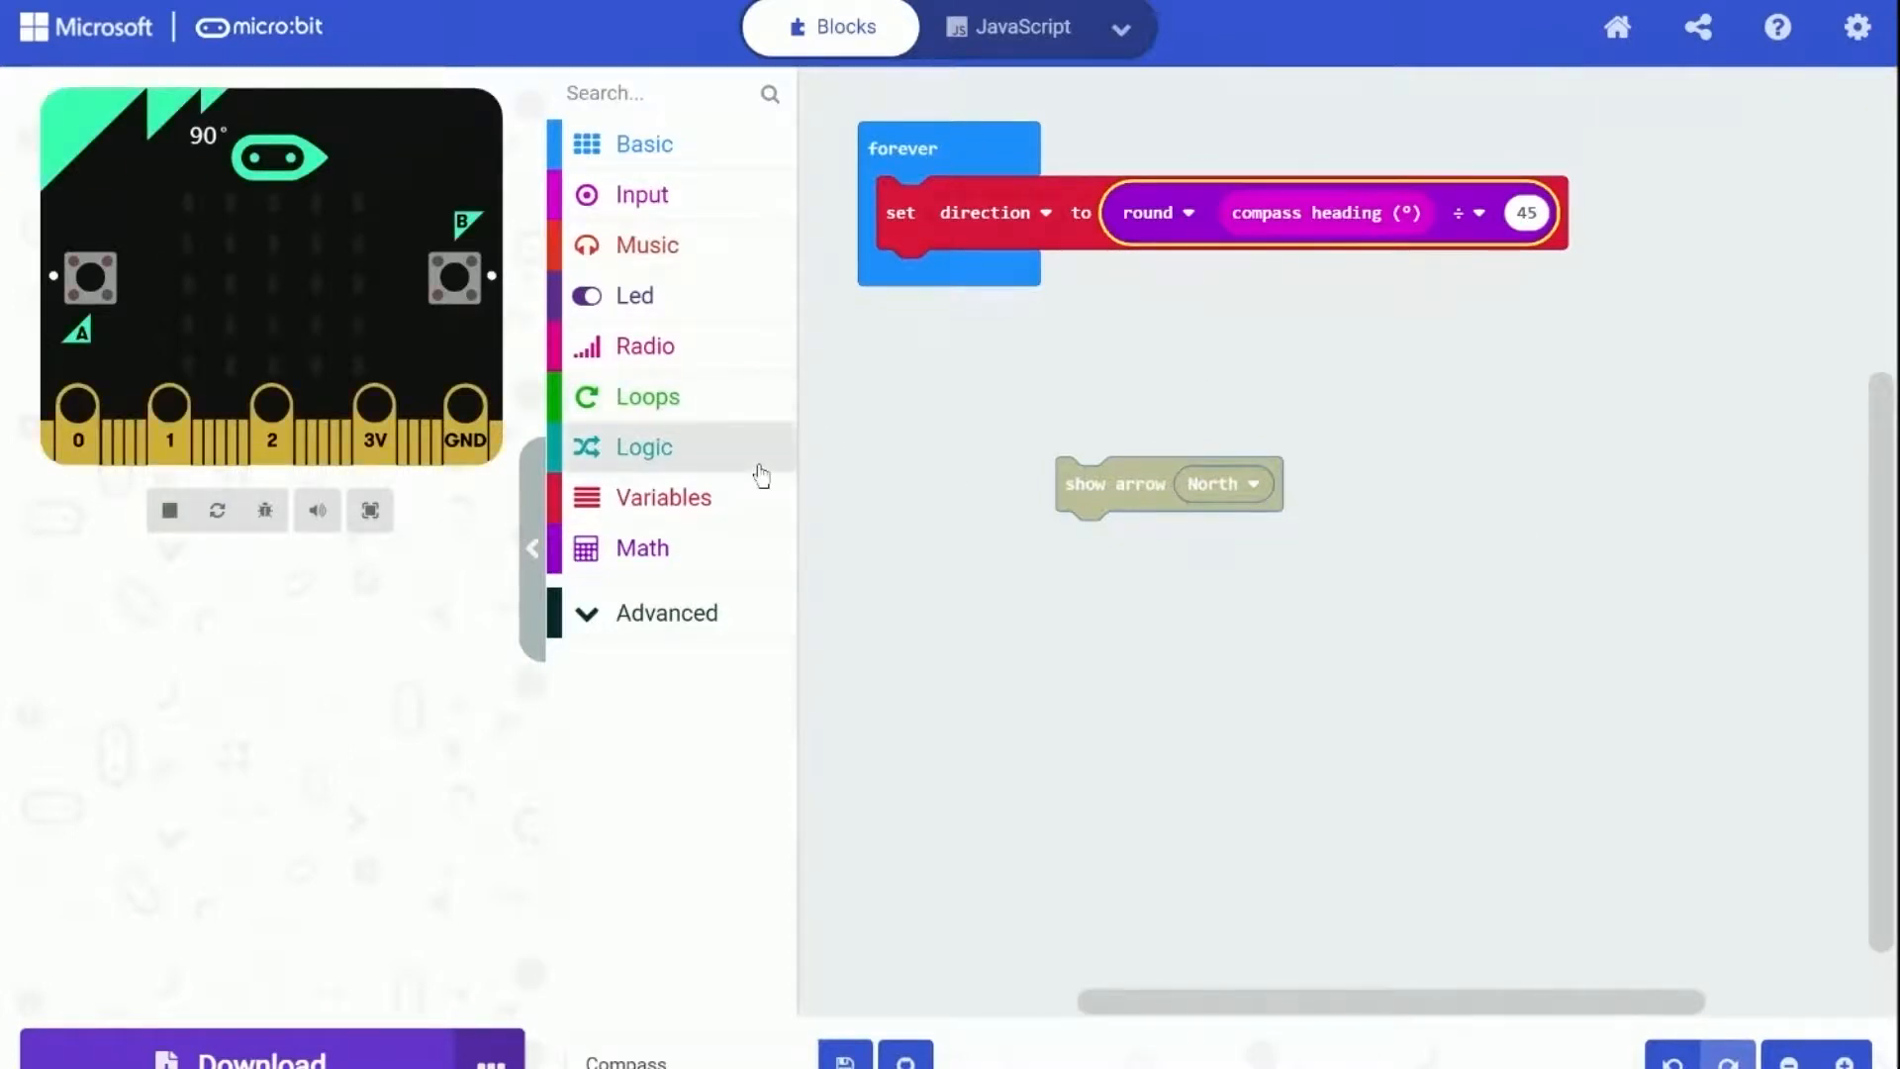
mouse_move(999, 495)
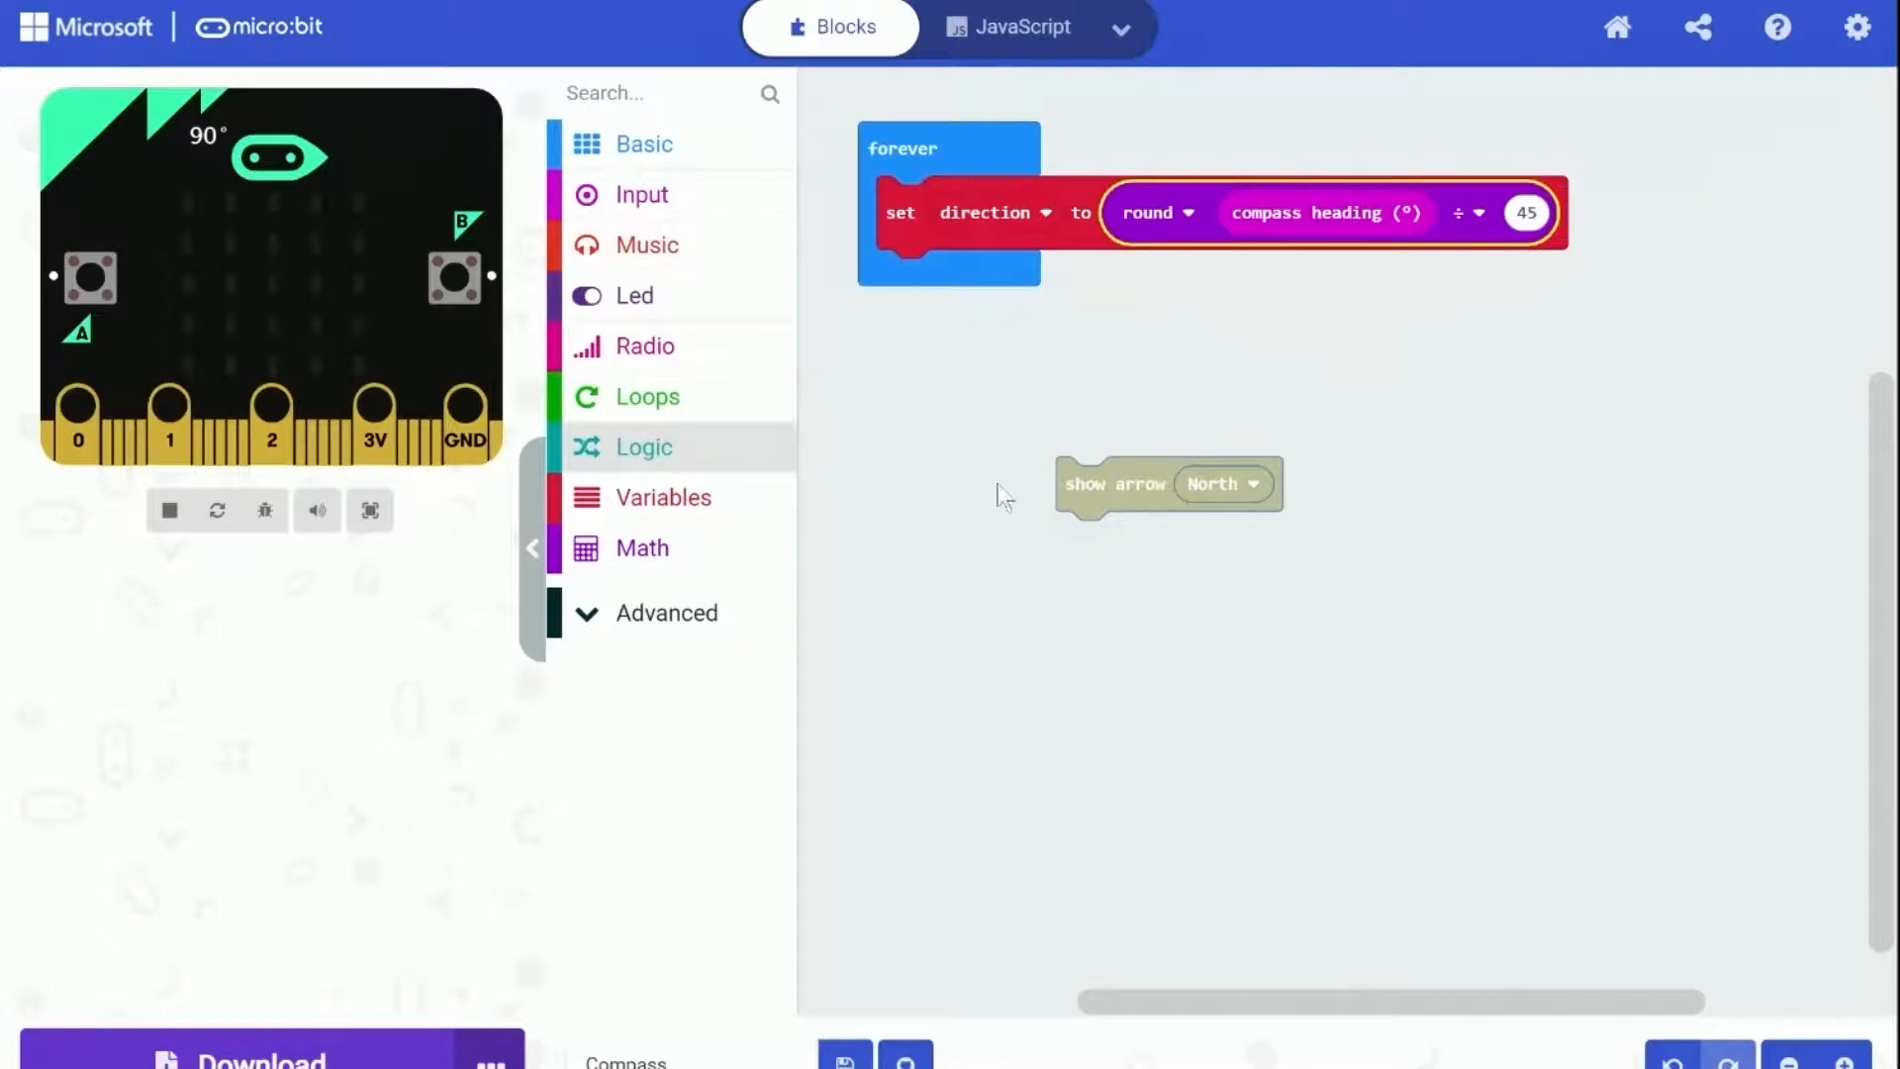
left_click(1223, 483)
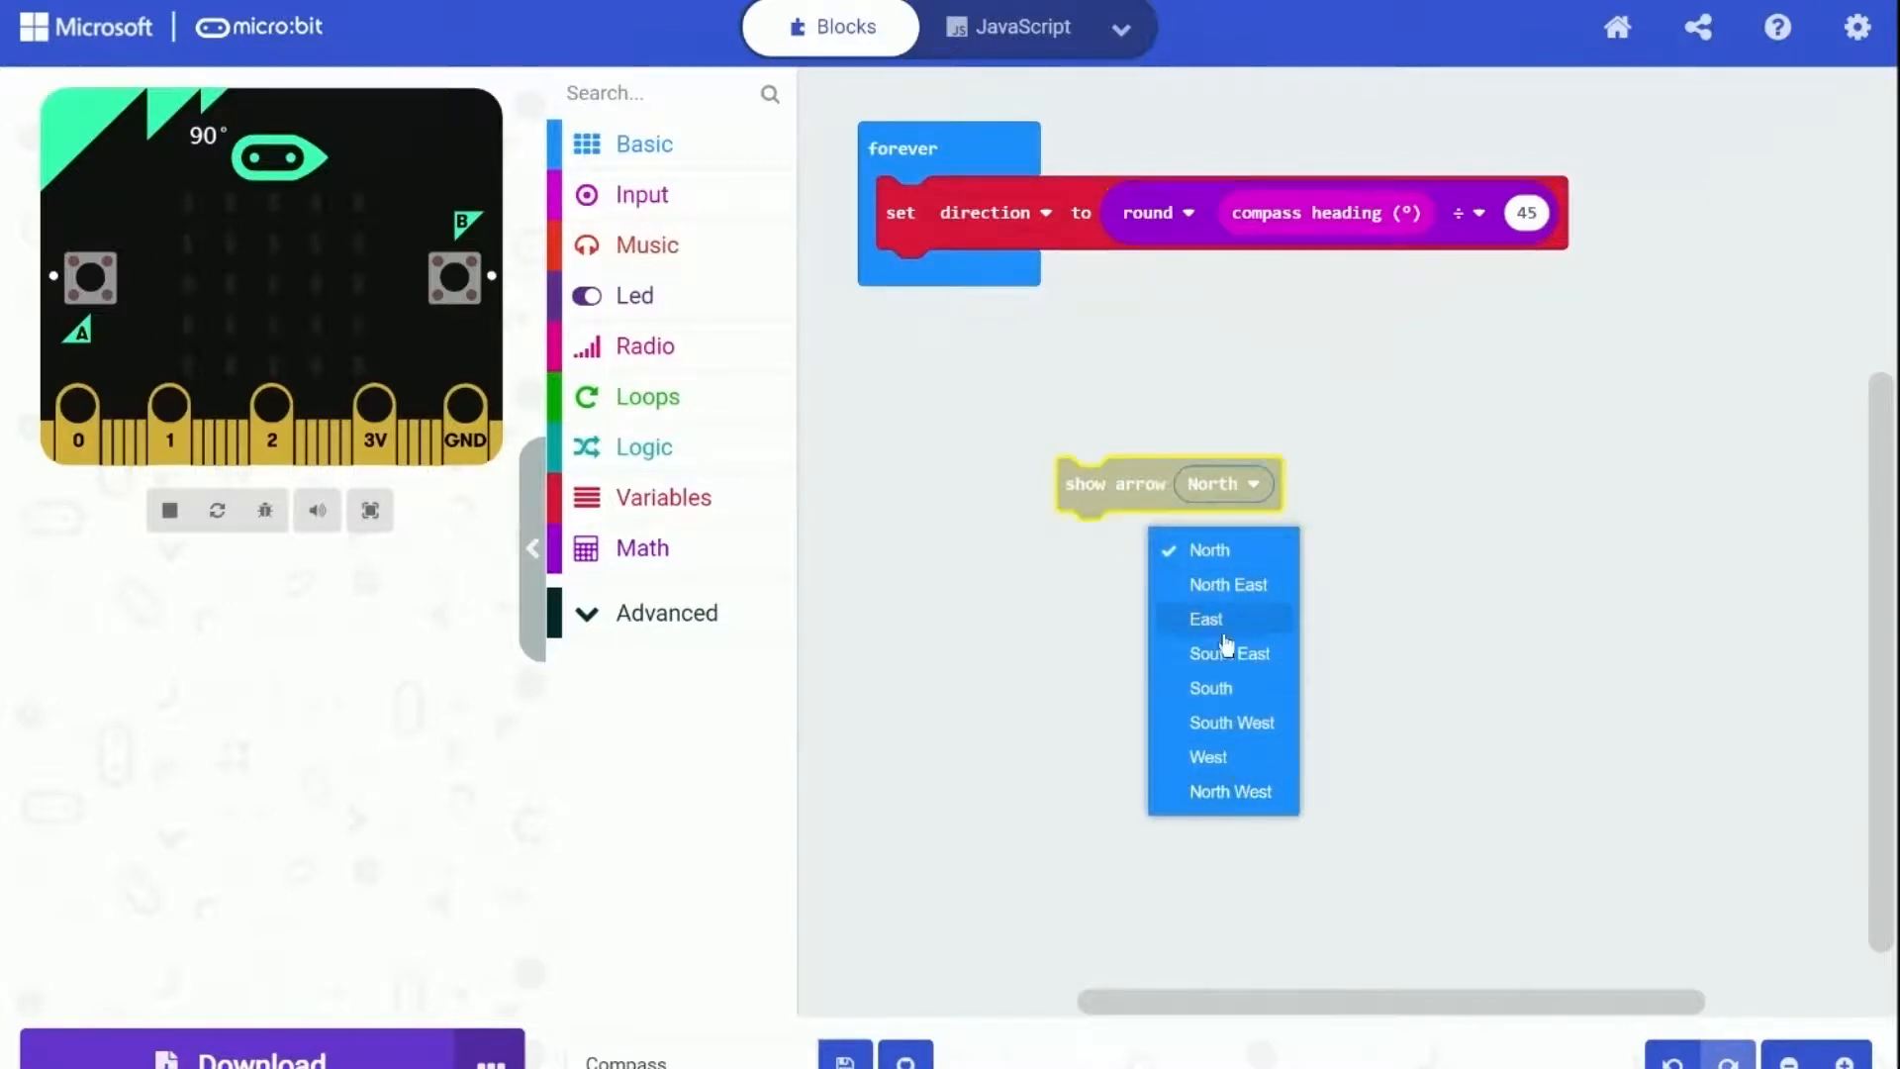
left_click(643, 448)
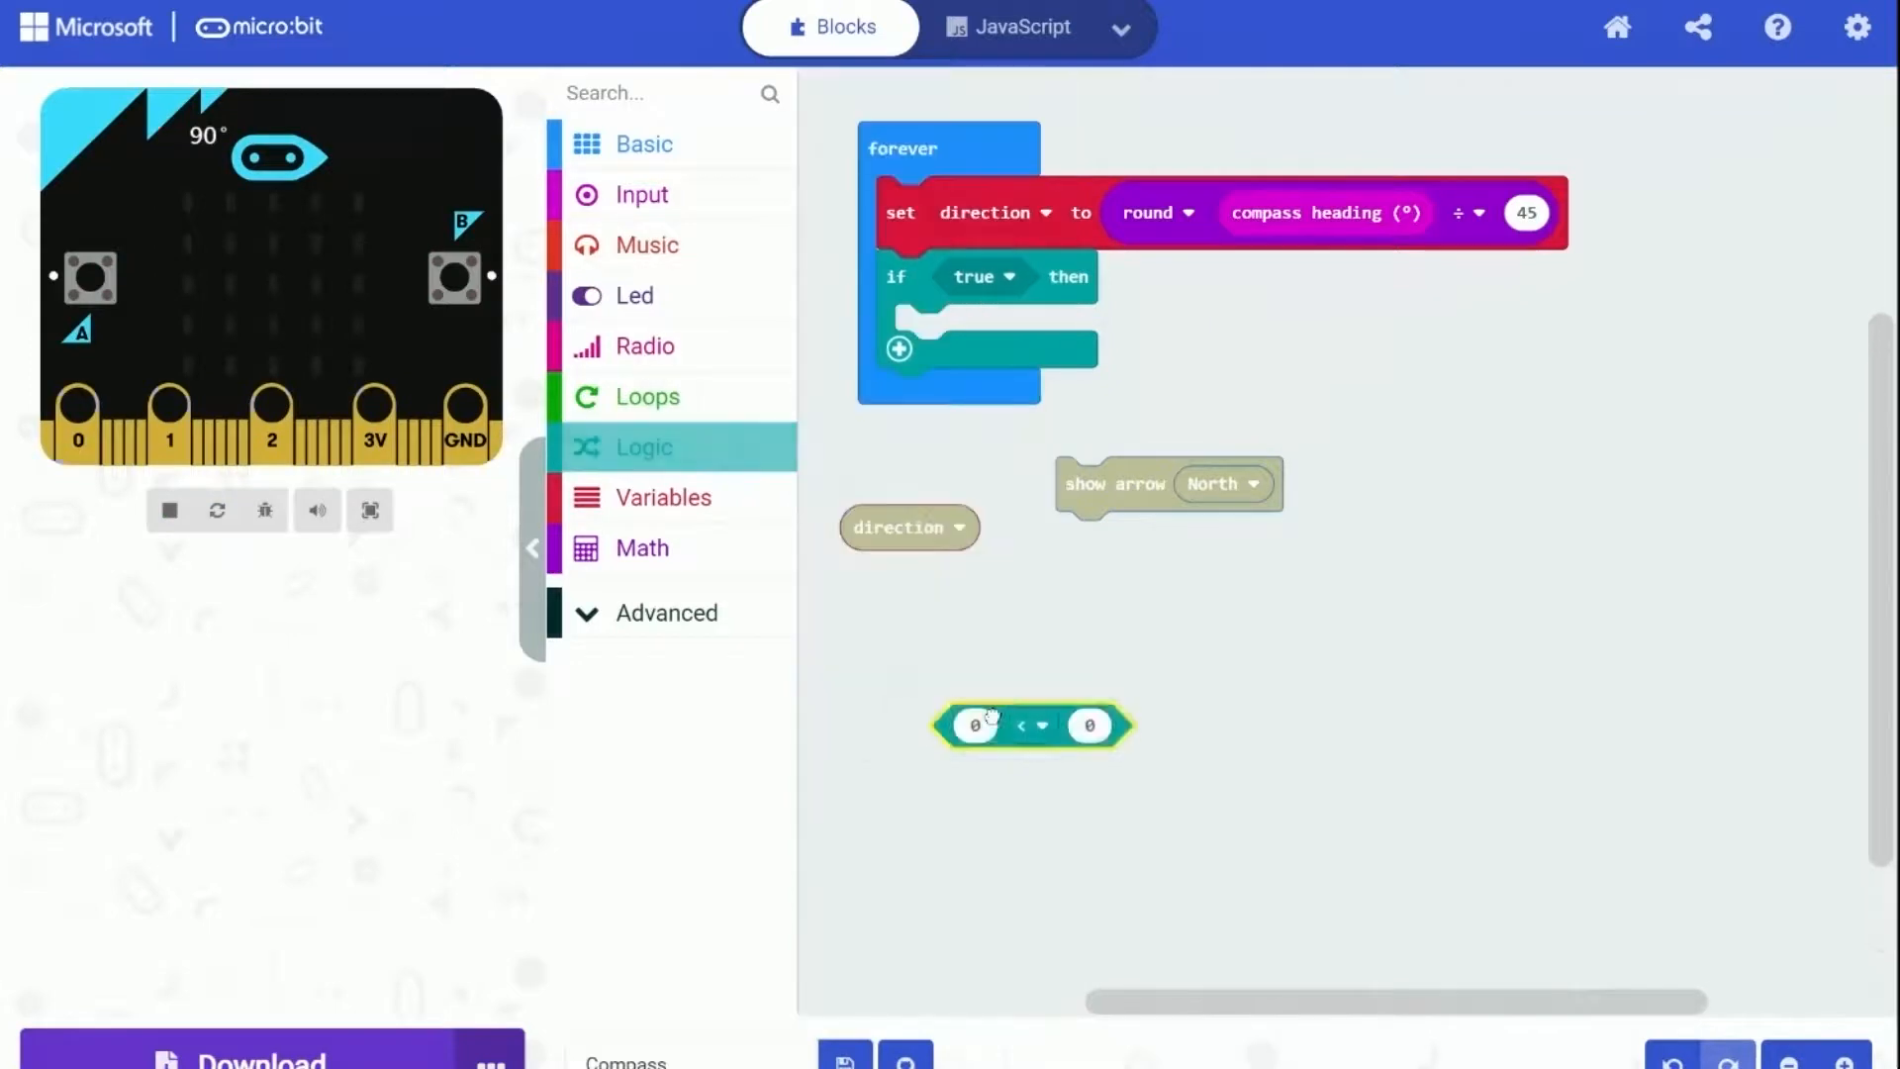
left_click(1037, 724)
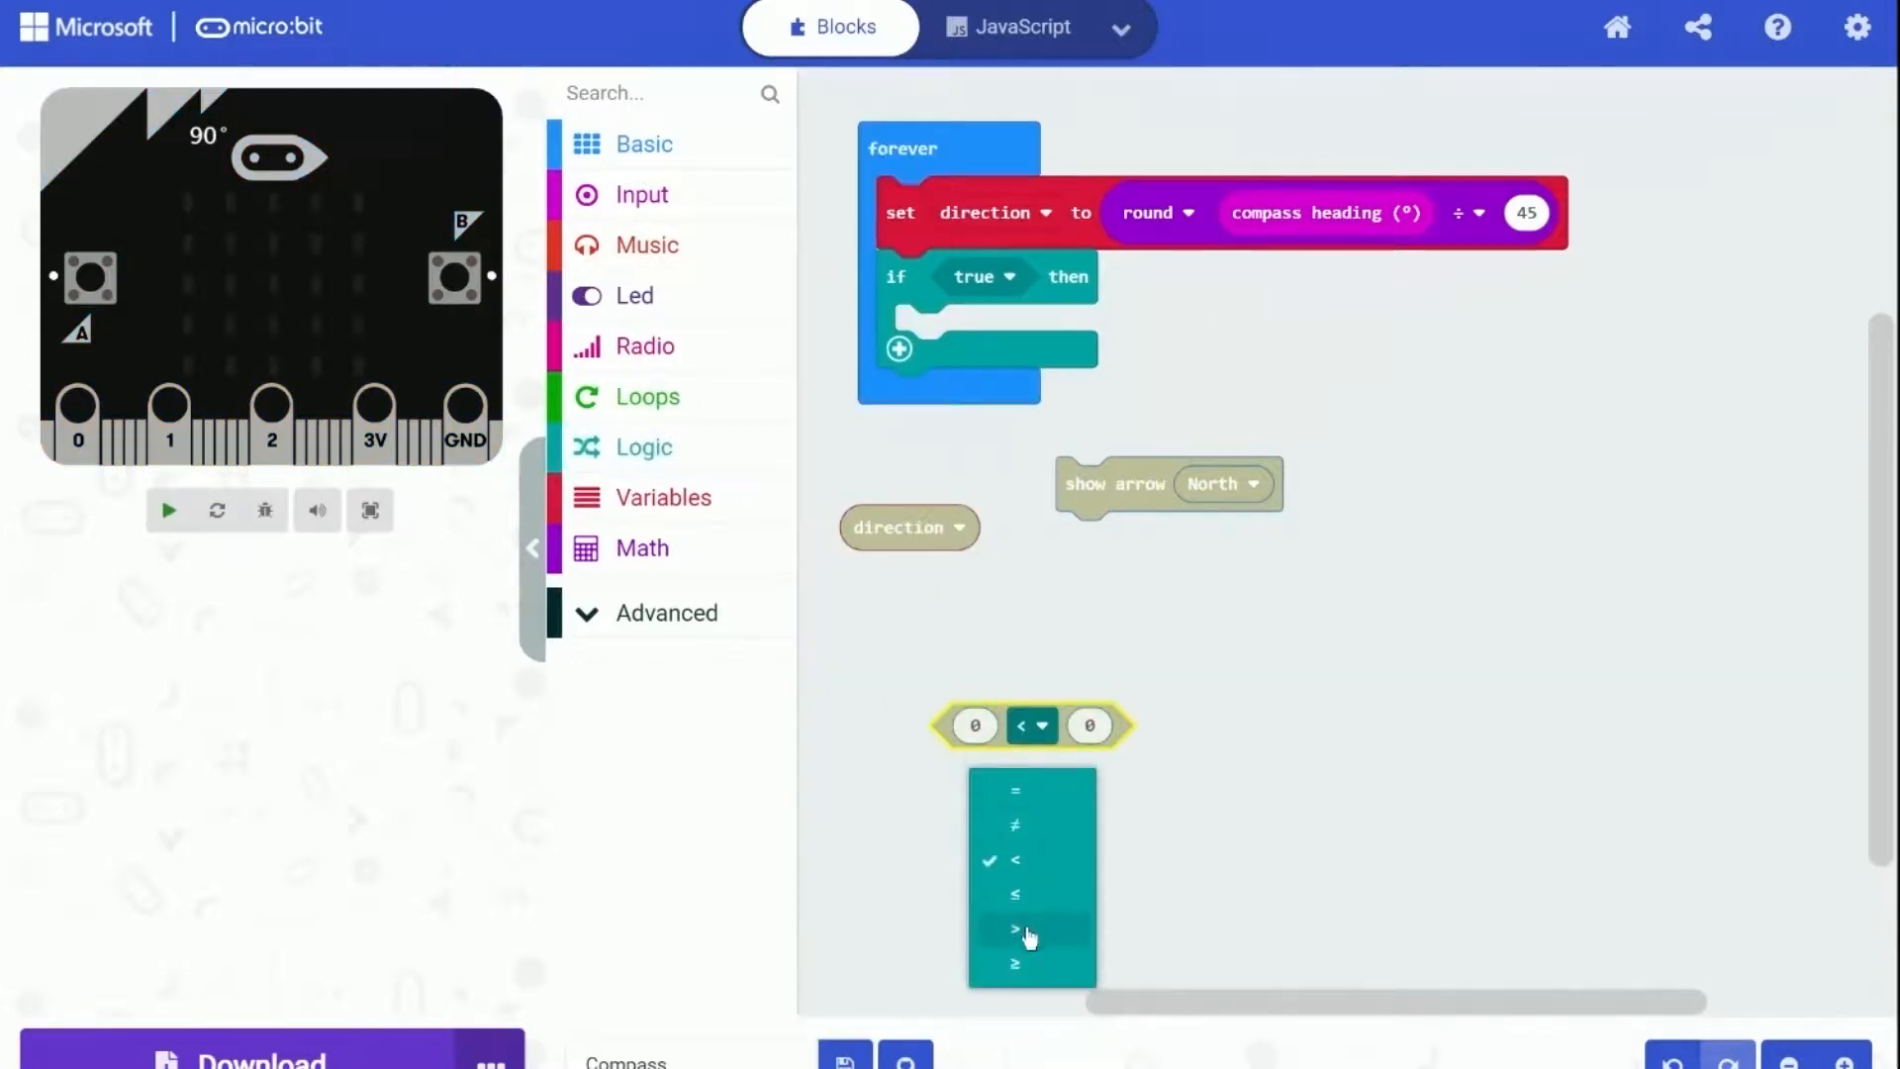
left_click(1011, 928)
type("7")
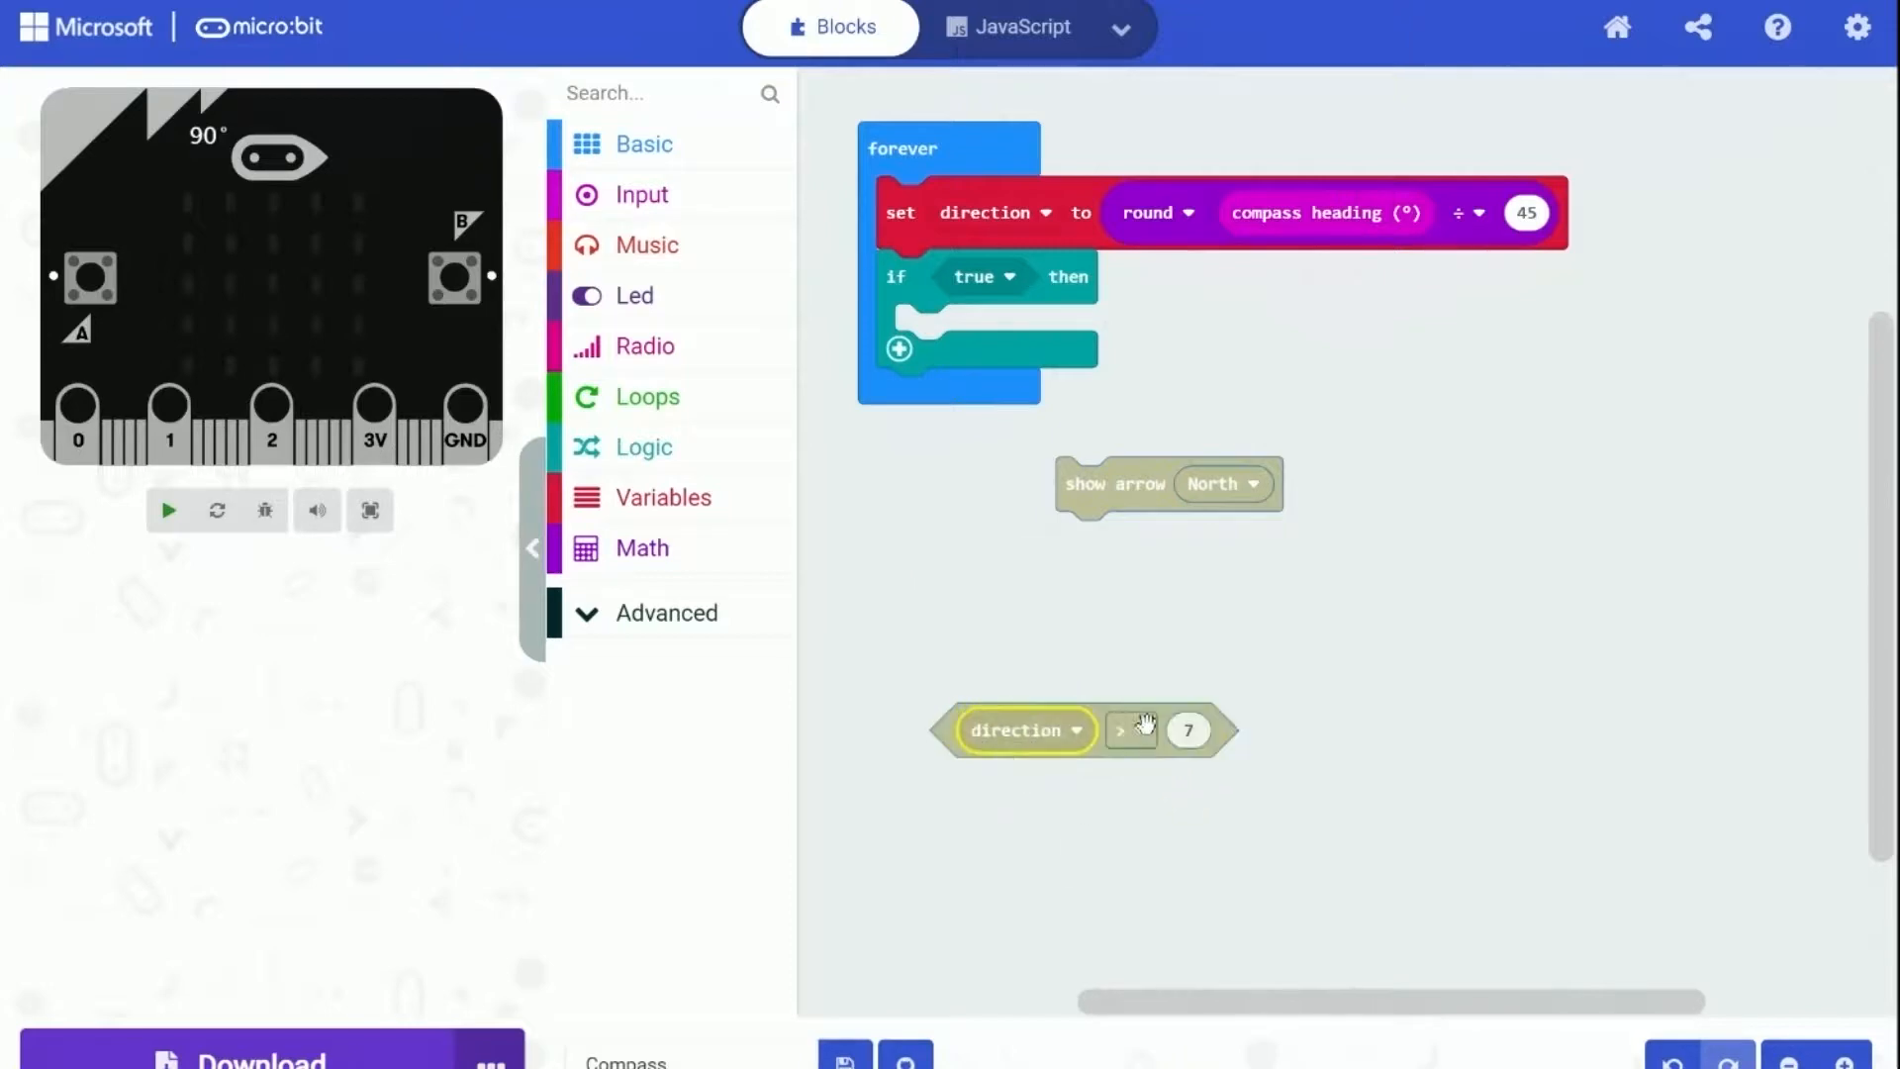
left_click(663, 497)
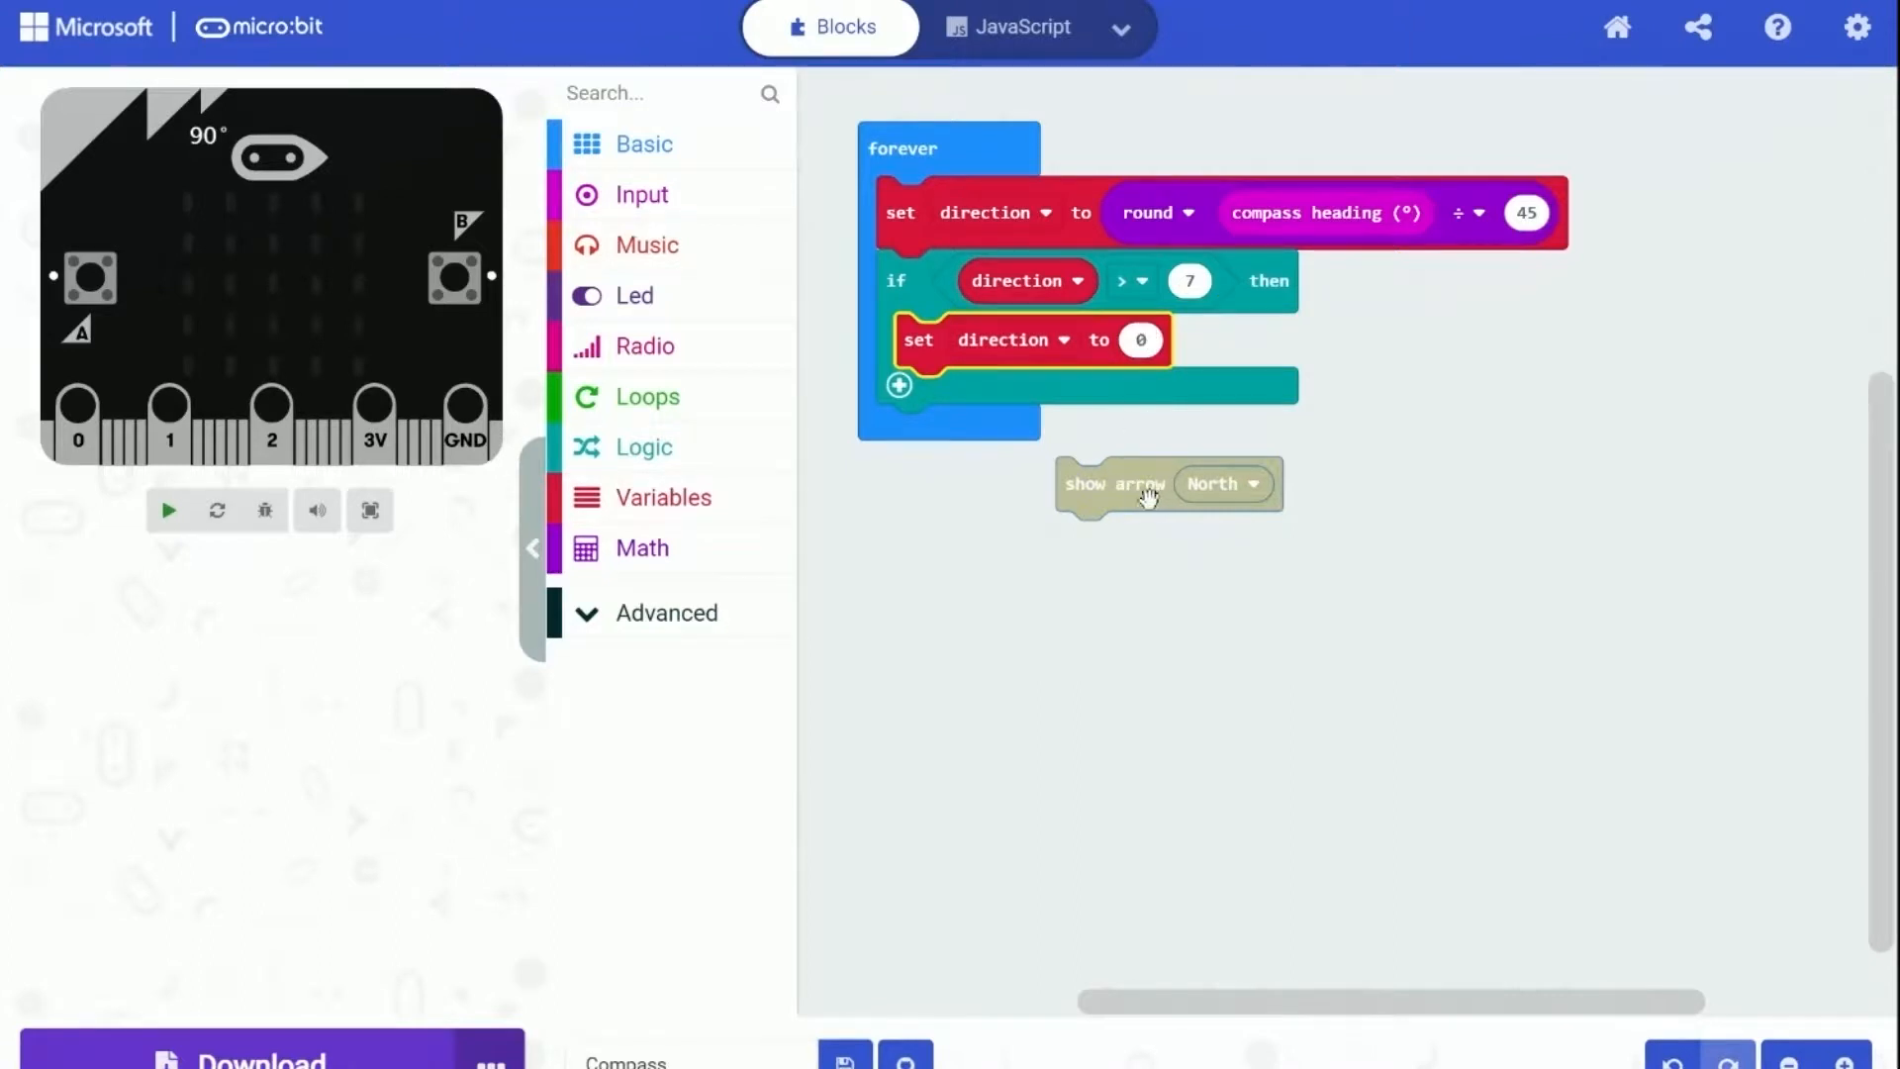
left_click_drag(1167, 483, 958, 441)
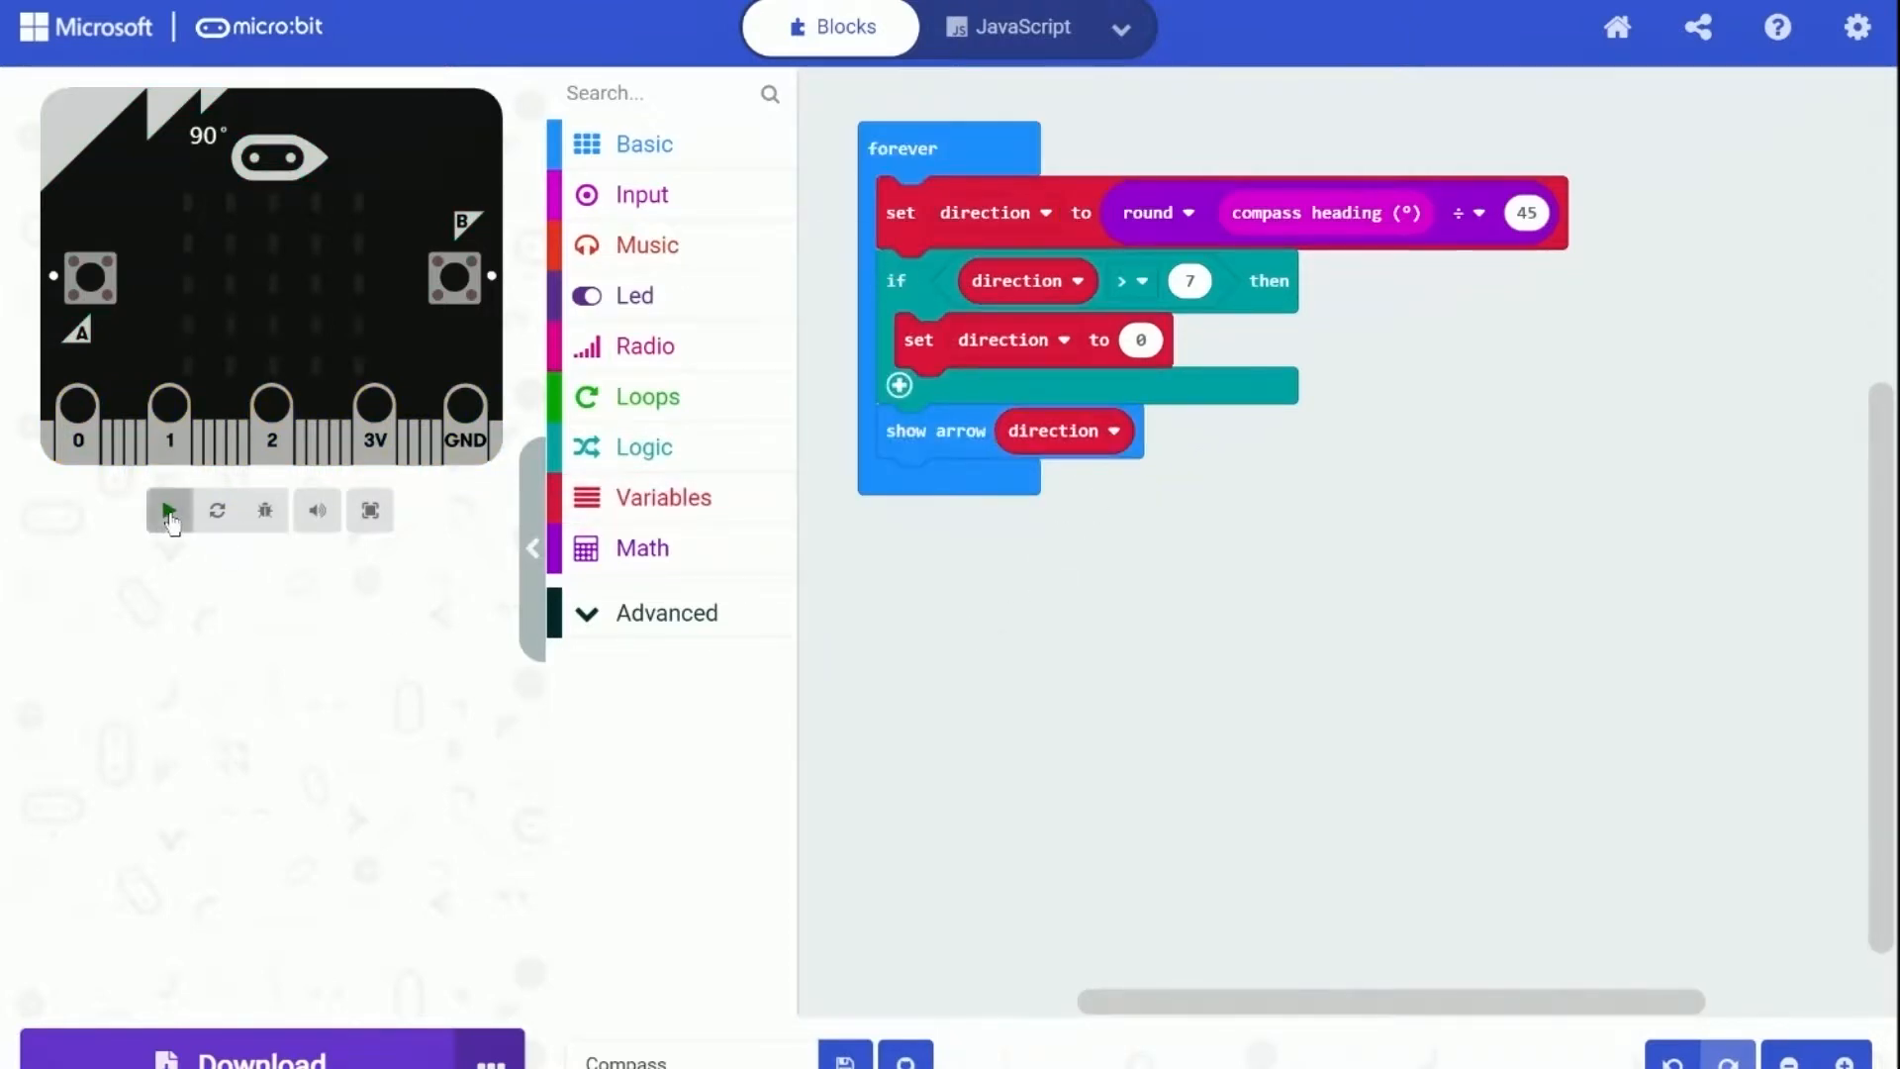
Run the program in the simulator so the LED display shows the arrow for the current heading
left_click(166, 510)
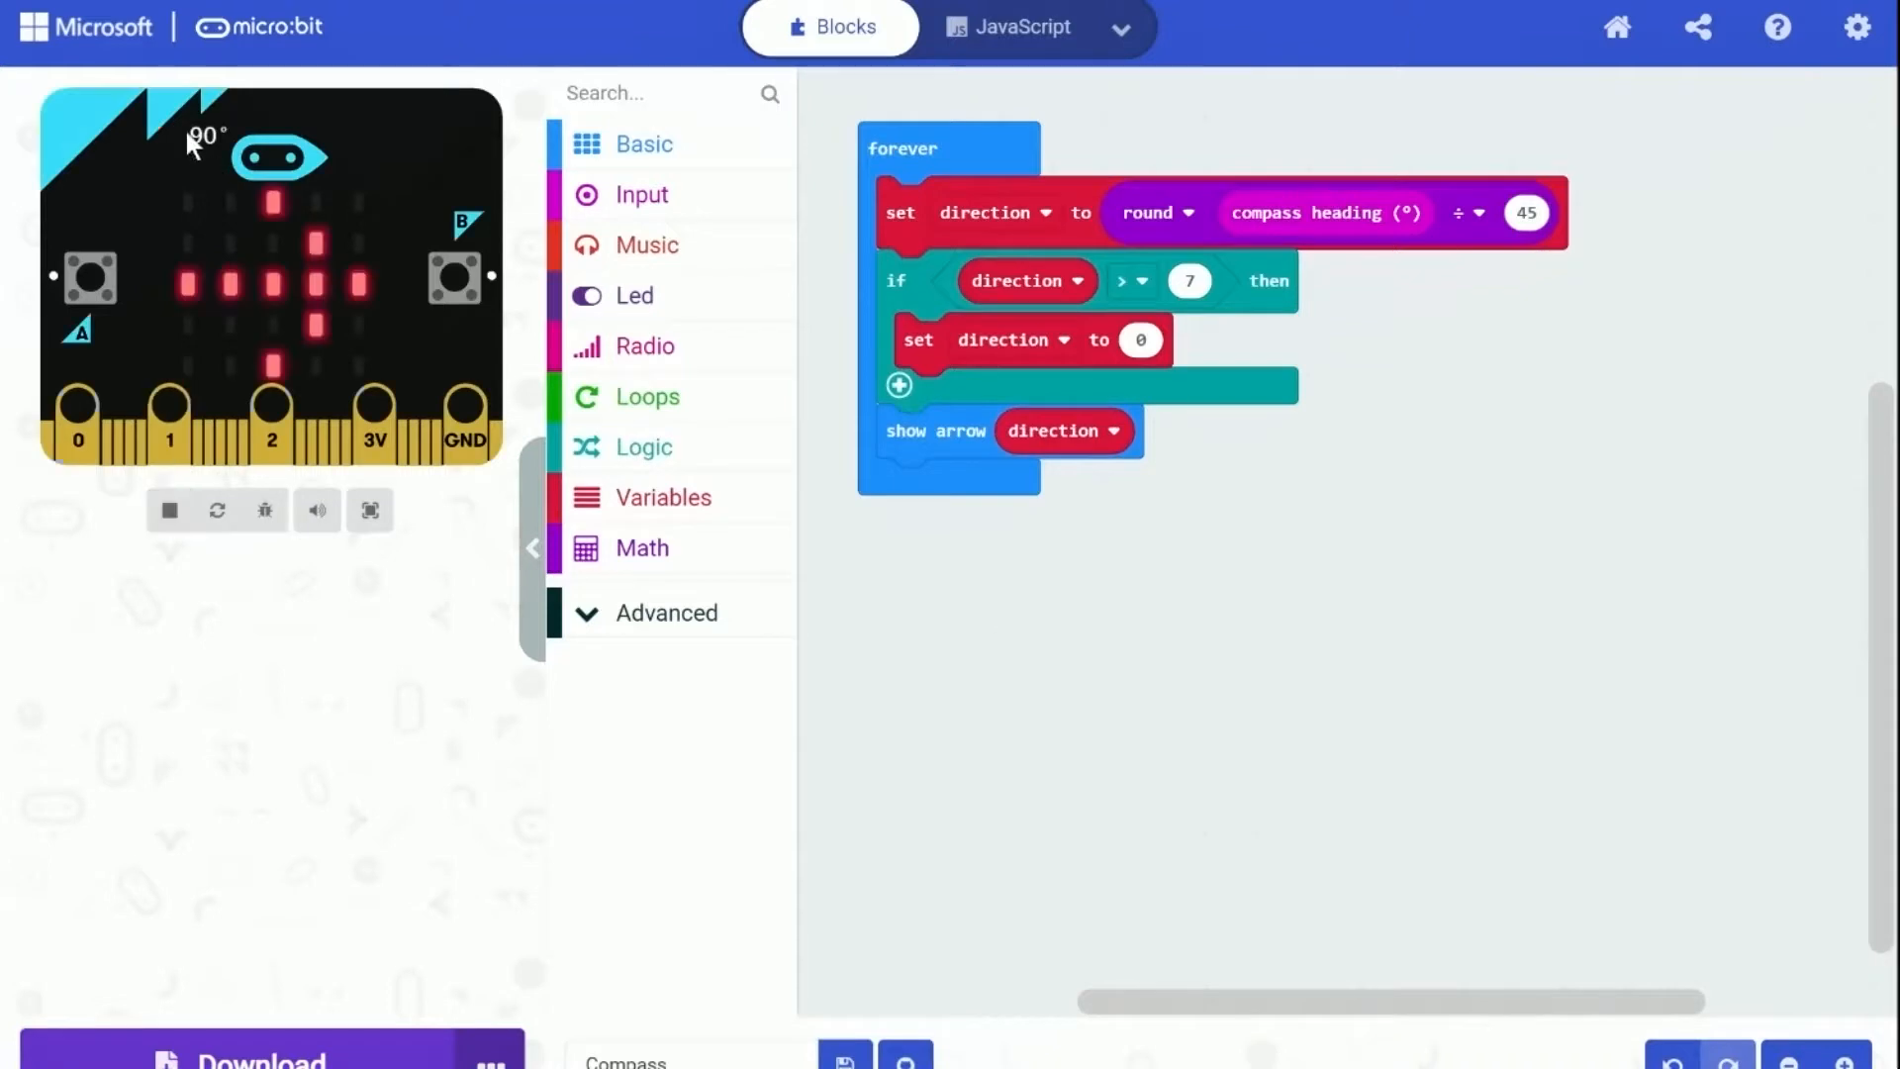
mouse_move(245, 321)
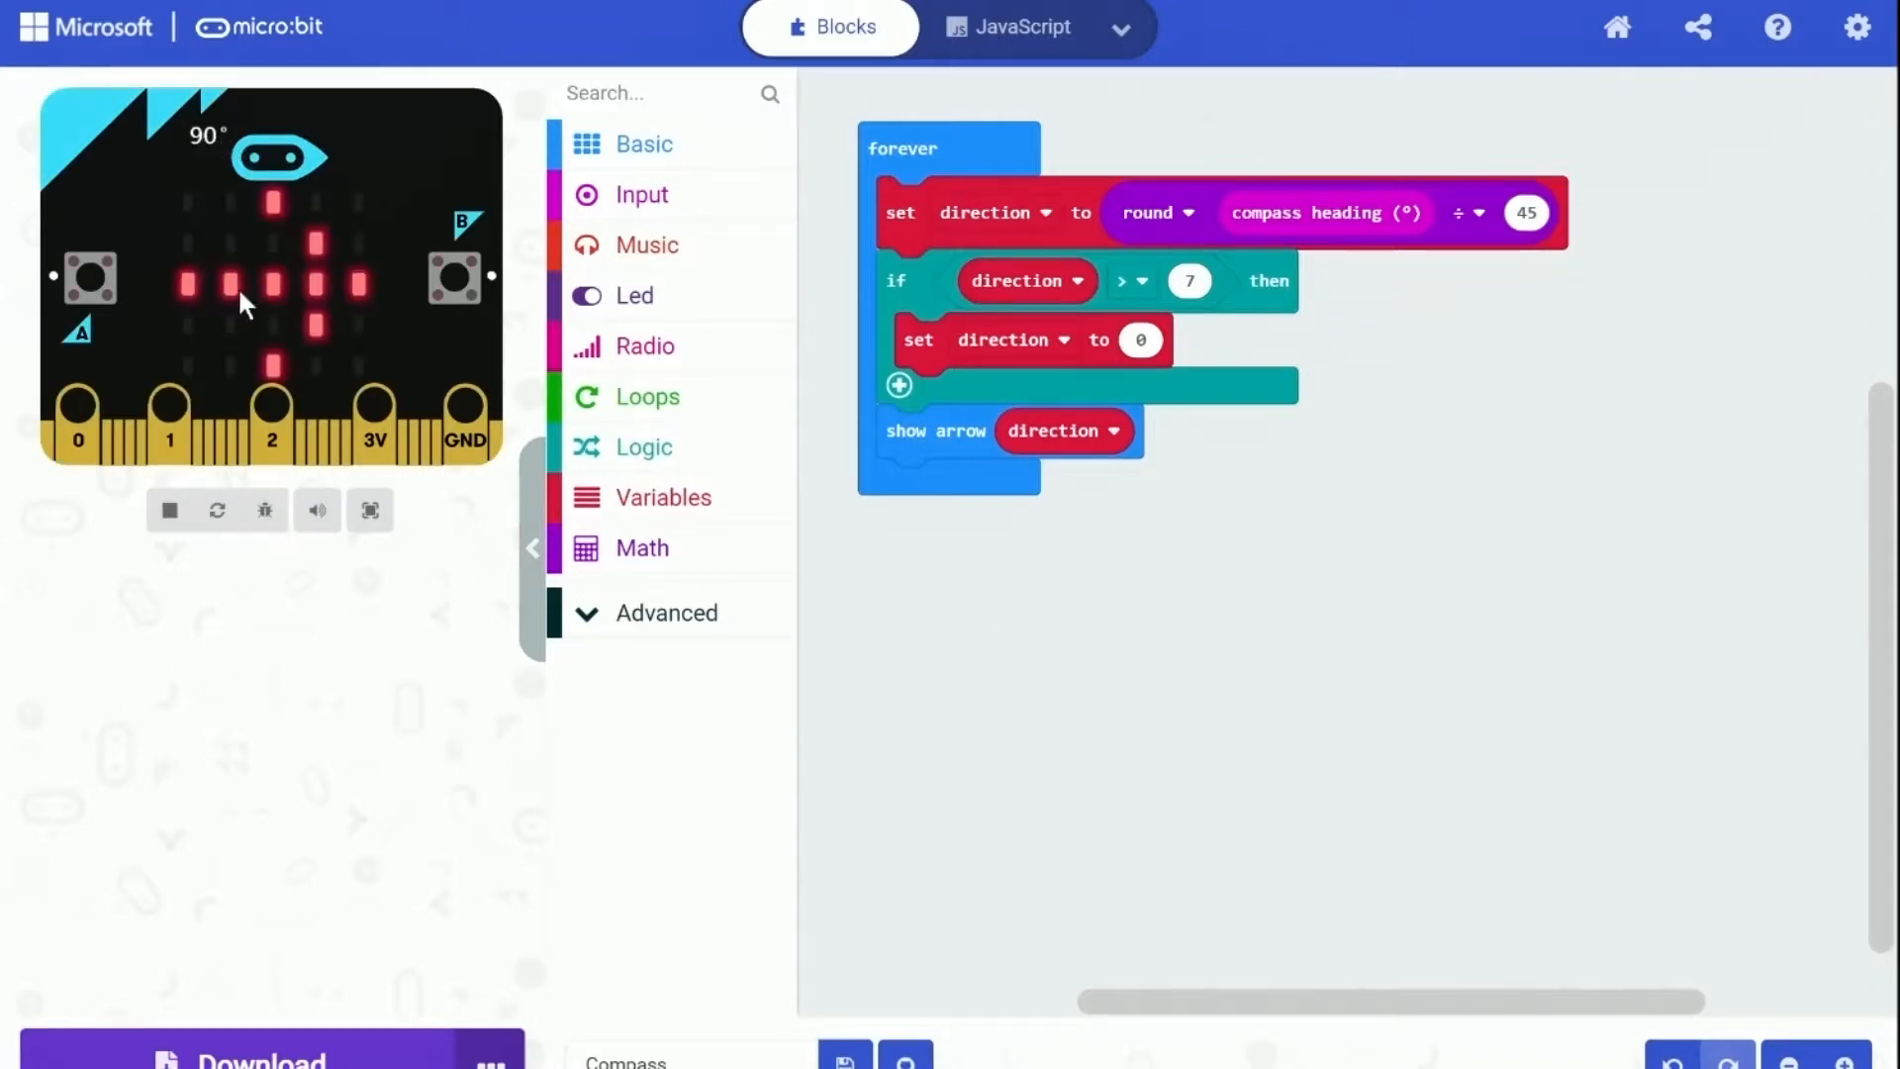
mouse_move(196, 412)
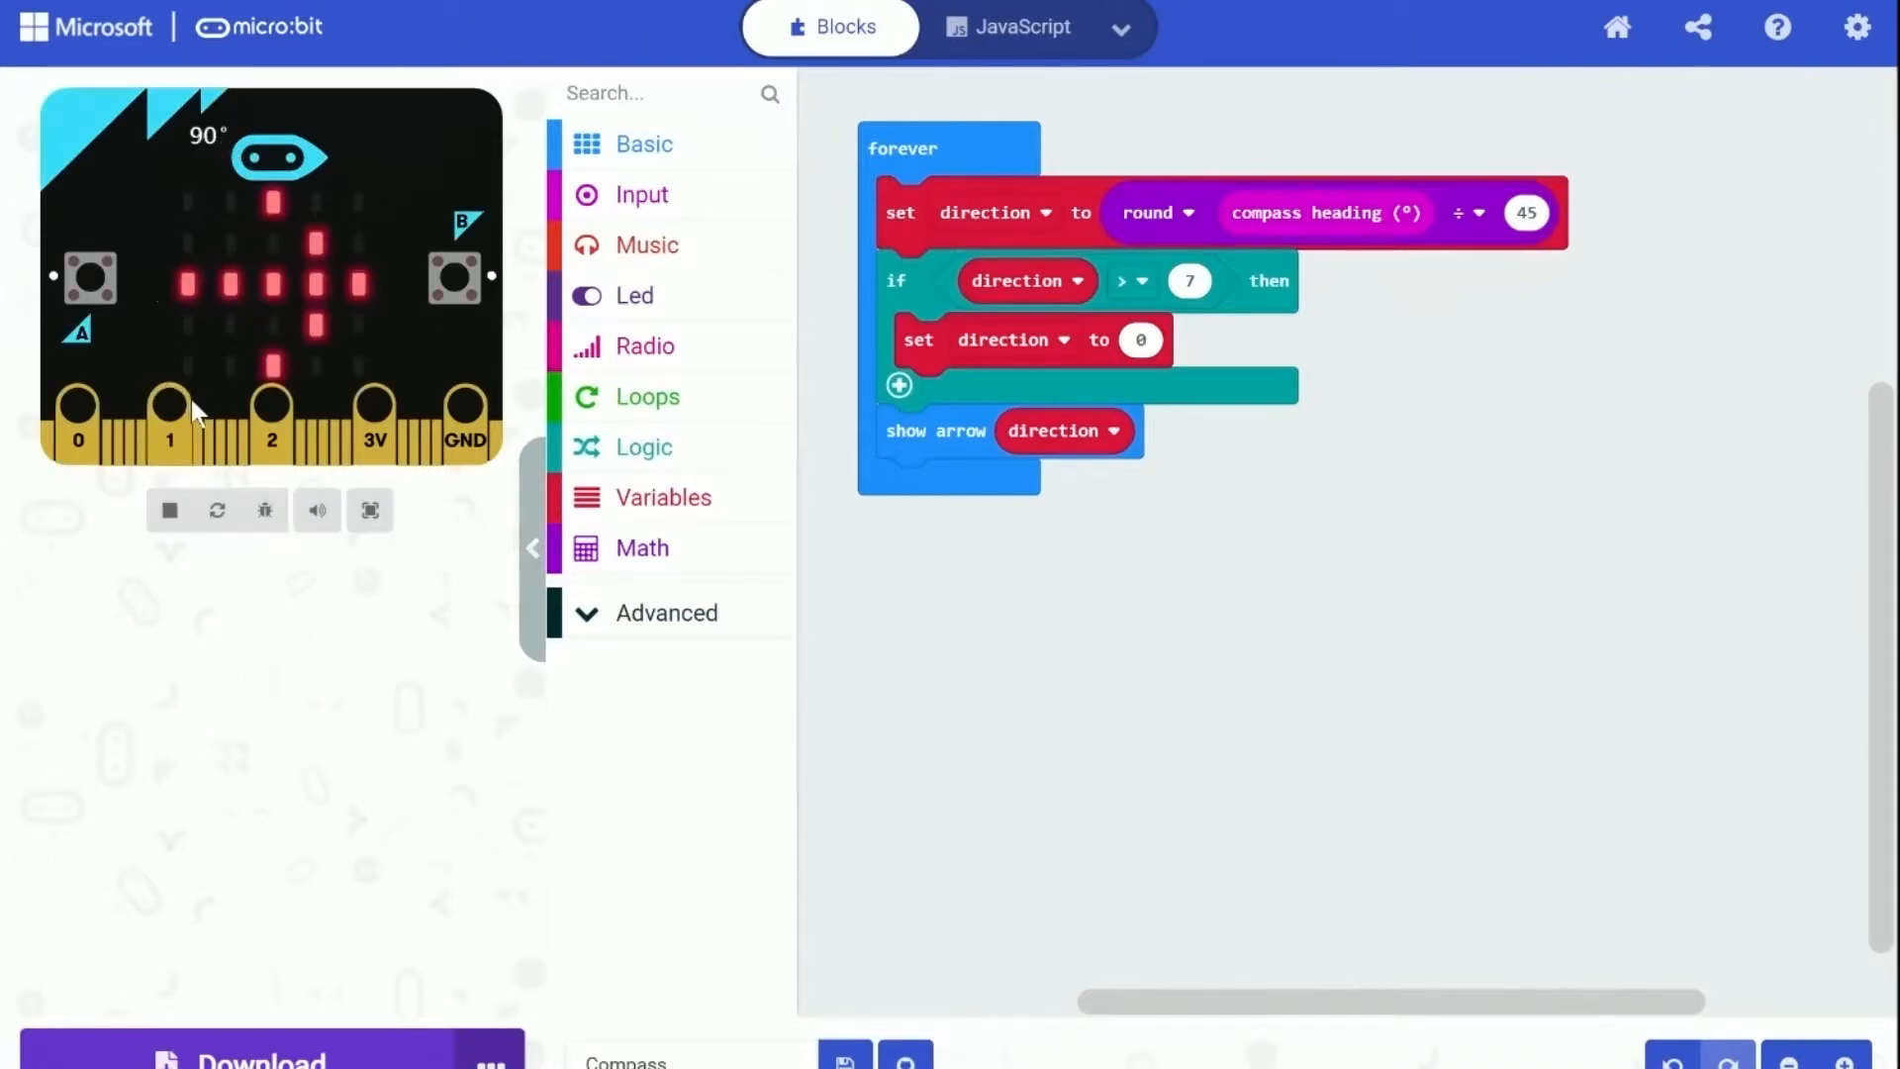
mouse_move(287, 224)
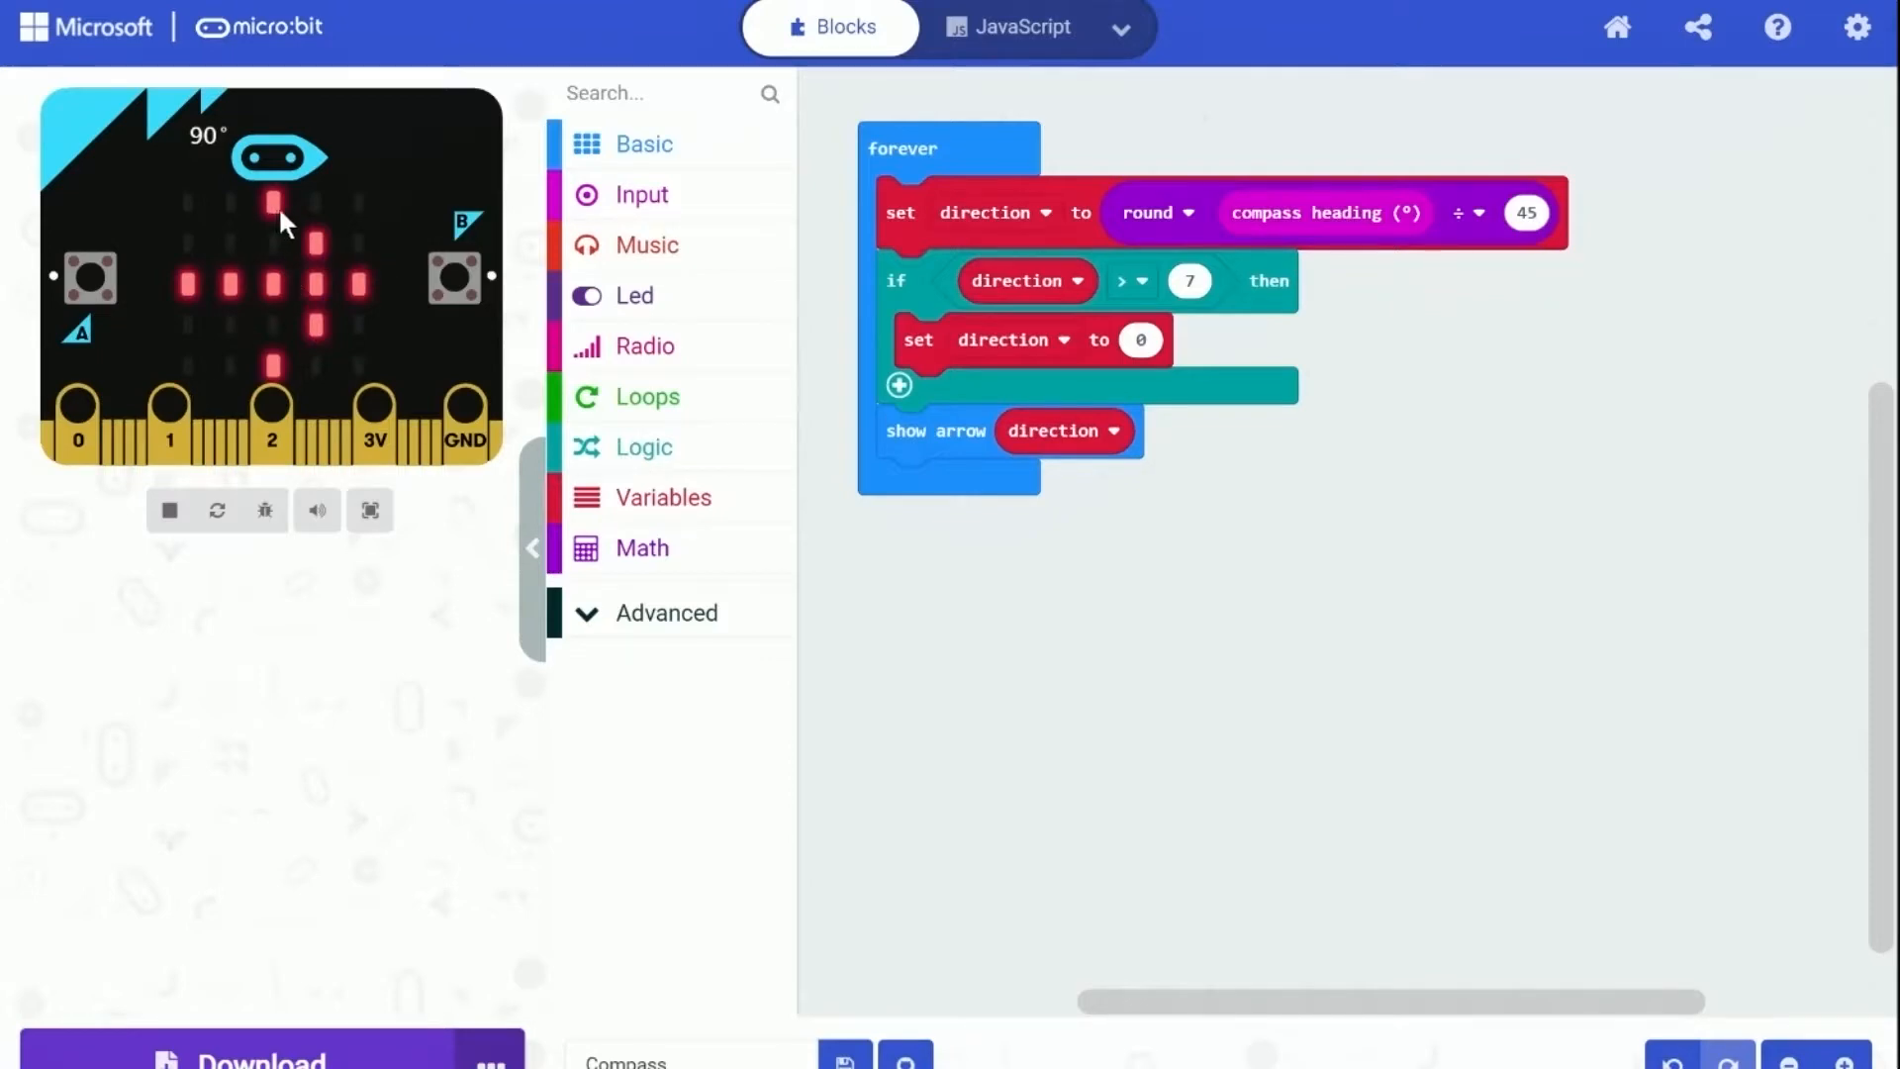